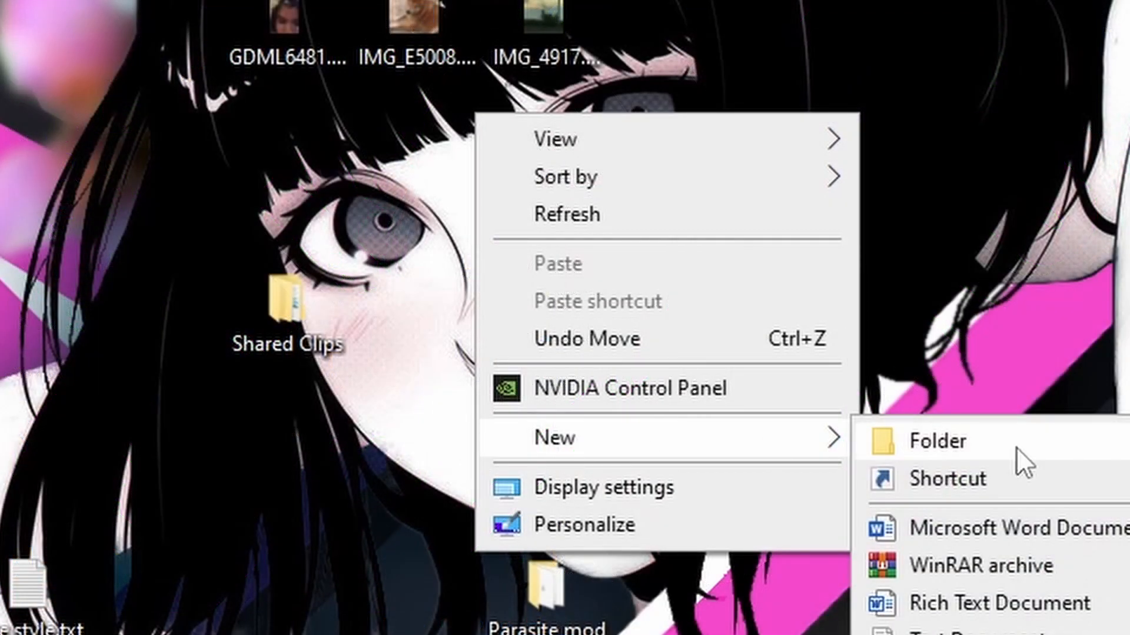
# - Create a new desktop folder named depotdownloader2
pyautogui.click(938, 441)
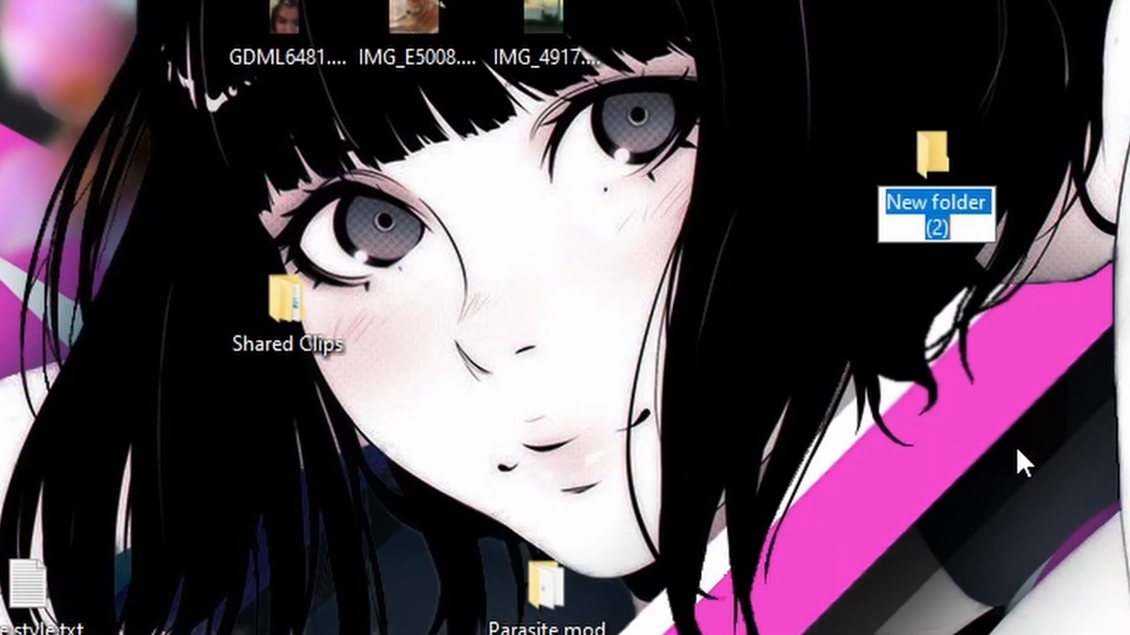
pyautogui.write('depotdow')
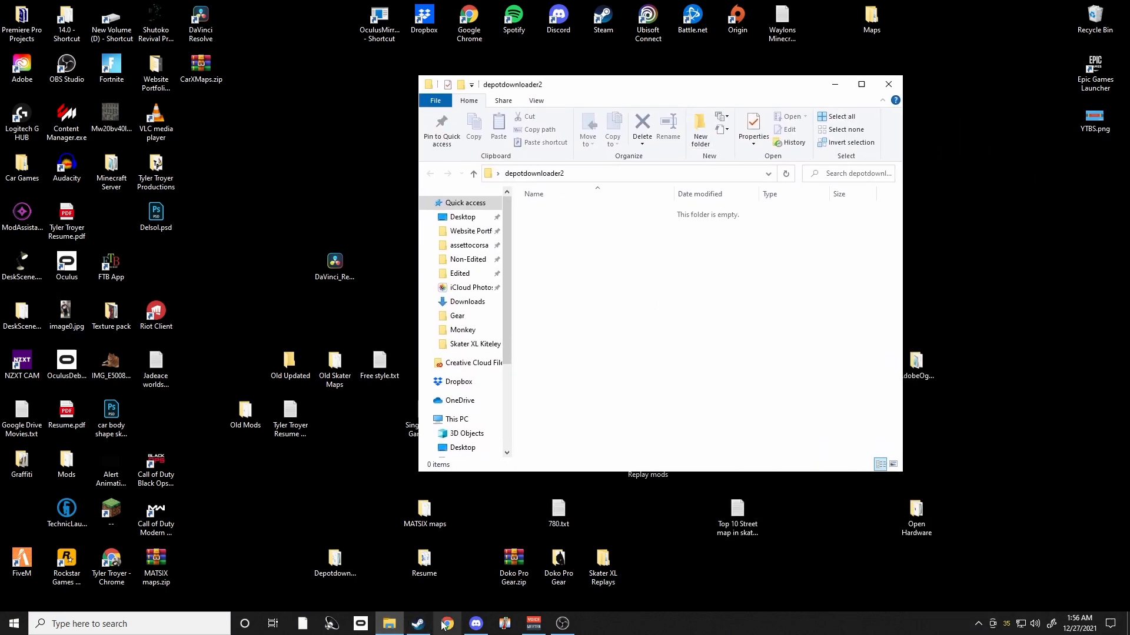
pyautogui.moveTo(447, 624)
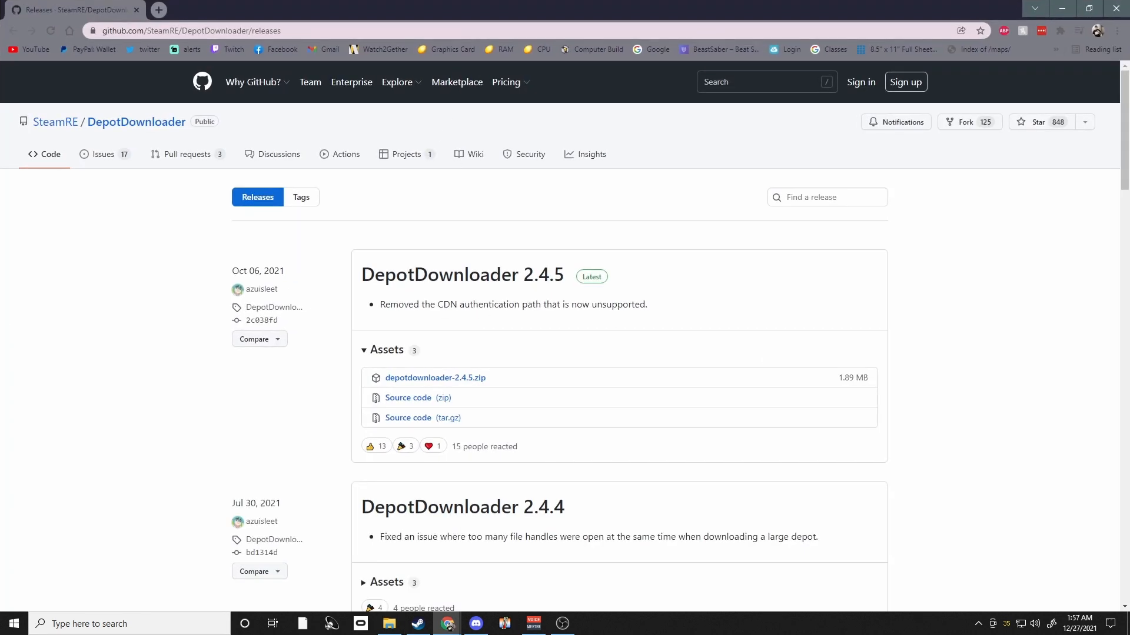
pyautogui.moveTo(289, 387)
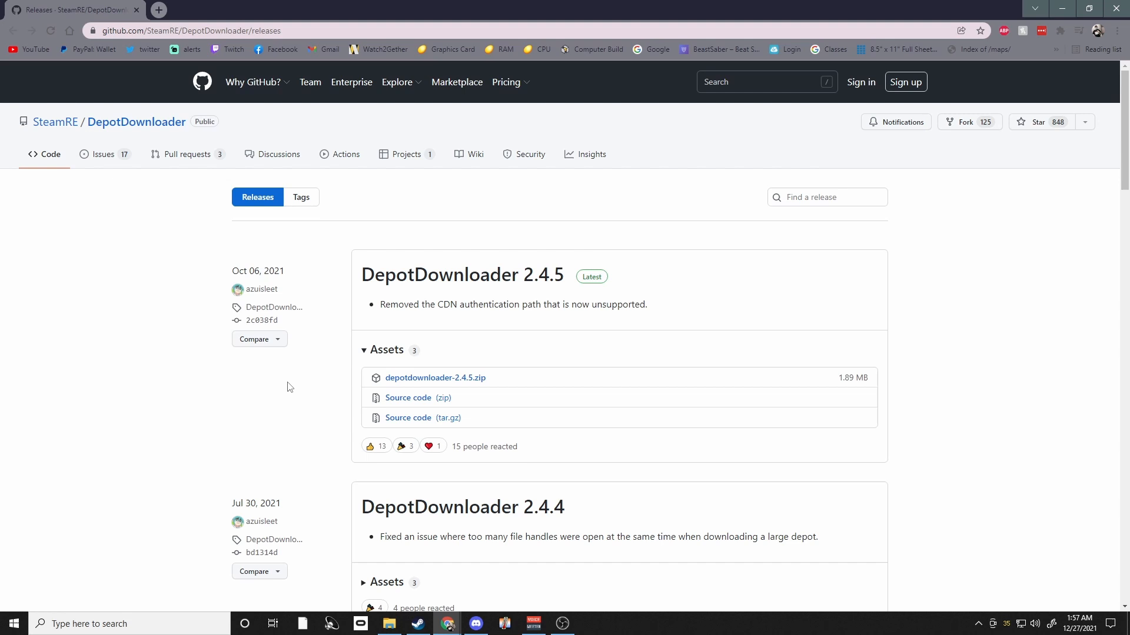
pyautogui.moveTo(533, 279)
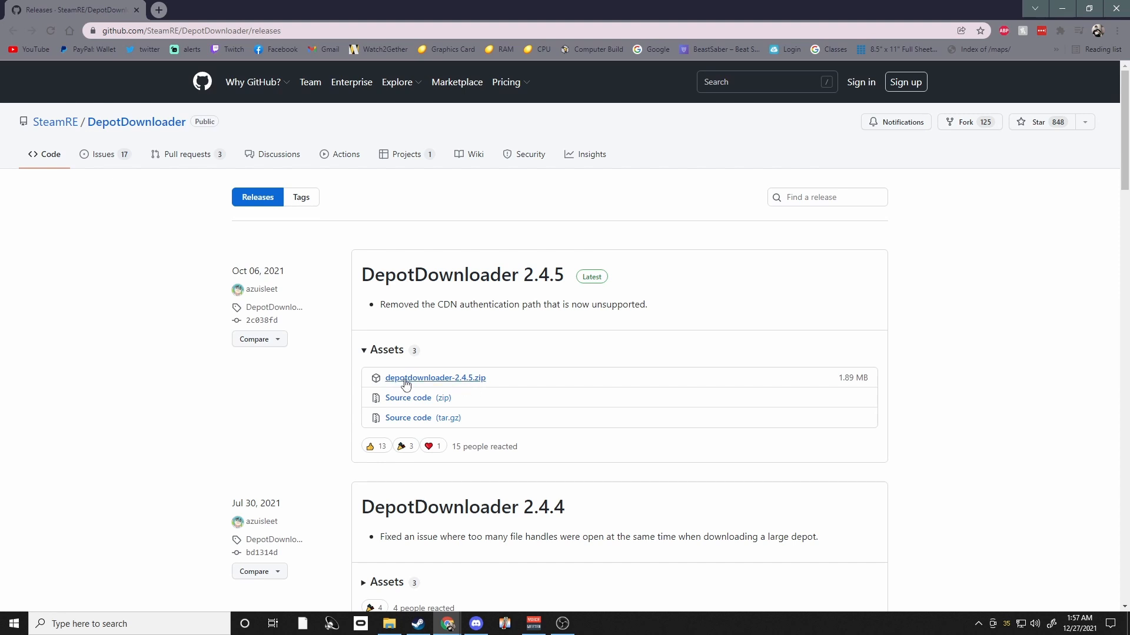
# - Download depotdownloader-2.4.5.zip from the DepotDownloader 2.4.5 release assets
pyautogui.click(436, 377)
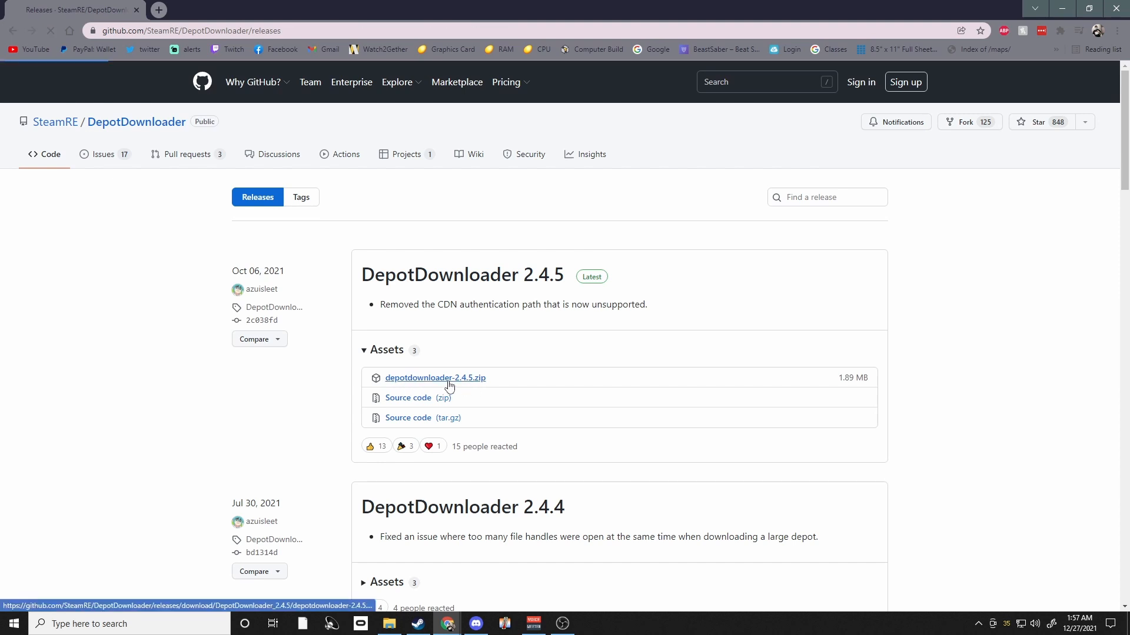
pyautogui.click(435, 378)
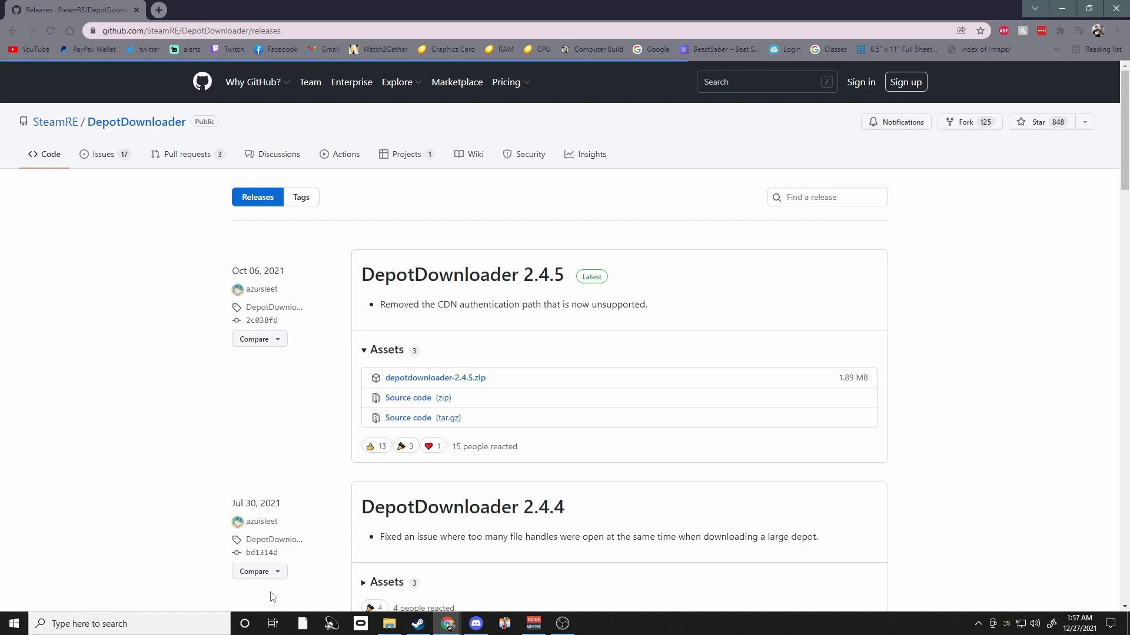
pyautogui.moveTo(390, 624)
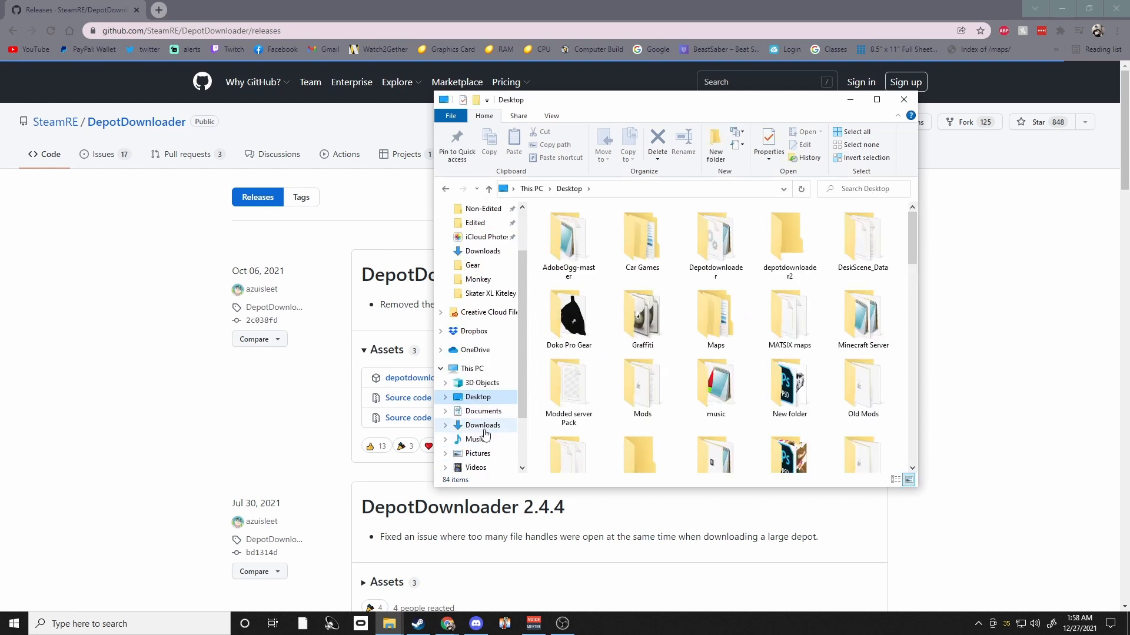
# - Show the Downloads folder in a second Explorer window beside depotdownloader2
pyautogui.click(480, 425)
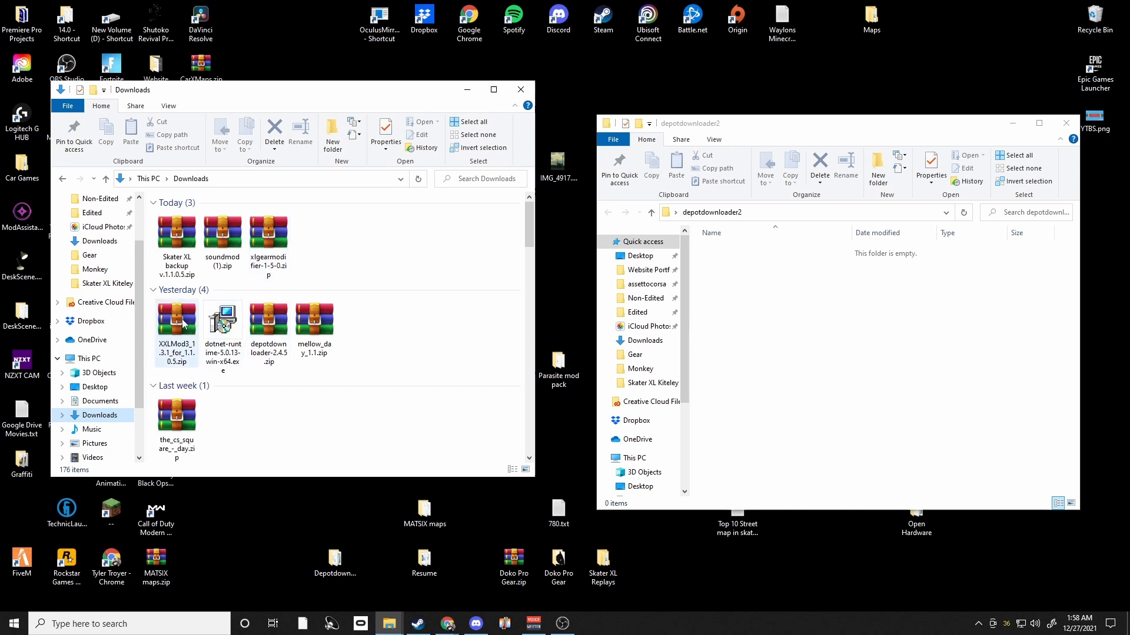
# - Open depotdownloader-2.4.5.zip in WinRAR and select all its files
pyautogui.doubleClick(268, 318)
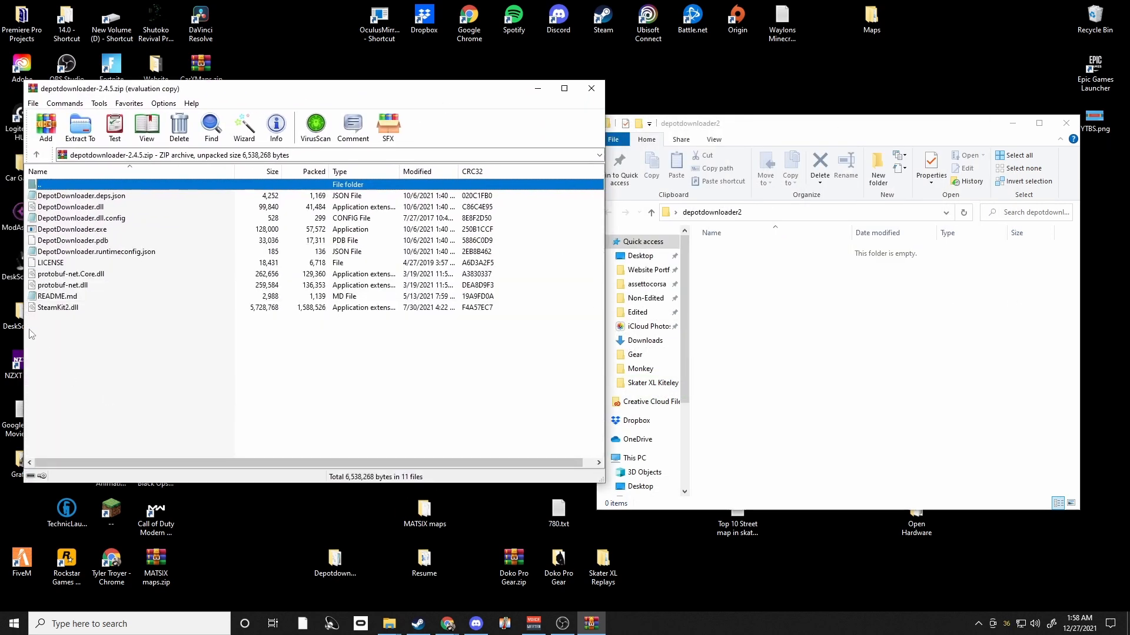
pyautogui.press('Ctrl+a')
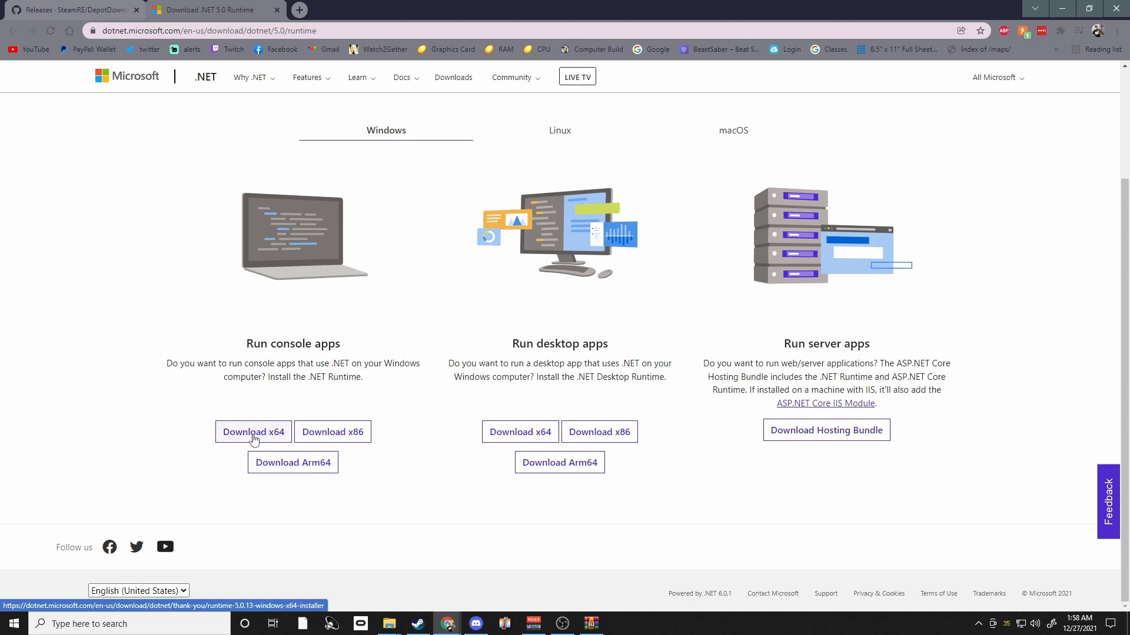
# - Get the .NET 5.0 Runtime x64 installer page, cancelling the duplicate save
pyautogui.click(253, 431)
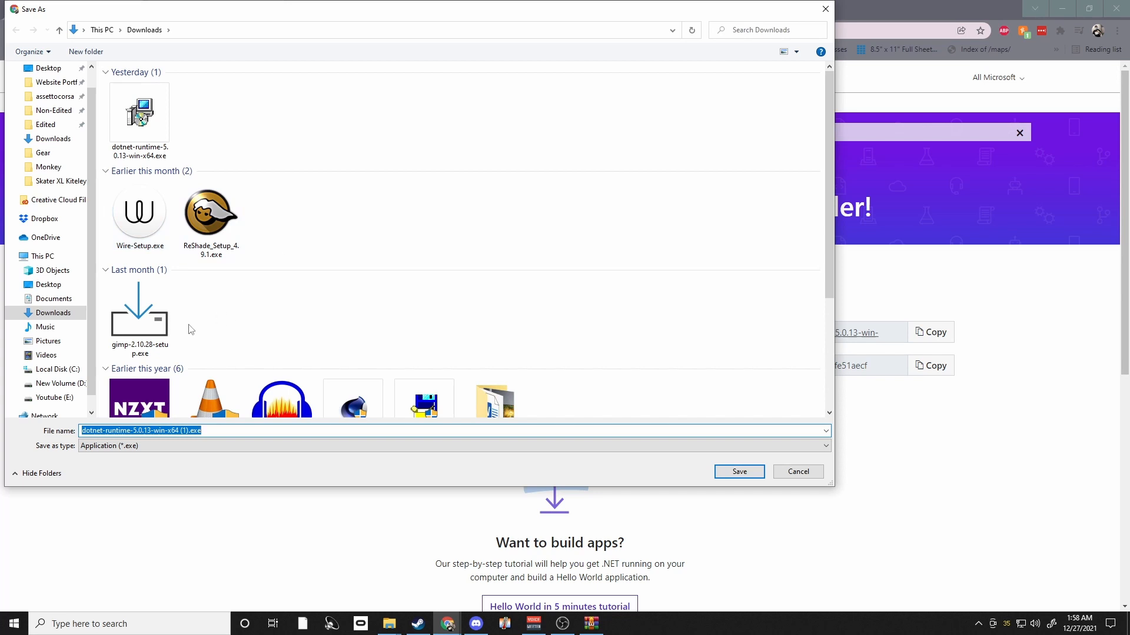
pyautogui.moveTo(274, 304)
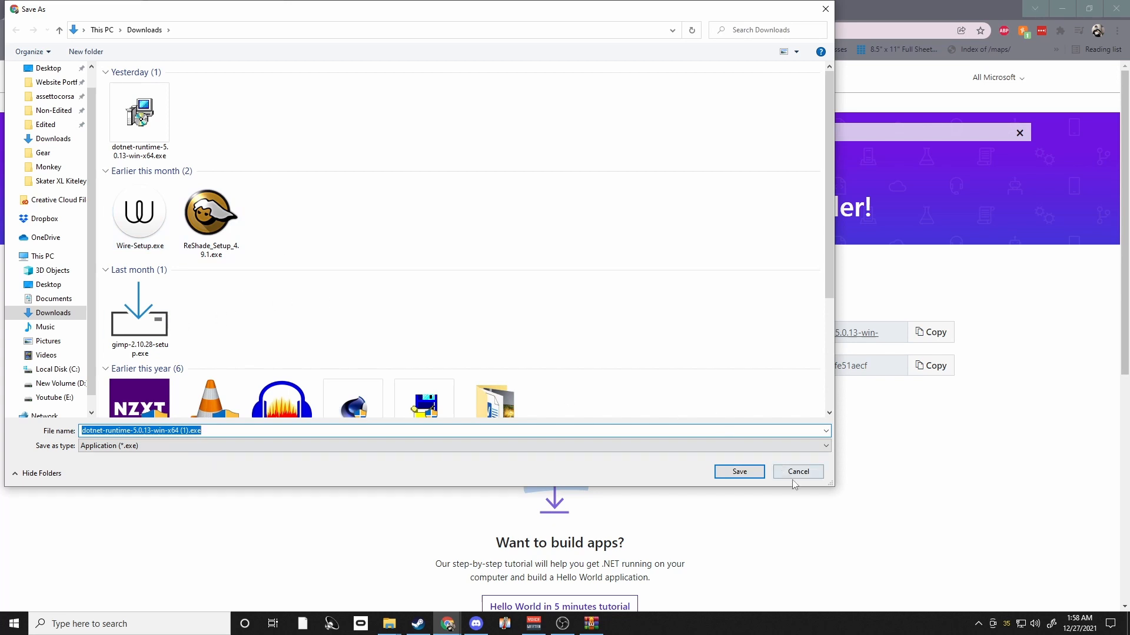
pyautogui.click(798, 471)
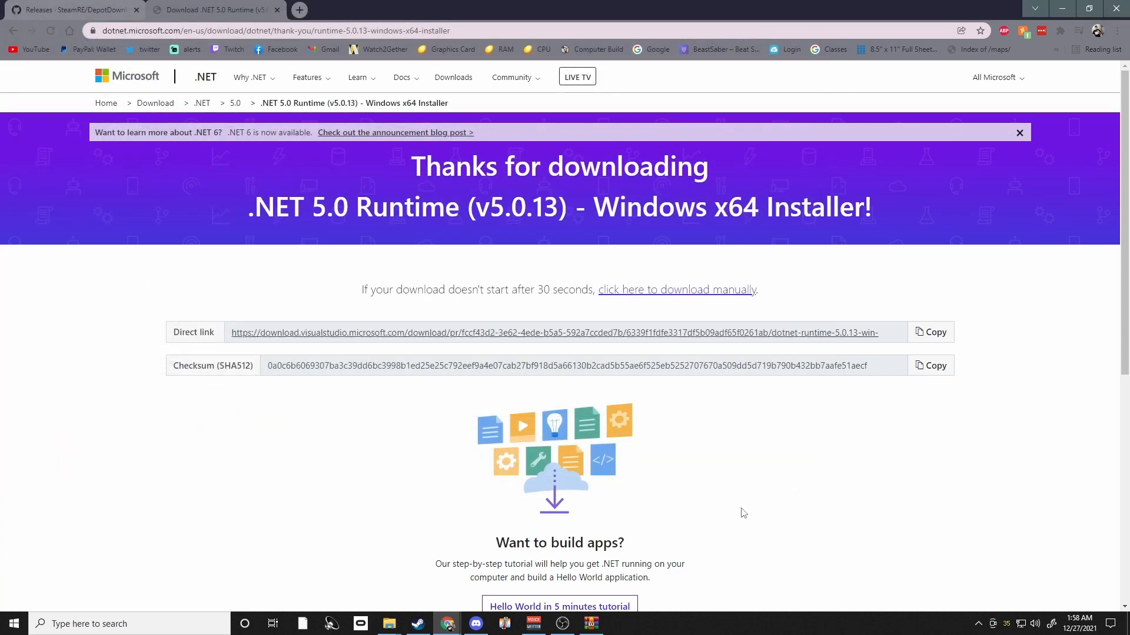
# - Launch dotnet-runtime-5.0.13-win-x64.exe from Downloads and choose Repair
pyautogui.click(389, 623)
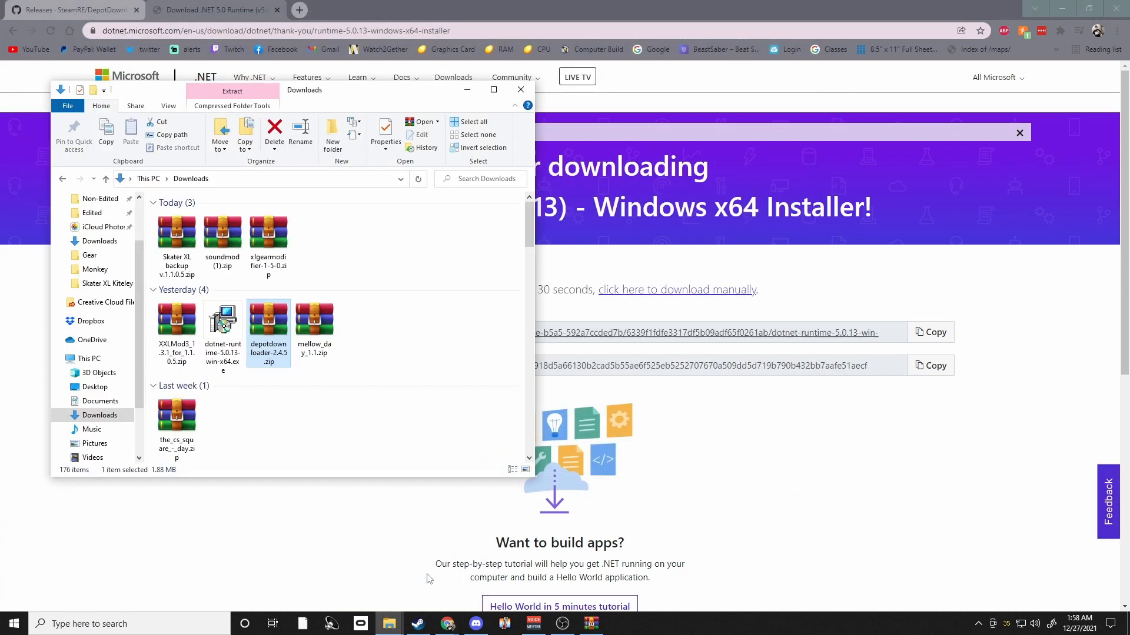
pyautogui.click(222, 318)
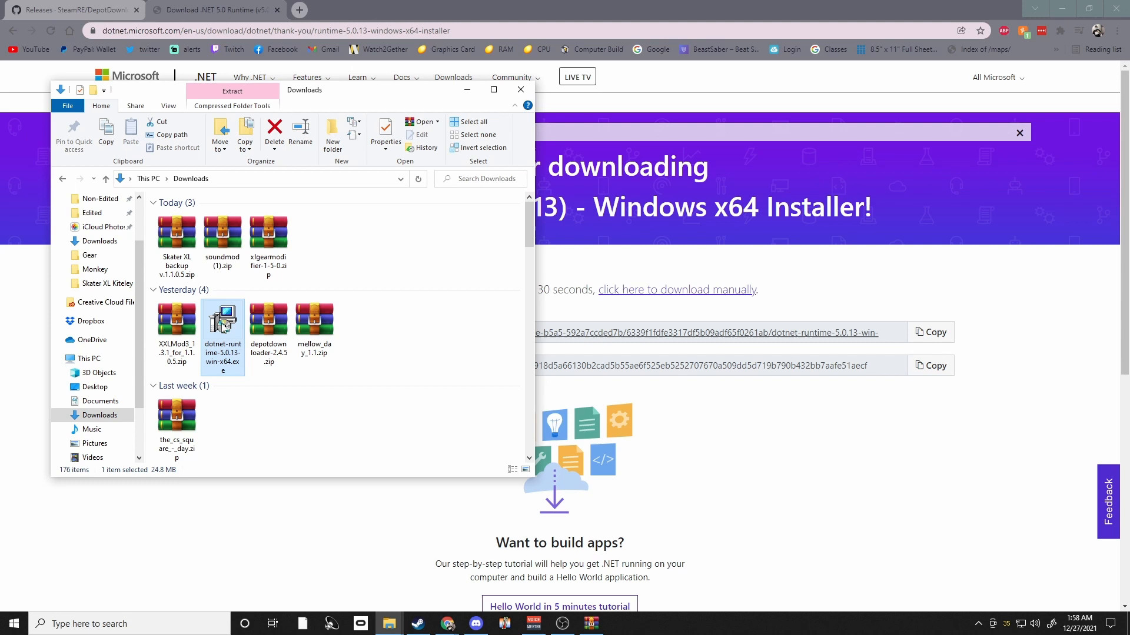
pyautogui.doubleClick(222, 322)
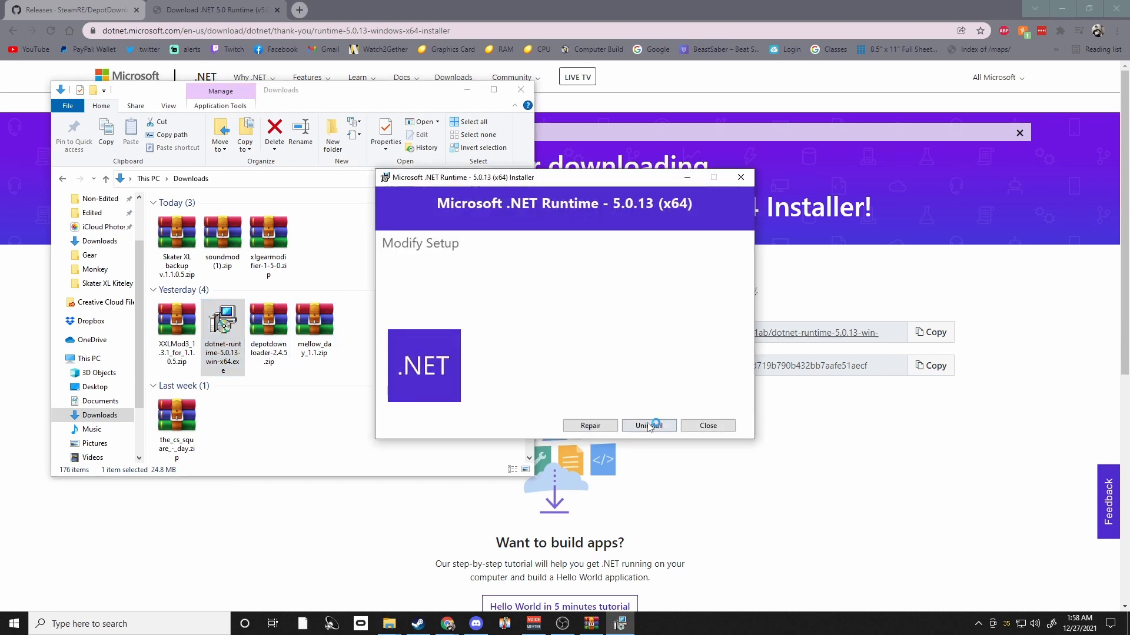
pyautogui.moveTo(572, 431)
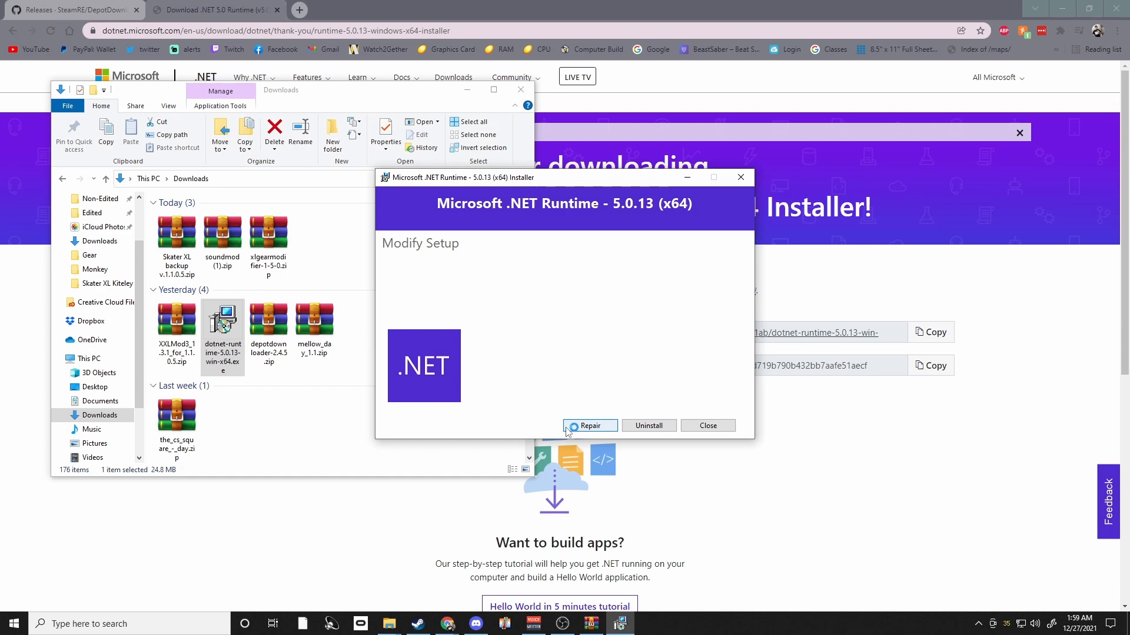
pyautogui.click(590, 426)
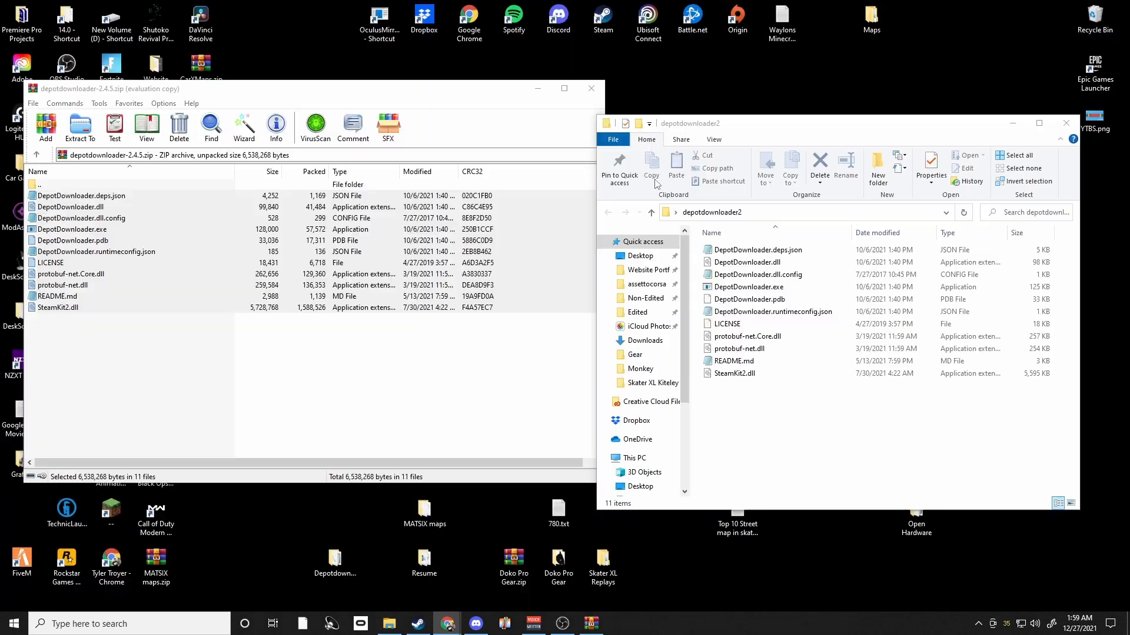
pyautogui.moveTo(632, 101)
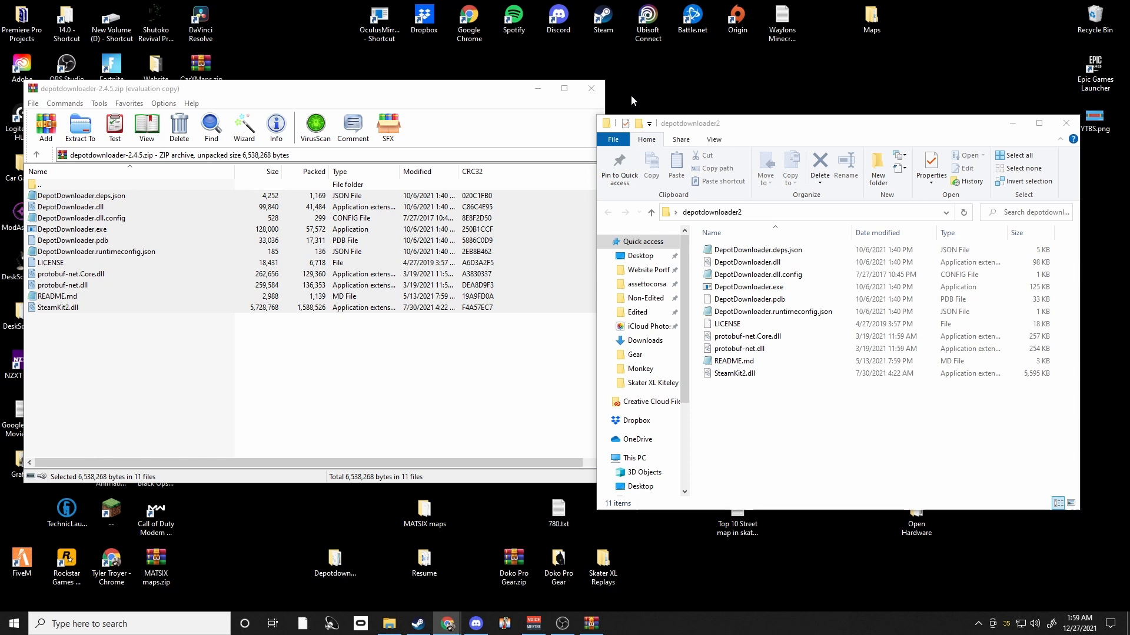
pyautogui.moveTo(591, 88)
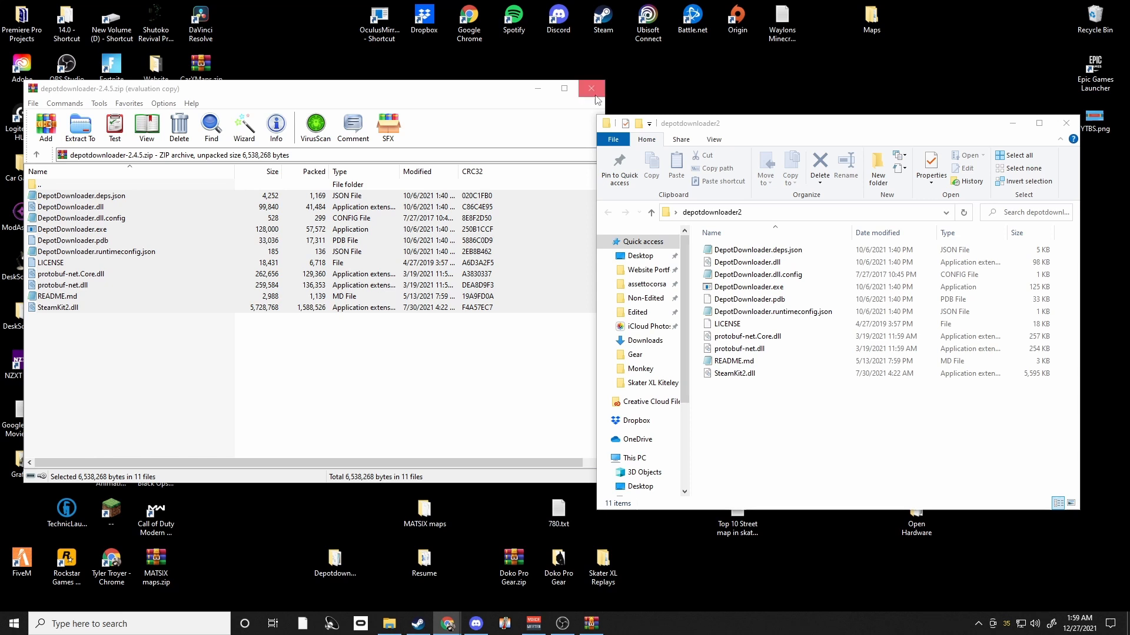
# - Close the WinRAR archive window, leaving depotdownloader2 open
pyautogui.click(591, 87)
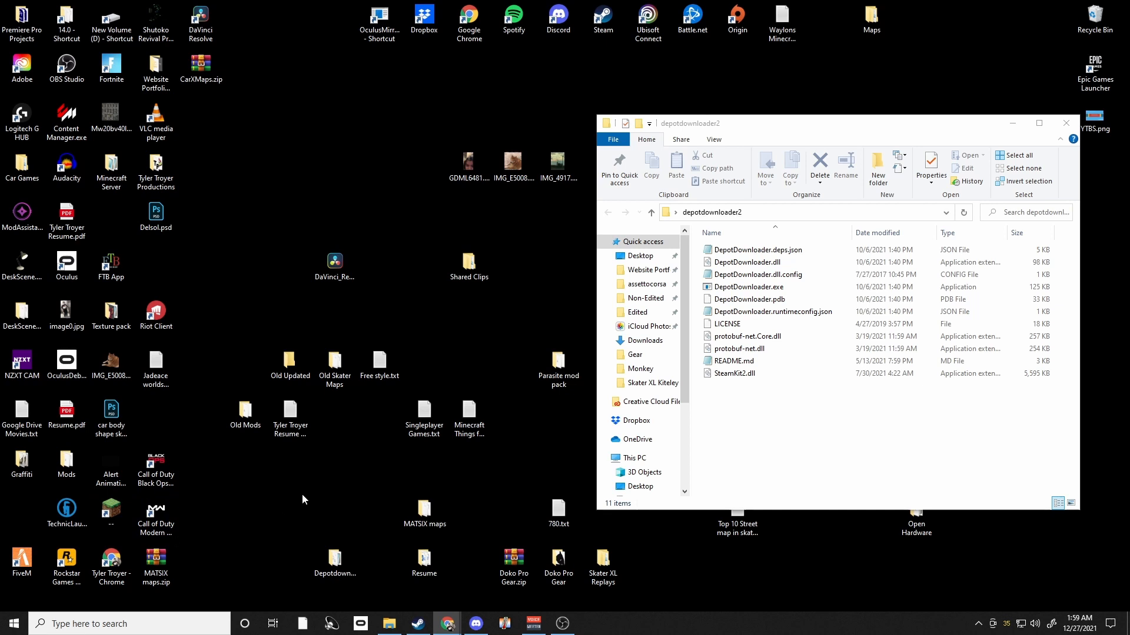
pyautogui.moveTo(383, 297)
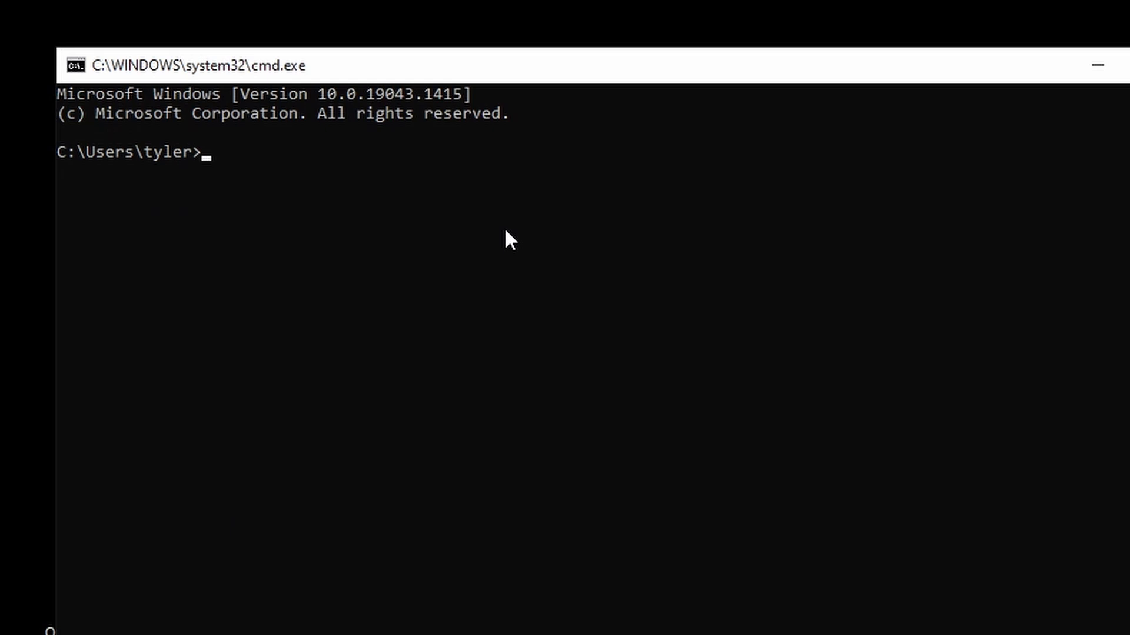
# - Change directory to desktop, then into depotdownloader2
pyautogui.write('cd')
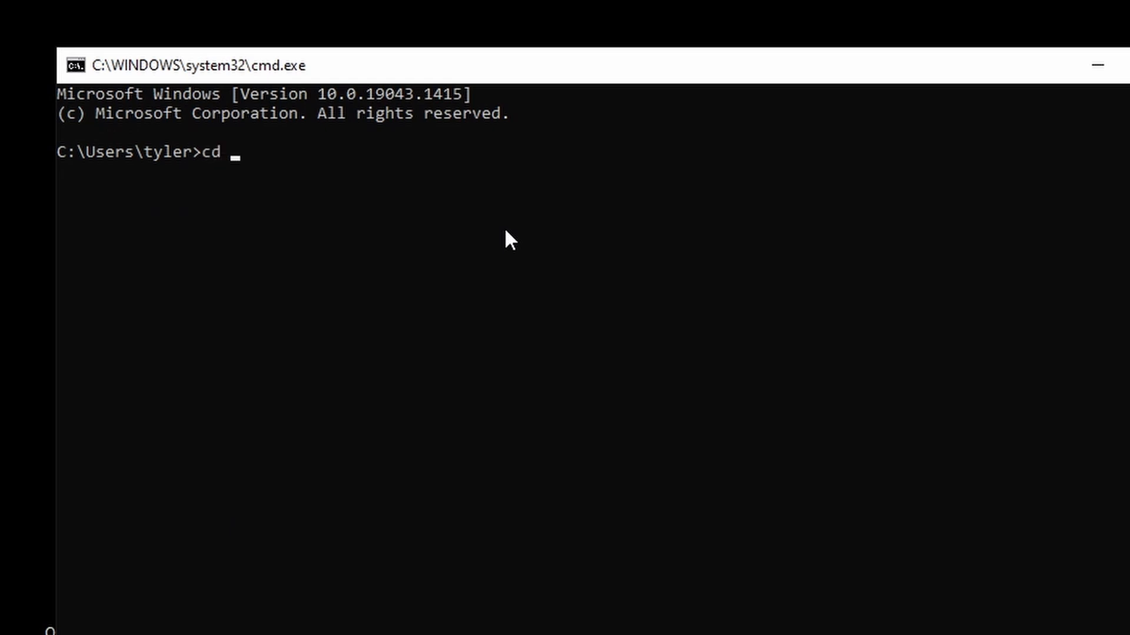
pyautogui.write('desktop')
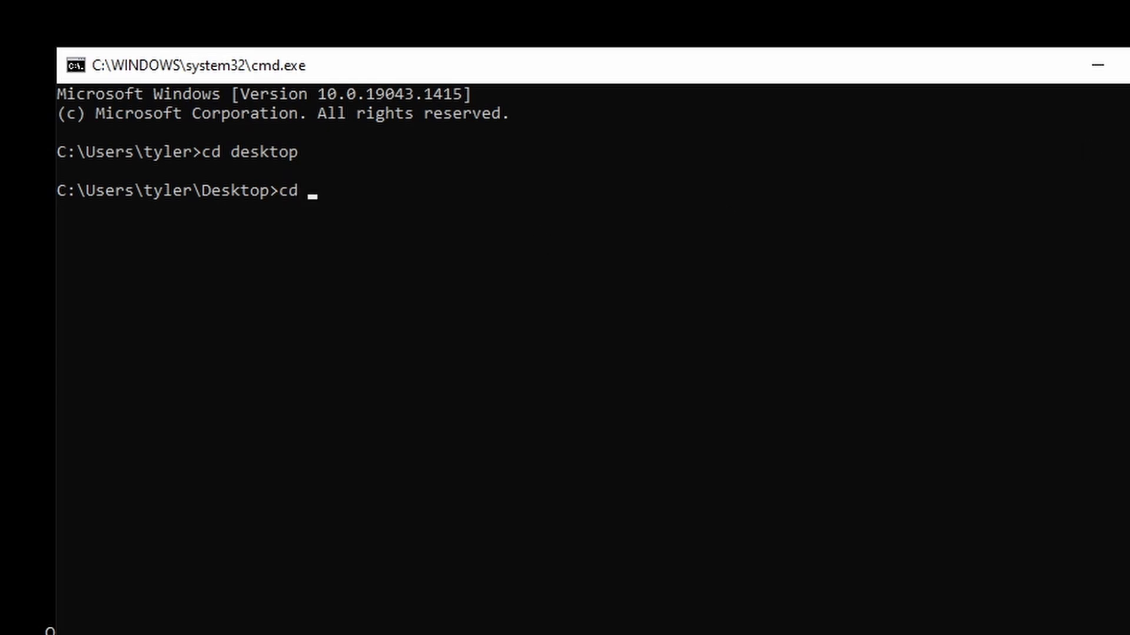
pyautogui.write('depot')
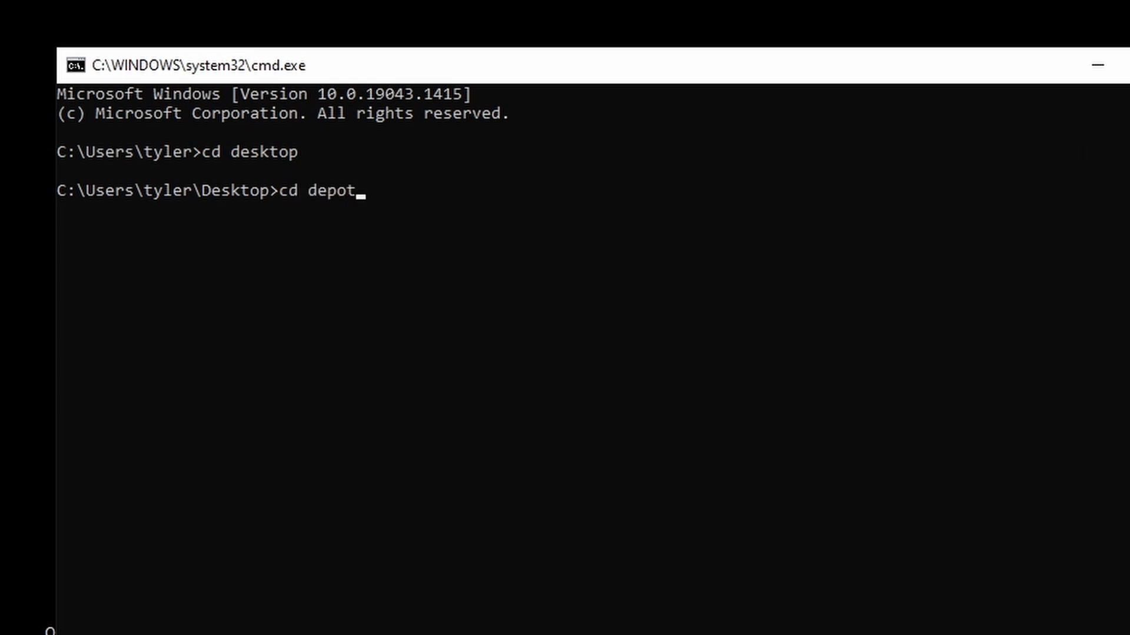
pyautogui.write('down')
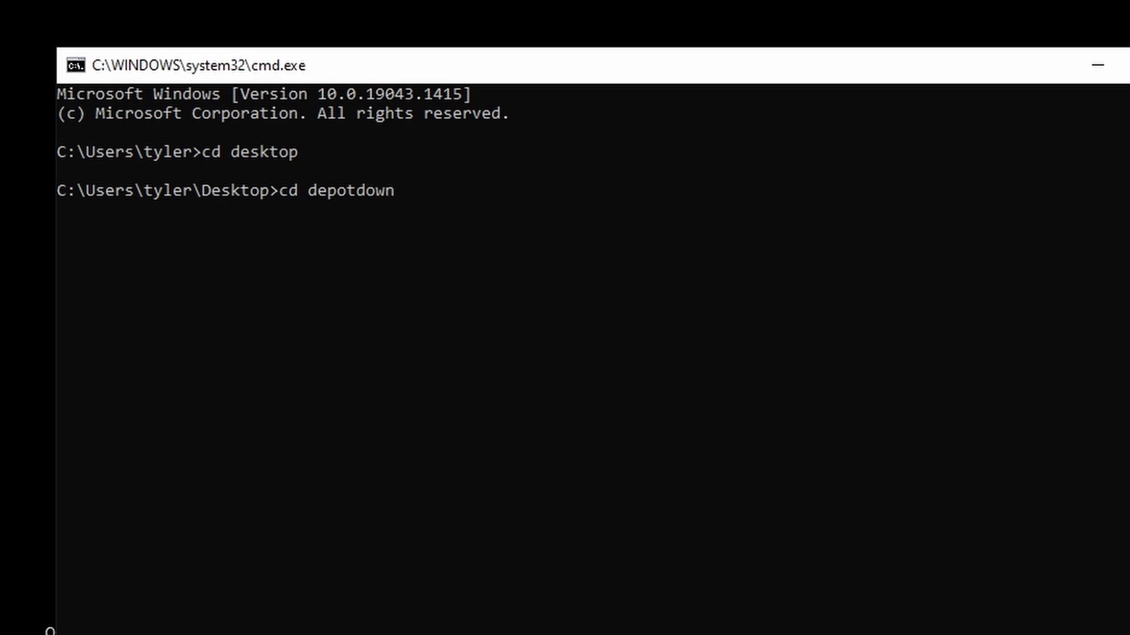
pyautogui.write('loader2')
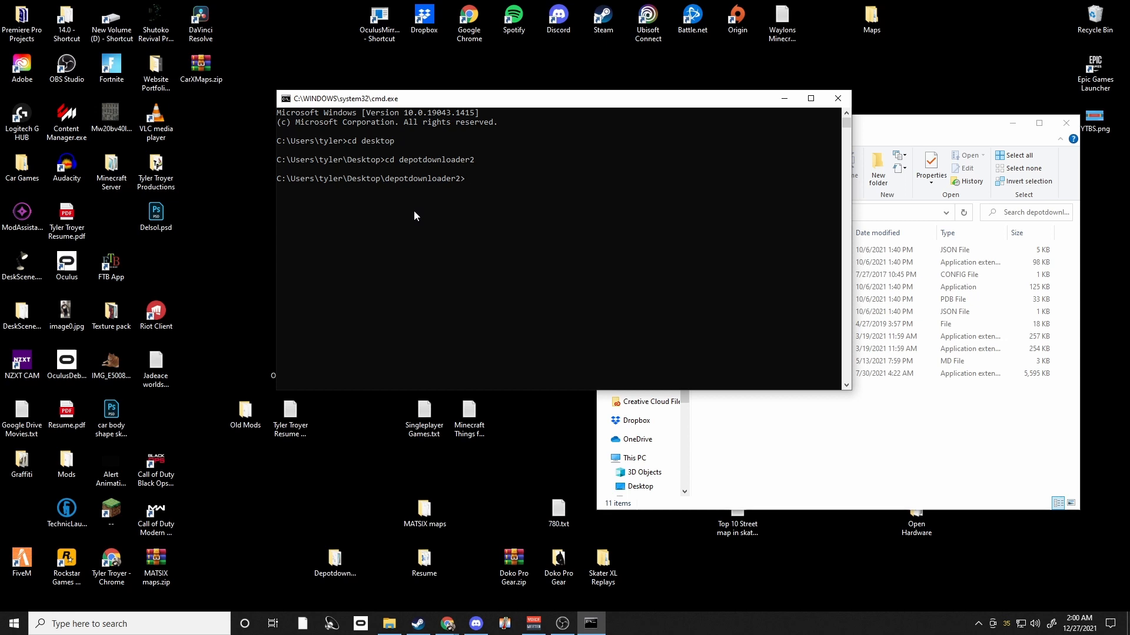
pyautogui.moveTo(354, 150)
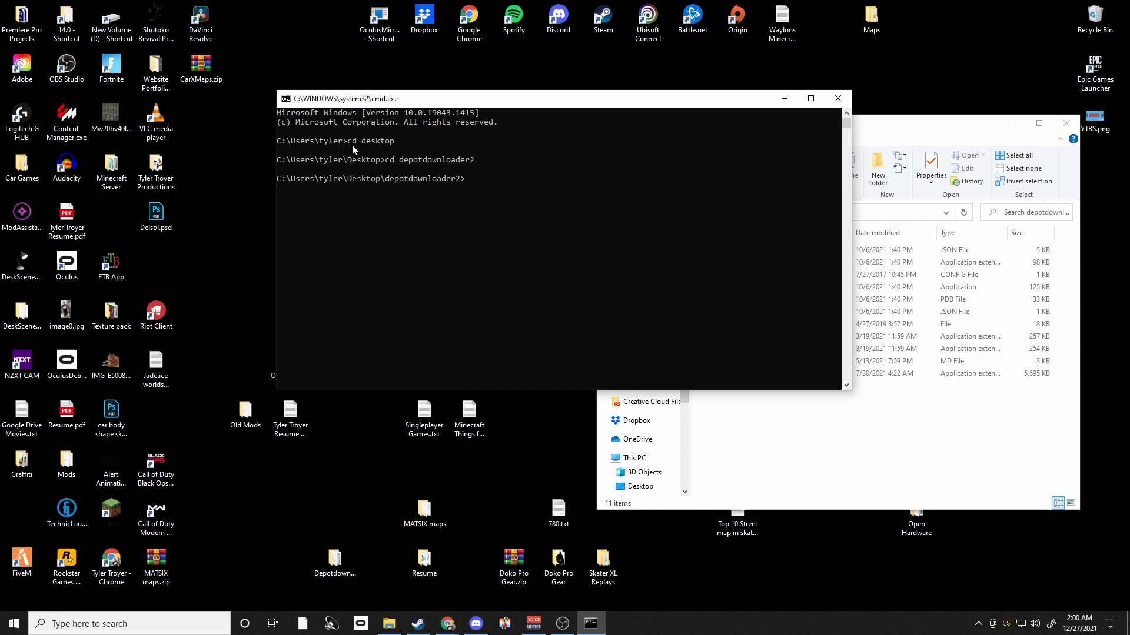
pyautogui.moveTo(391, 164)
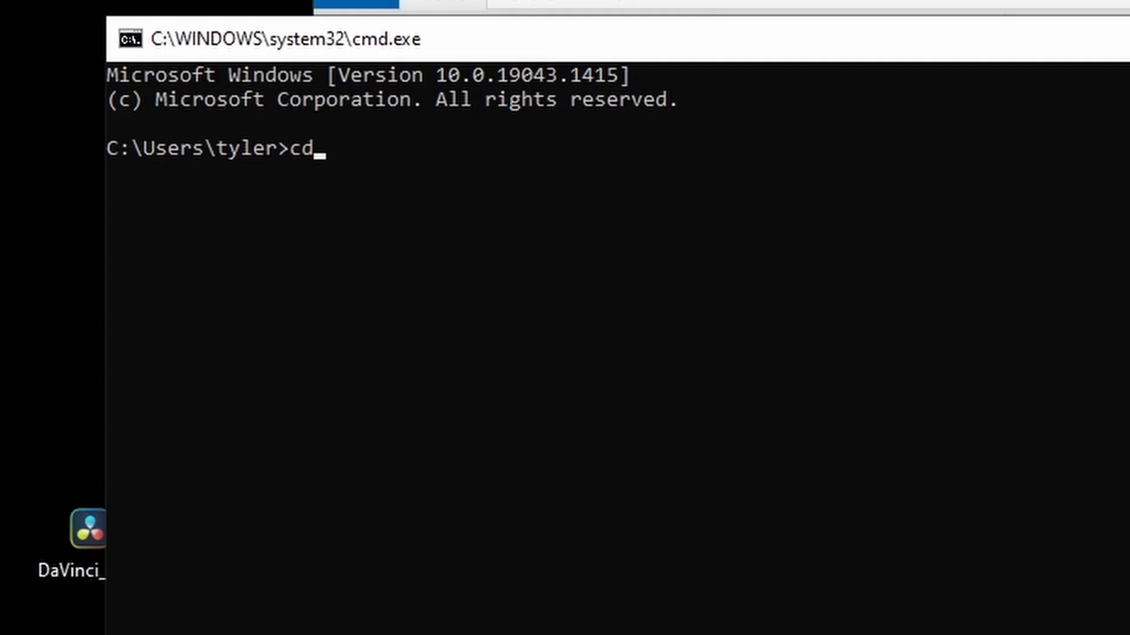
# - Change directory to C:\Users\tyler\Desktop\depotdownloader2
pyautogui.write('C:\\Users\\tyler\\Desktop\\depotdownloader2')
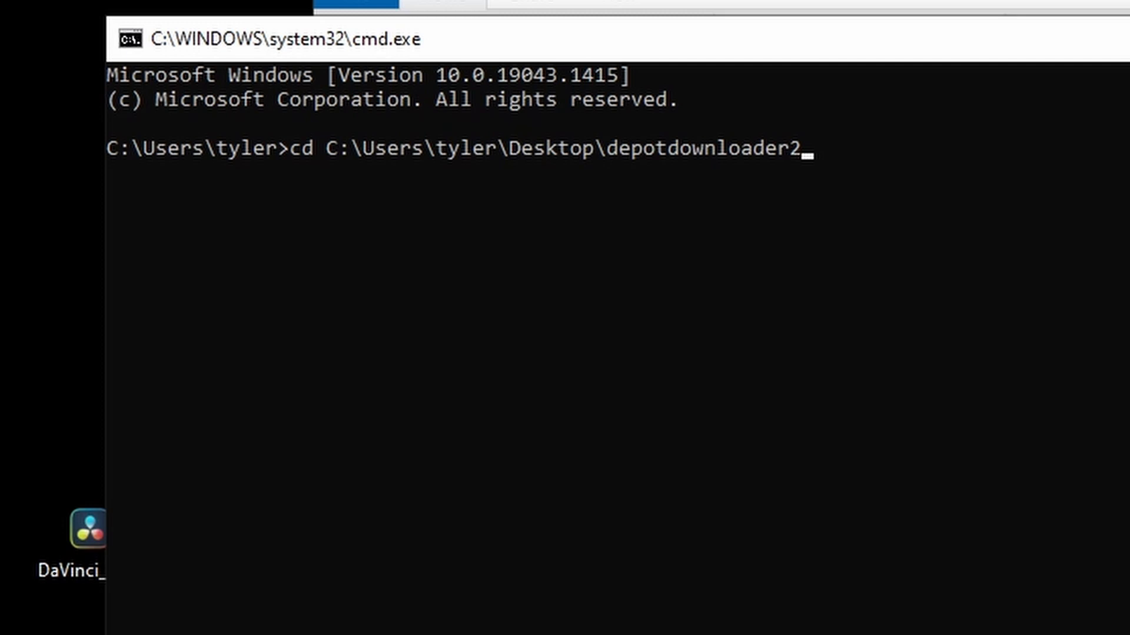
pyautogui.moveTo(815, 259)
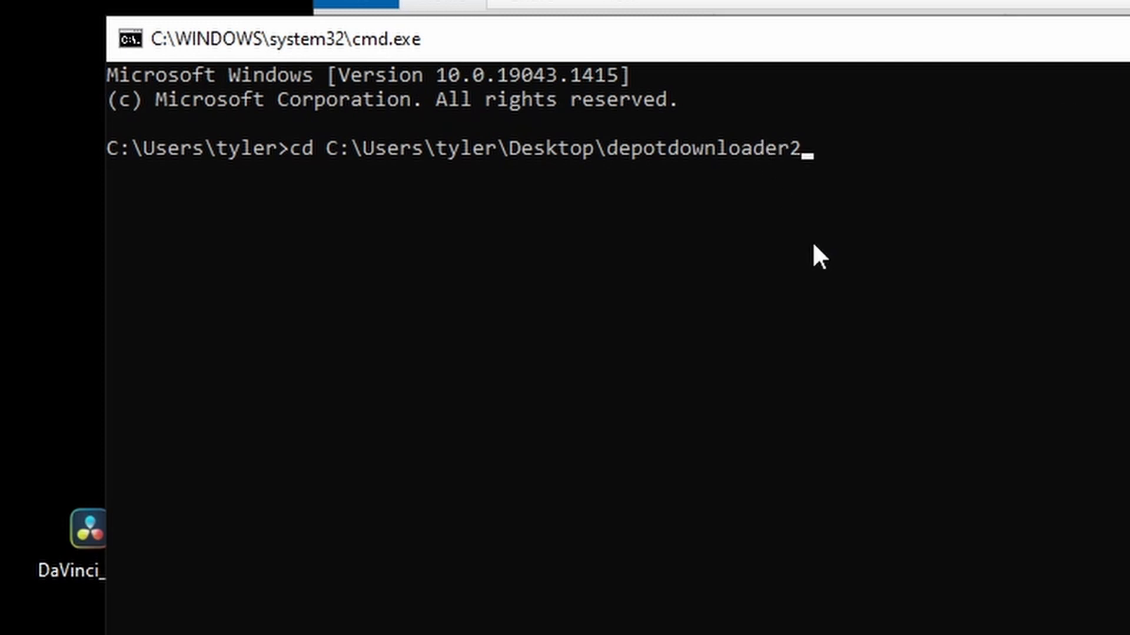
pyautogui.press('Enter')
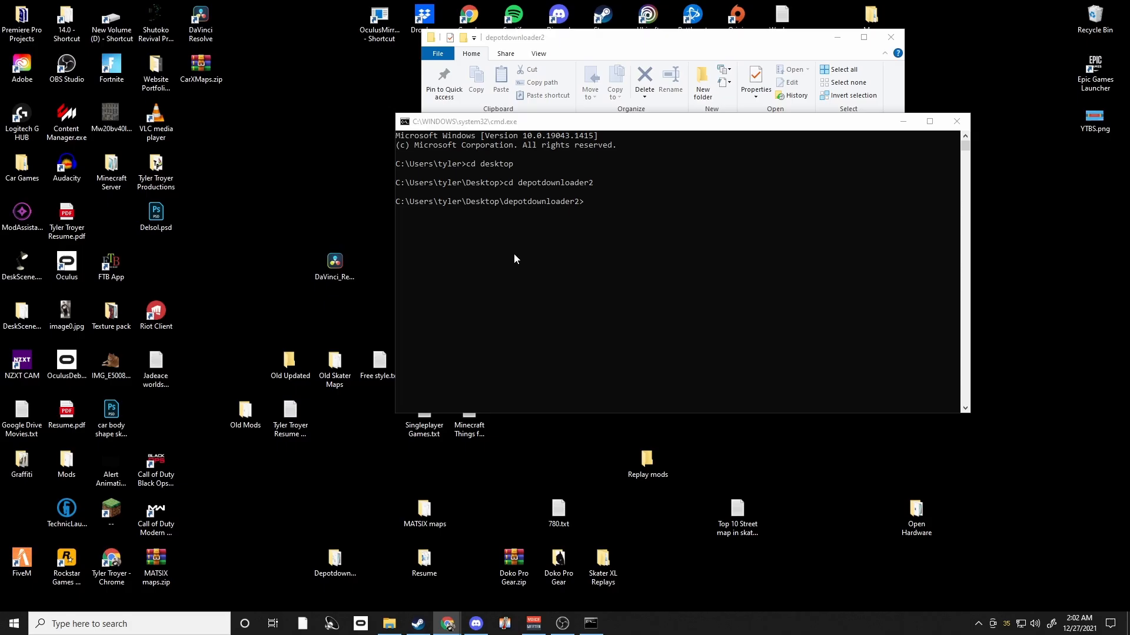
pyautogui.moveTo(637, 264)
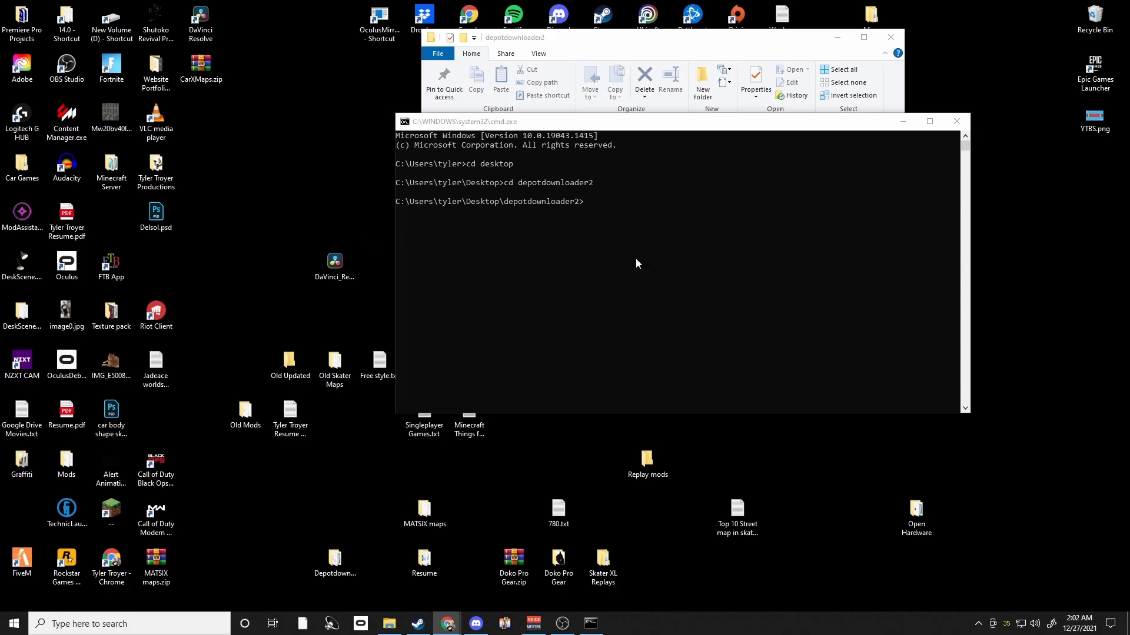
pyautogui.moveTo(848, 309)
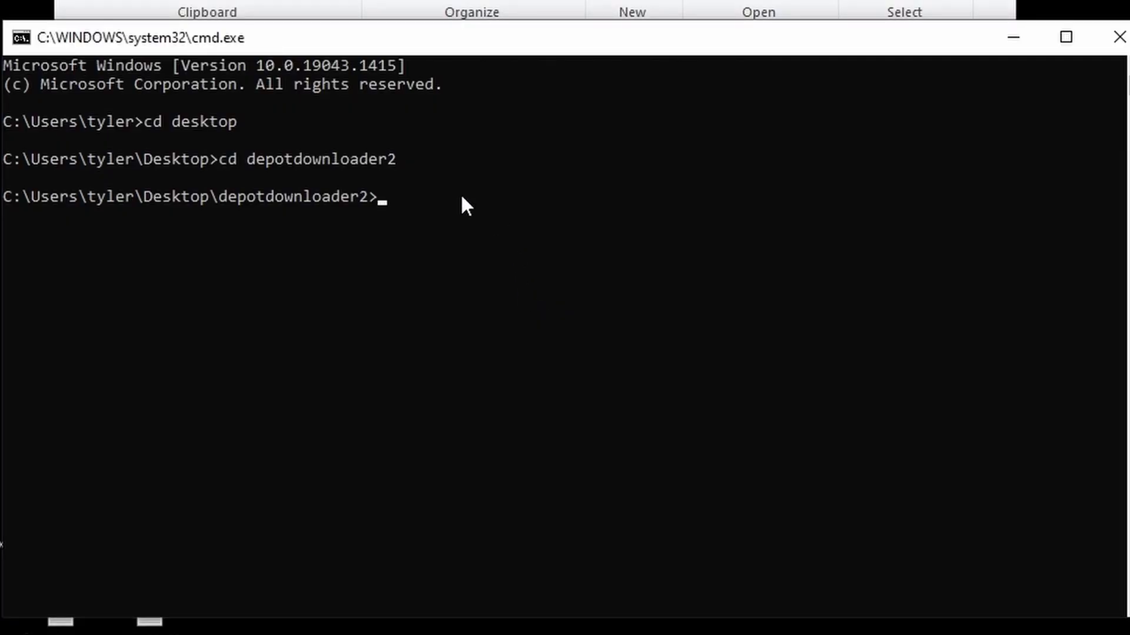
# - Type the start of the command: dotnet DepotDownloader.dll -app 962730
pyautogui.write('de')
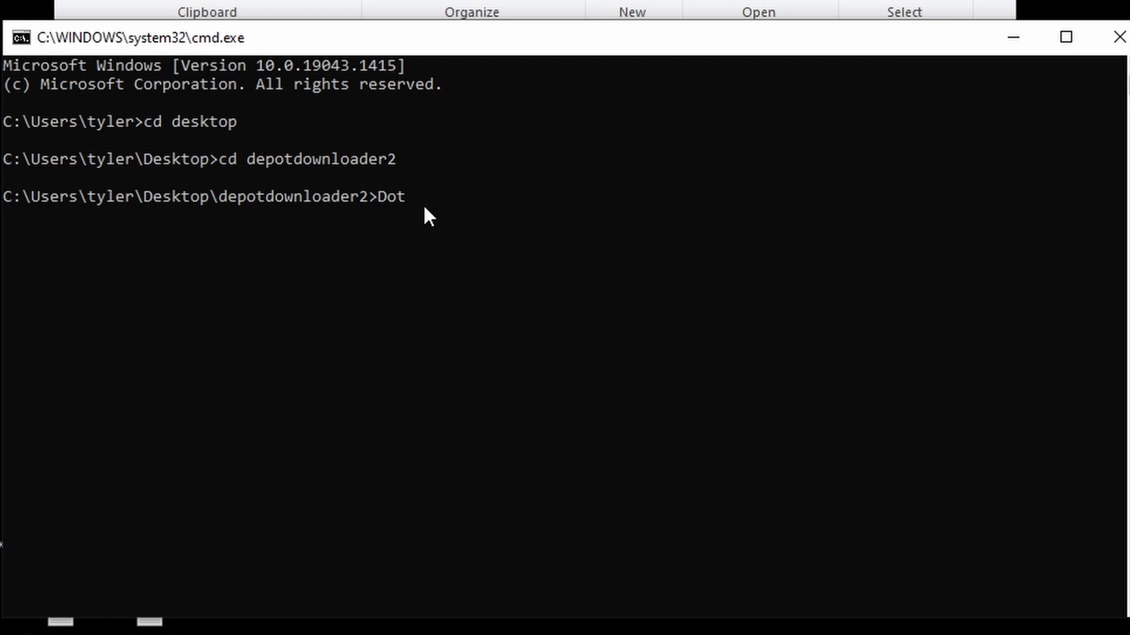
pyautogui.write('net')
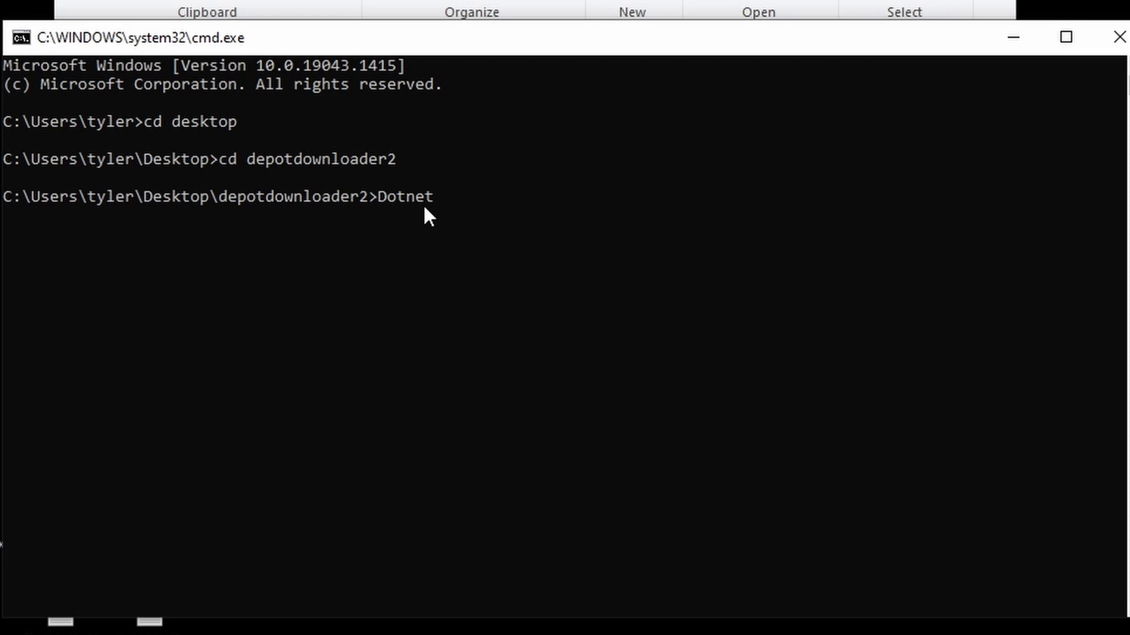
pyautogui.moveTo(447, 218)
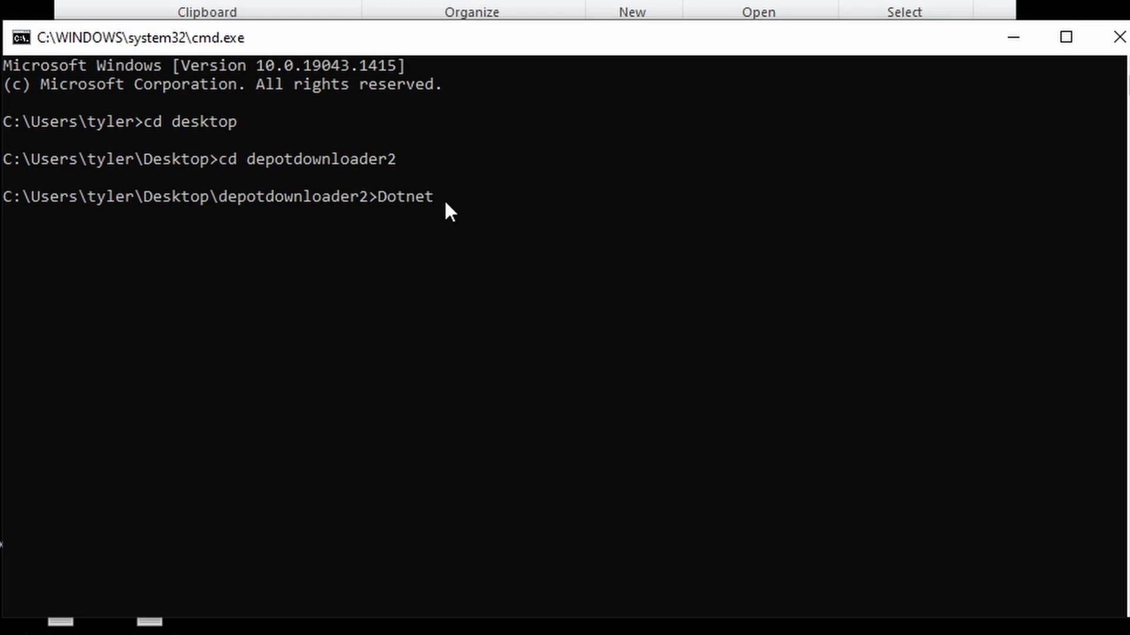
pyautogui.write('Deop')
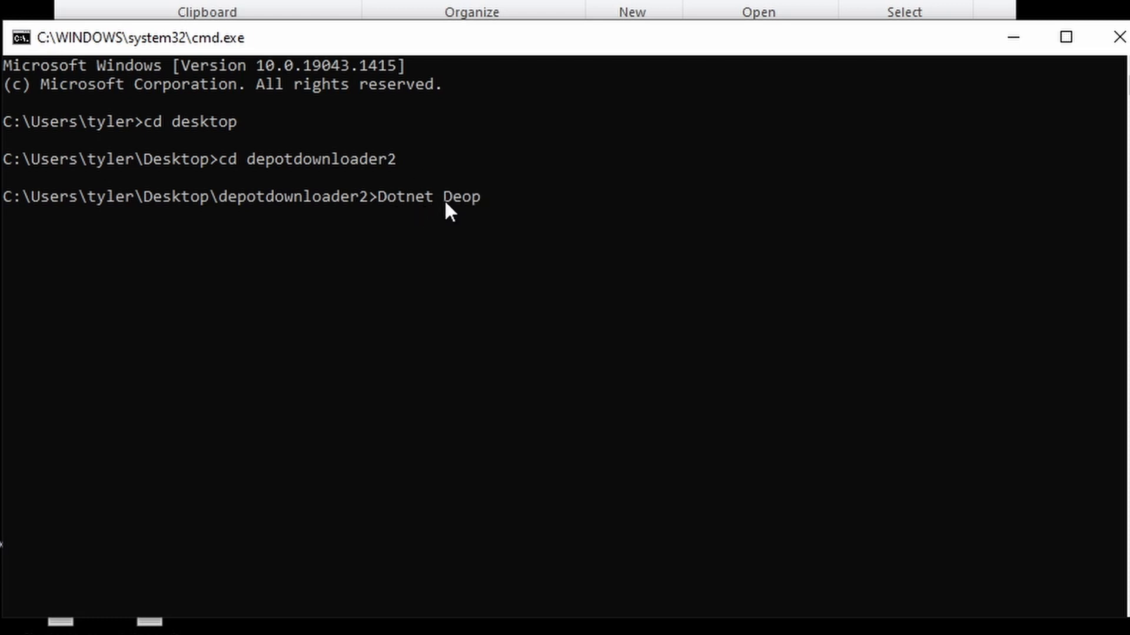
pyautogui.write('Depotdow')
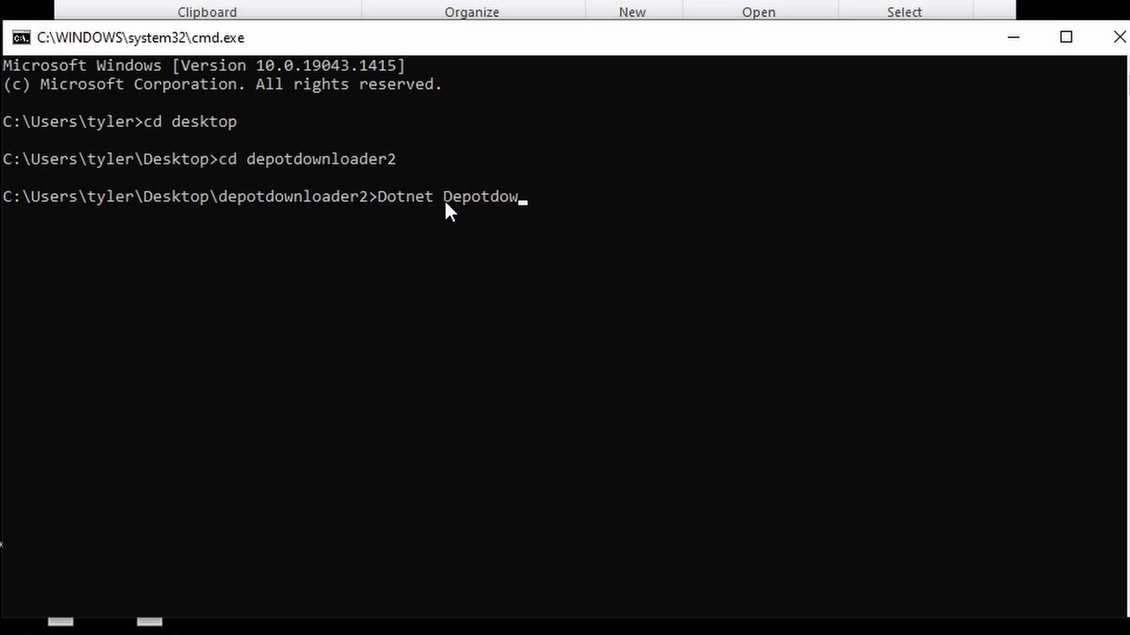
pyautogui.write('nloa')
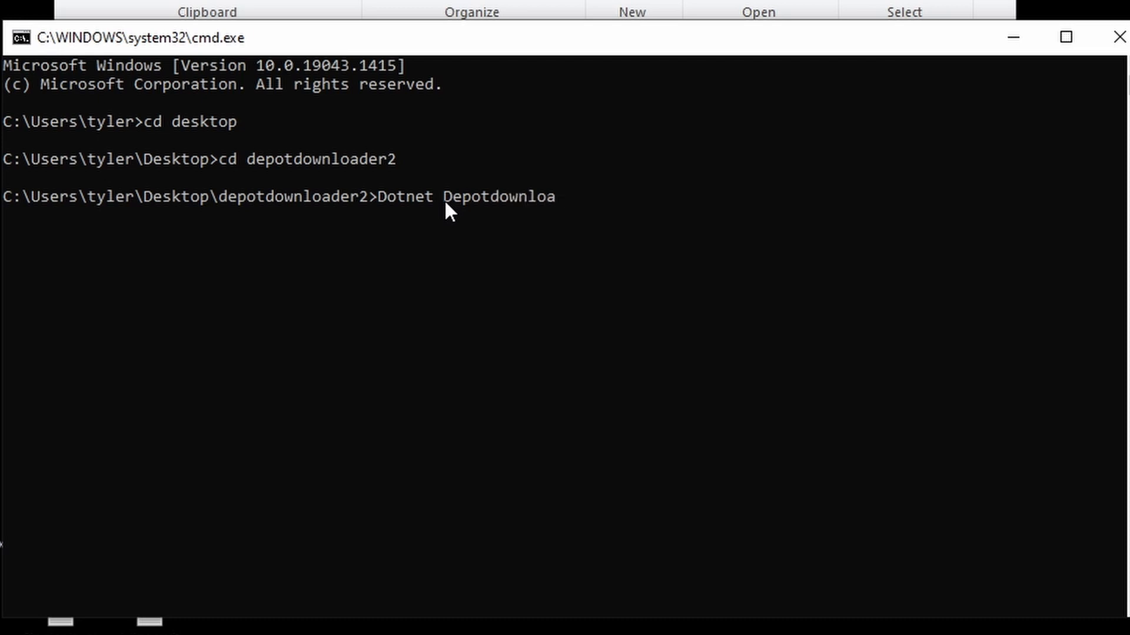
pyautogui.write('der.d')
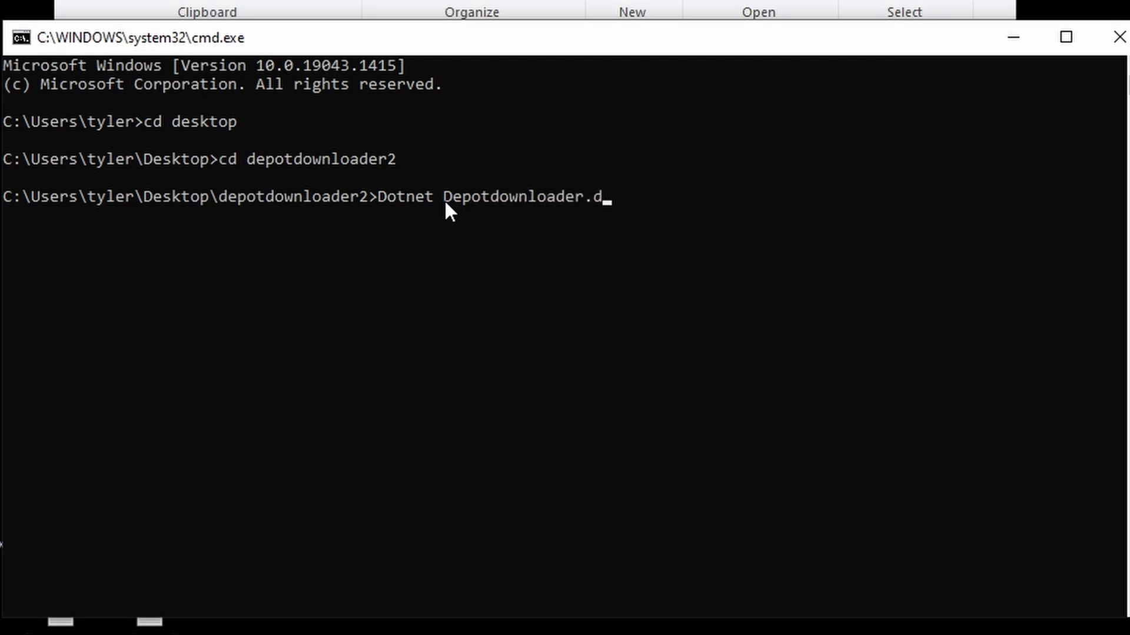
pyautogui.write('ll')
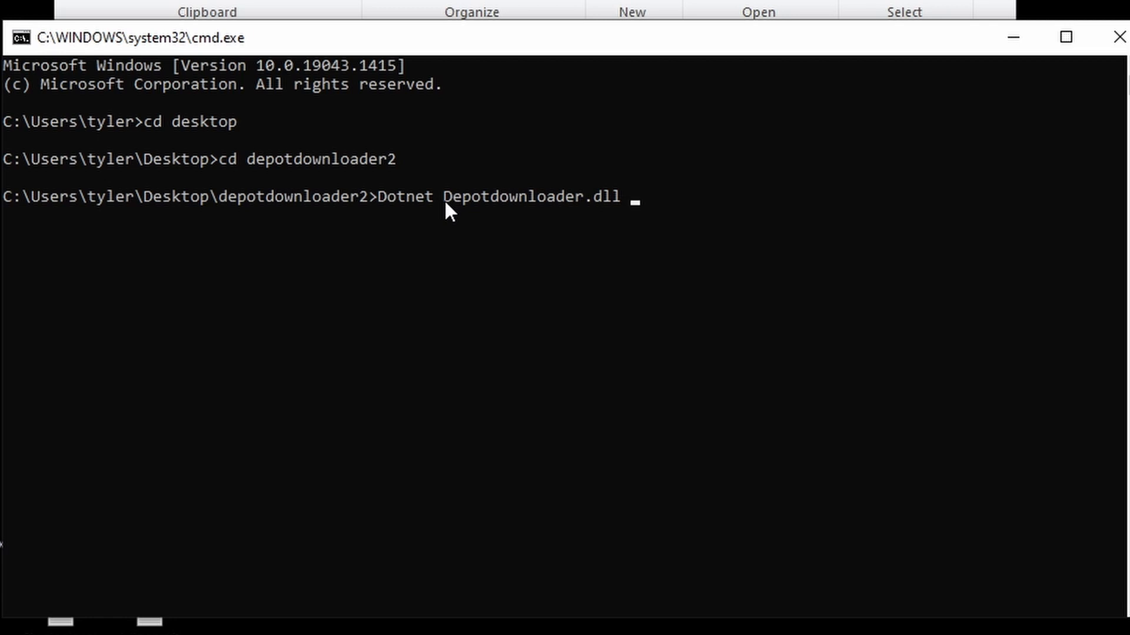
pyautogui.write('-app')
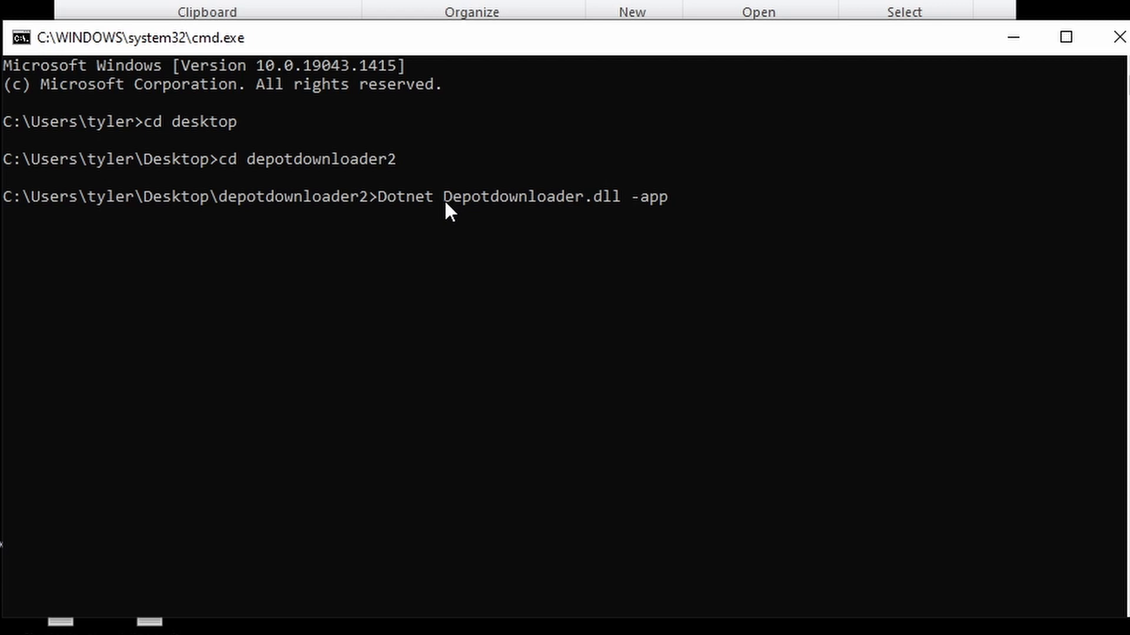
pyautogui.write('96')
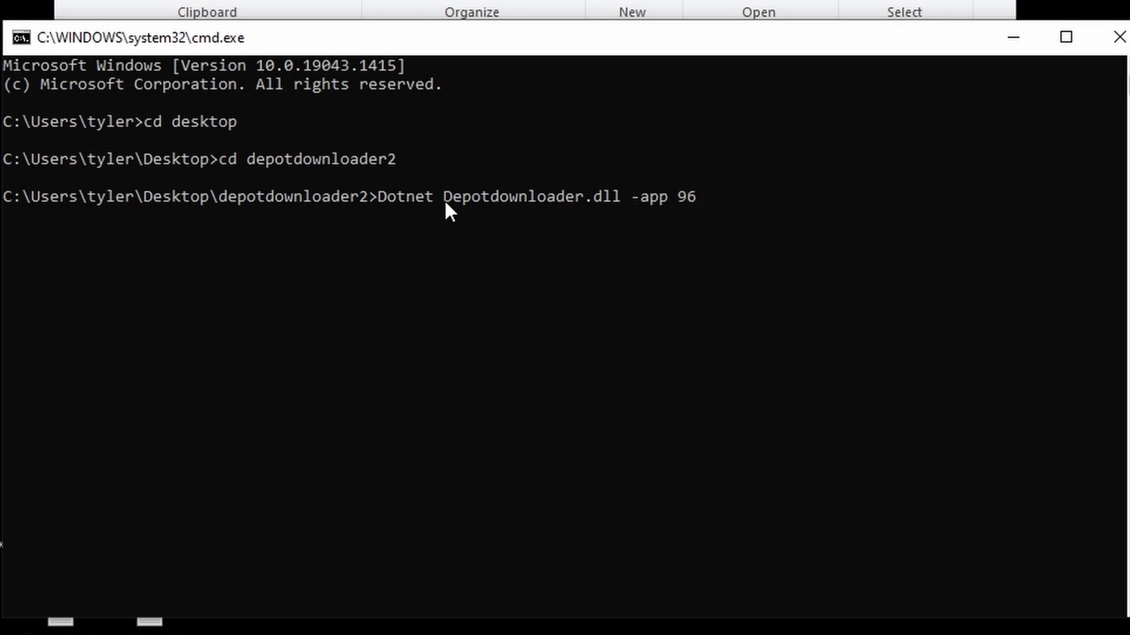
pyautogui.write('2730')
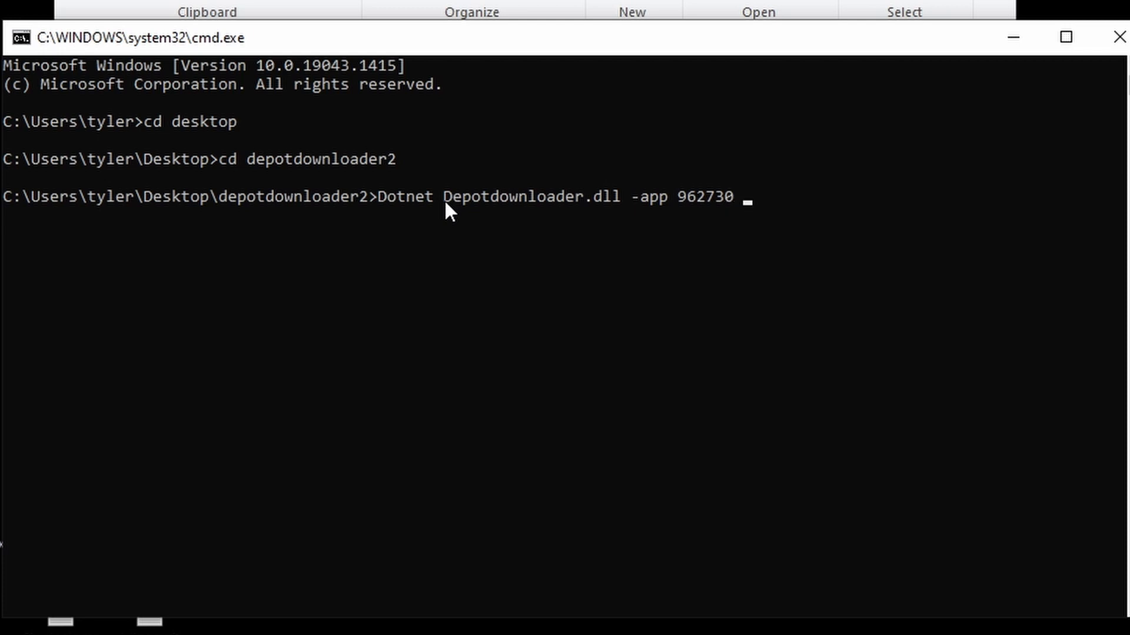
# - Add -depot 962731 and the -manifest option, correcting a typo
pyautogui.write('-depot')
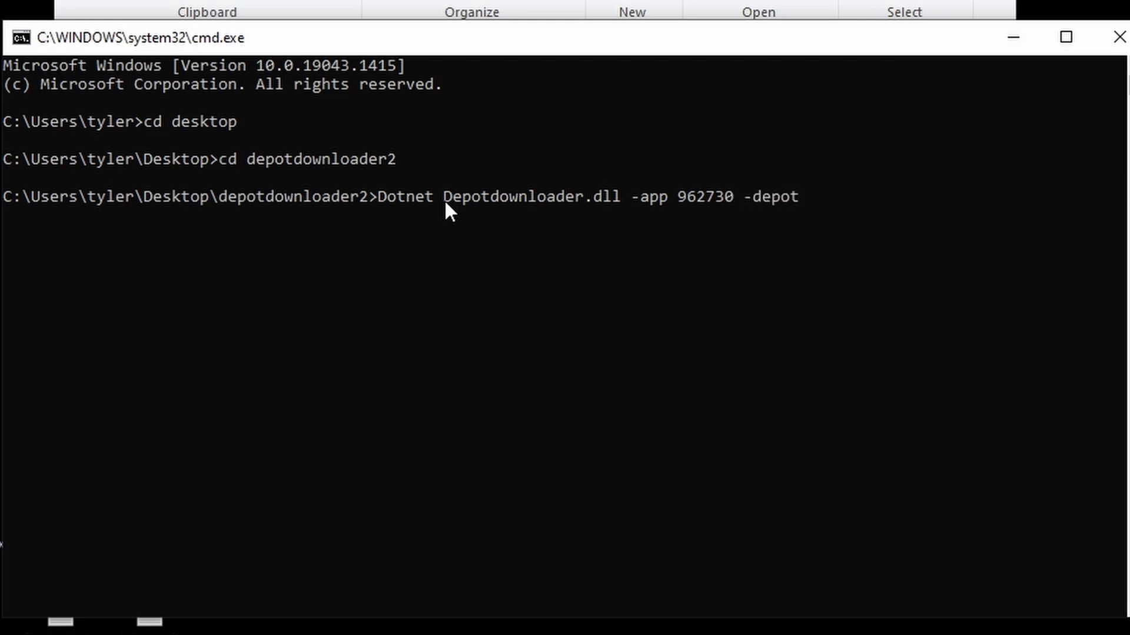
pyautogui.press('space')
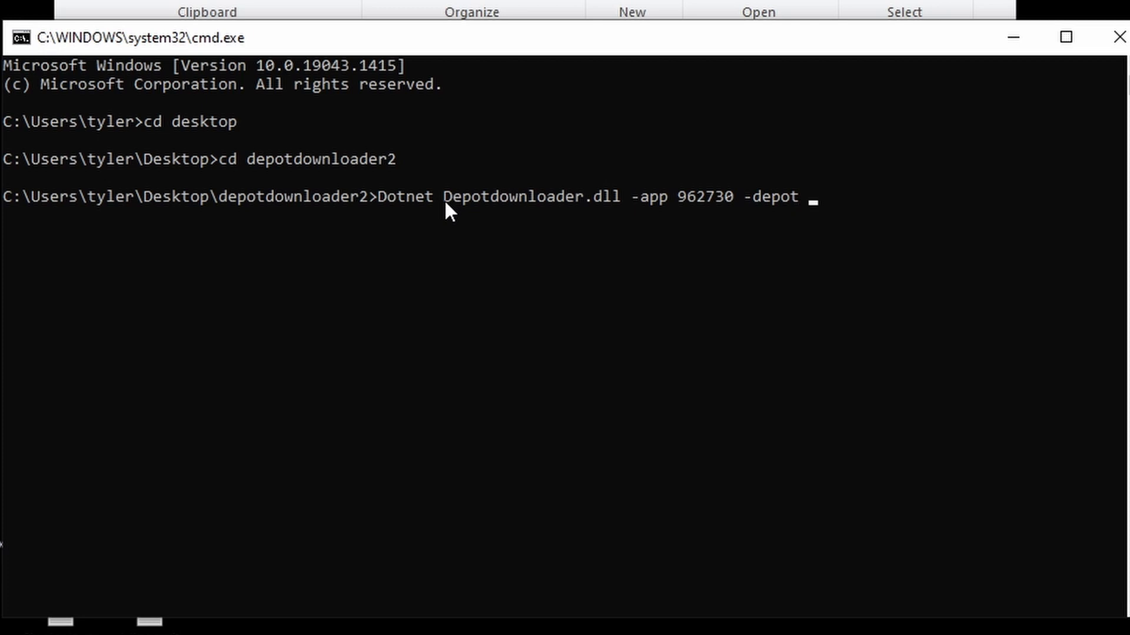
pyautogui.write('9')
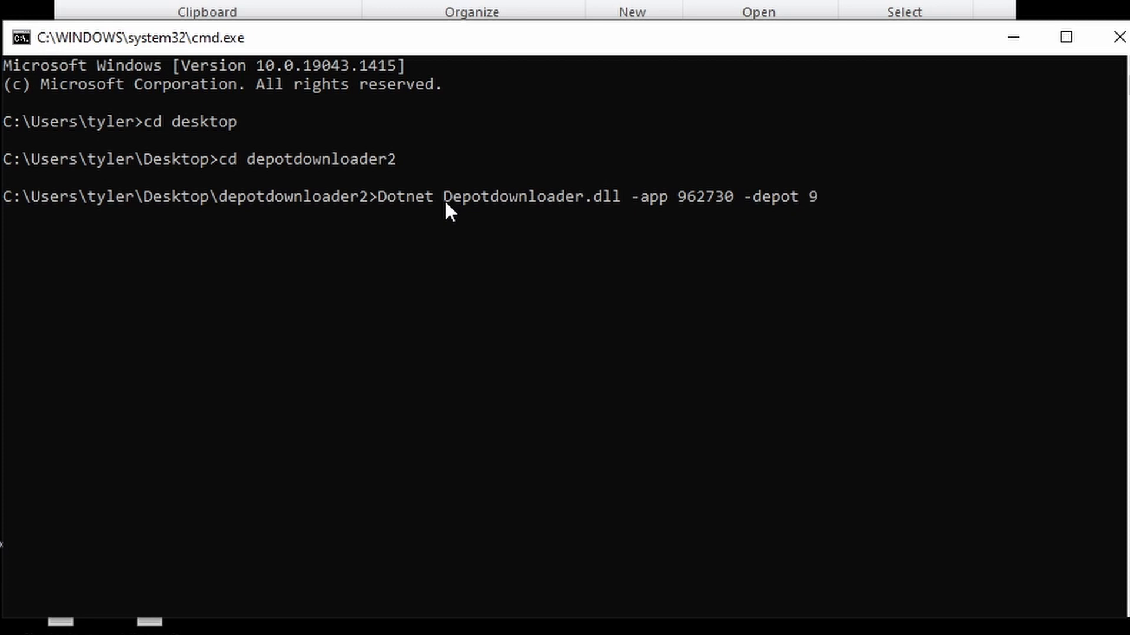
pyautogui.write('62')
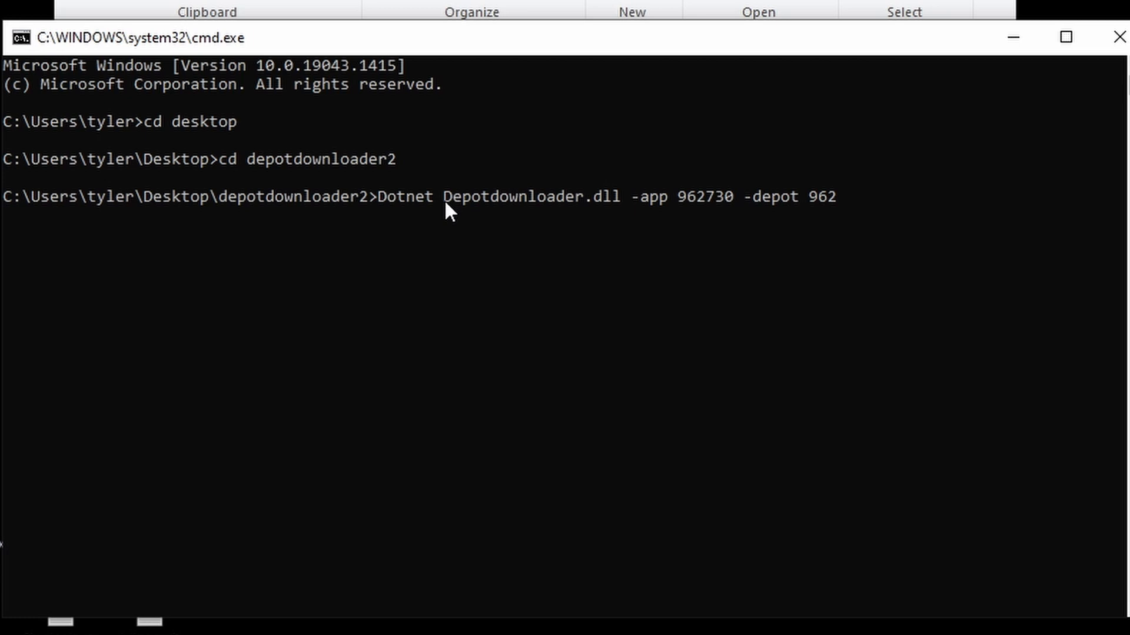
pyautogui.write('7')
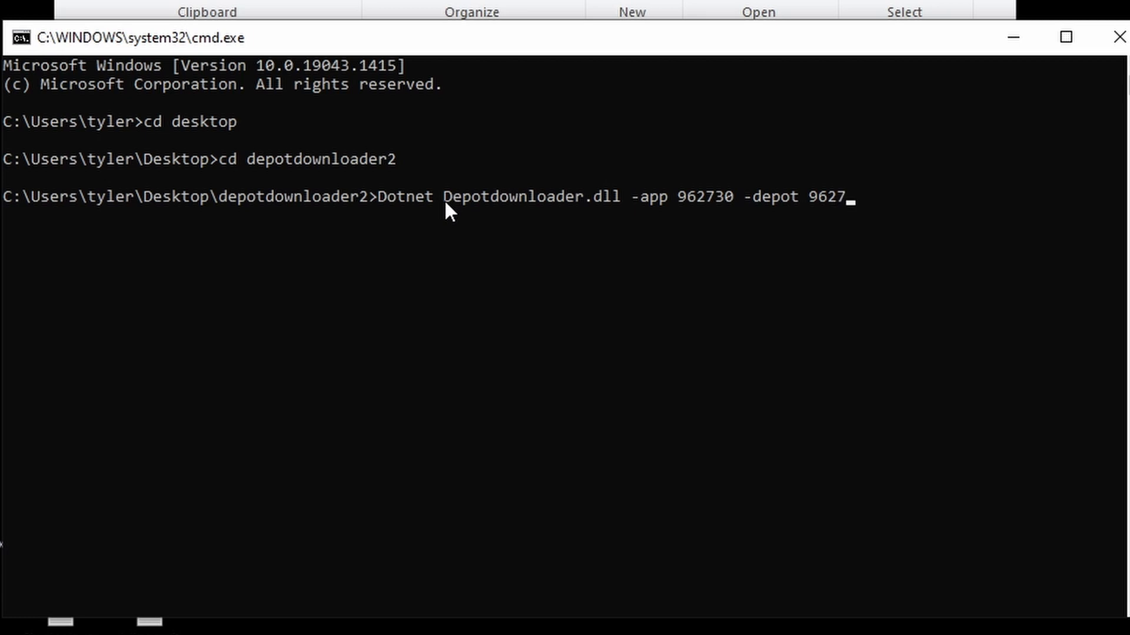
pyautogui.write('31')
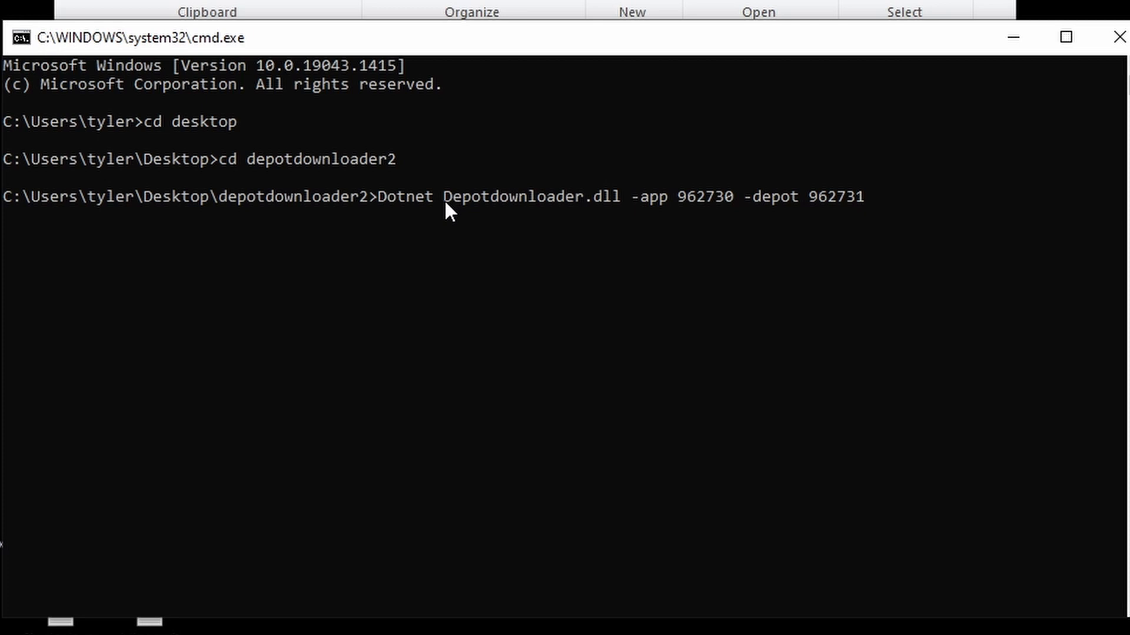
pyautogui.moveTo(804, 227)
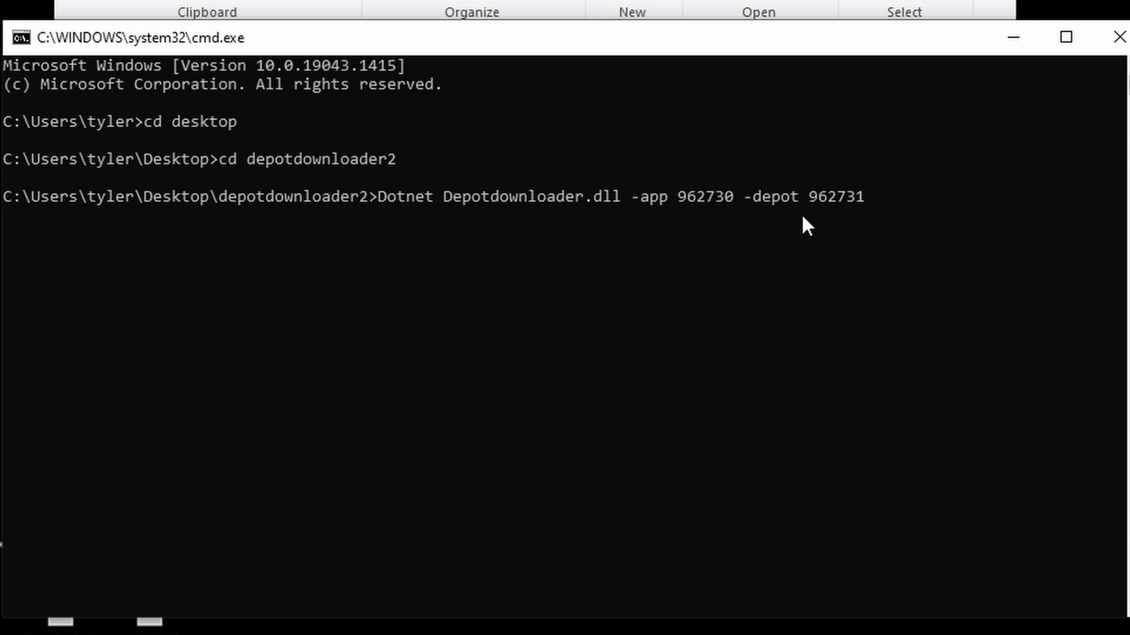
pyautogui.moveTo(875, 227)
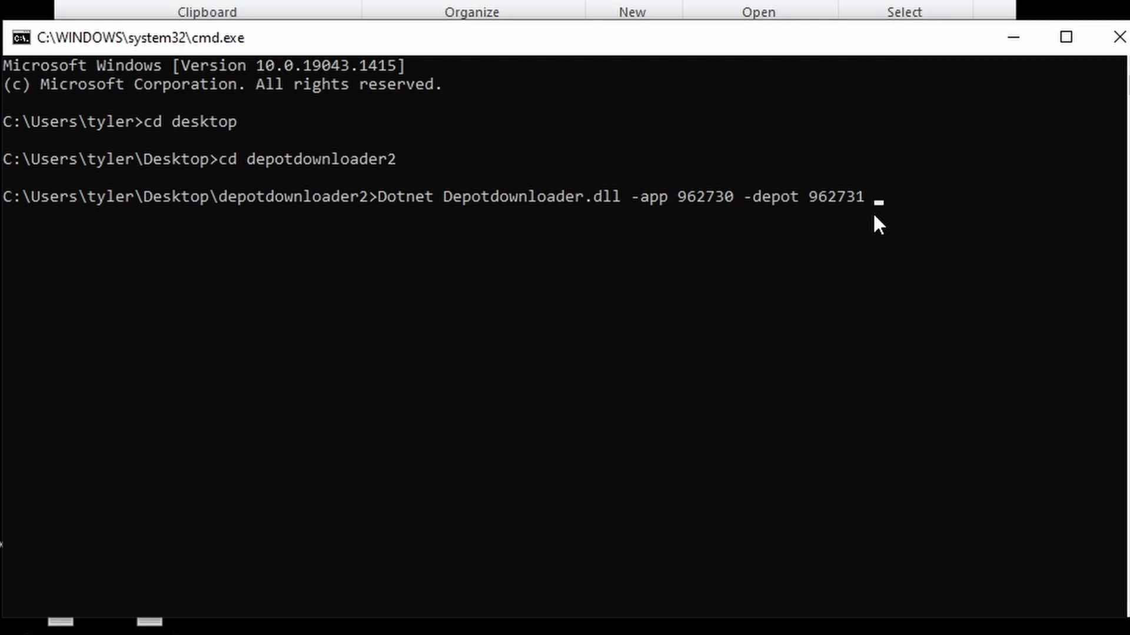
pyautogui.write('-man')
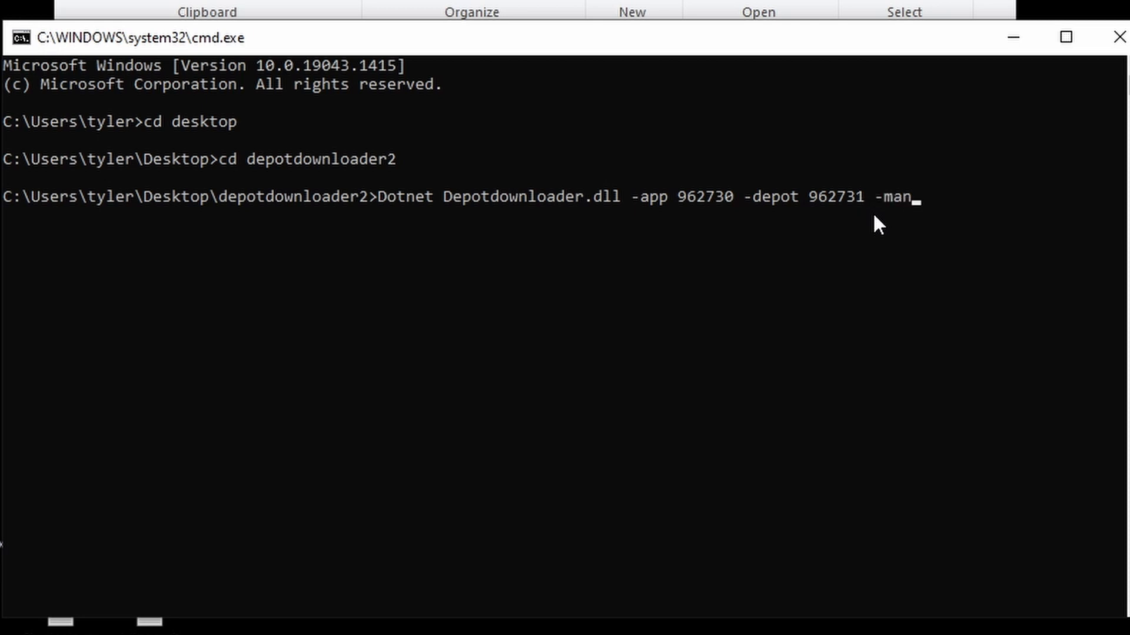
pyautogui.write('ifesy')
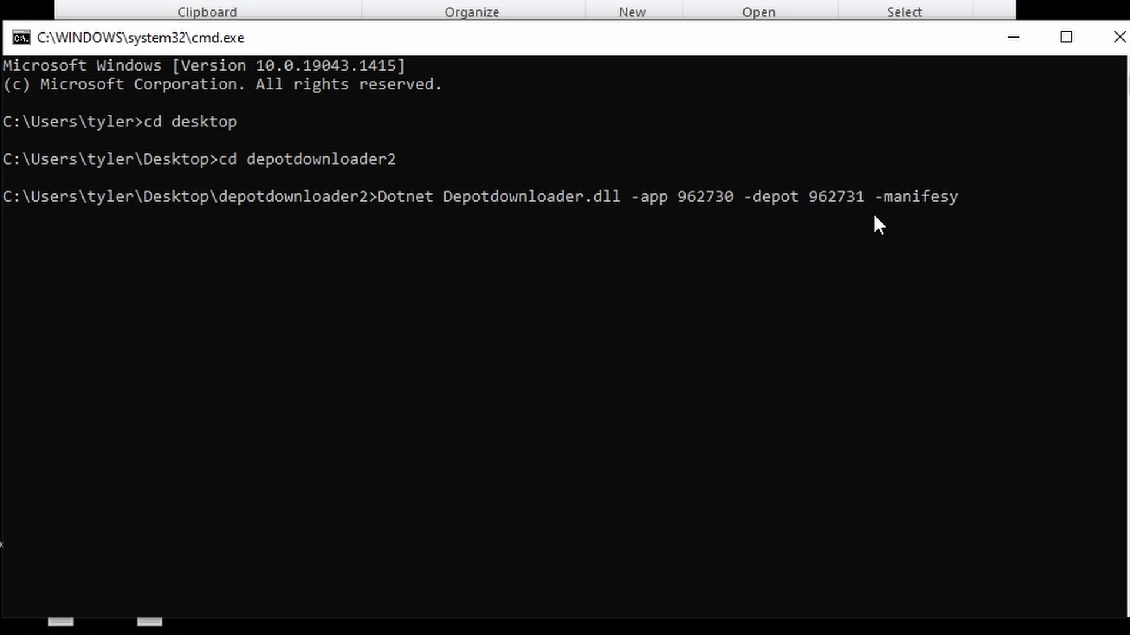
pyautogui.press('Backspace')
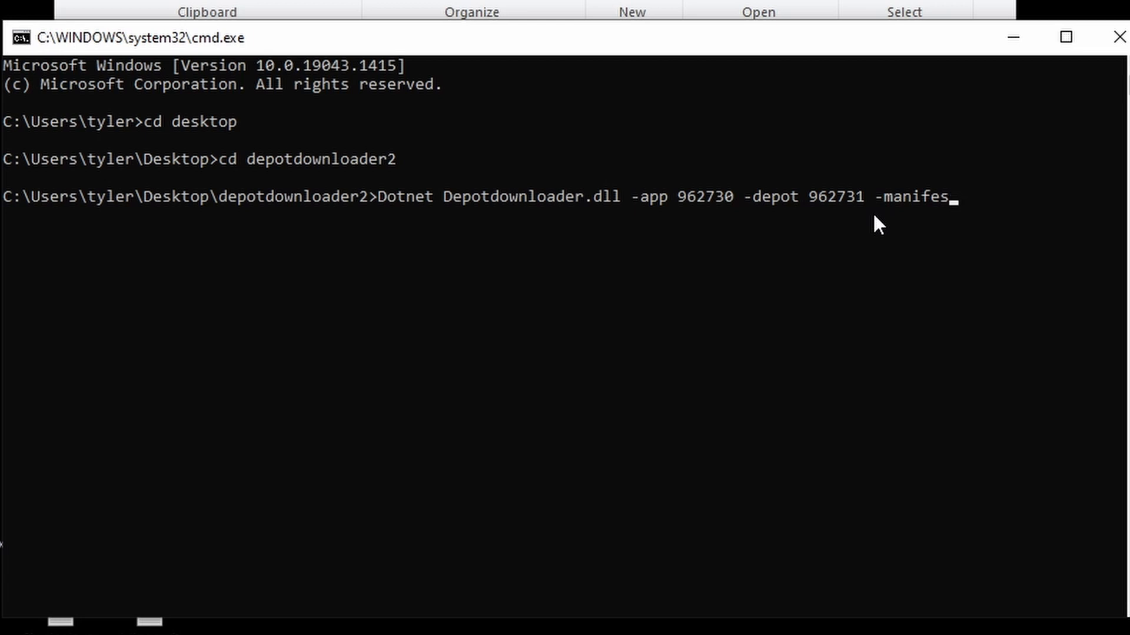
pyautogui.write('t')
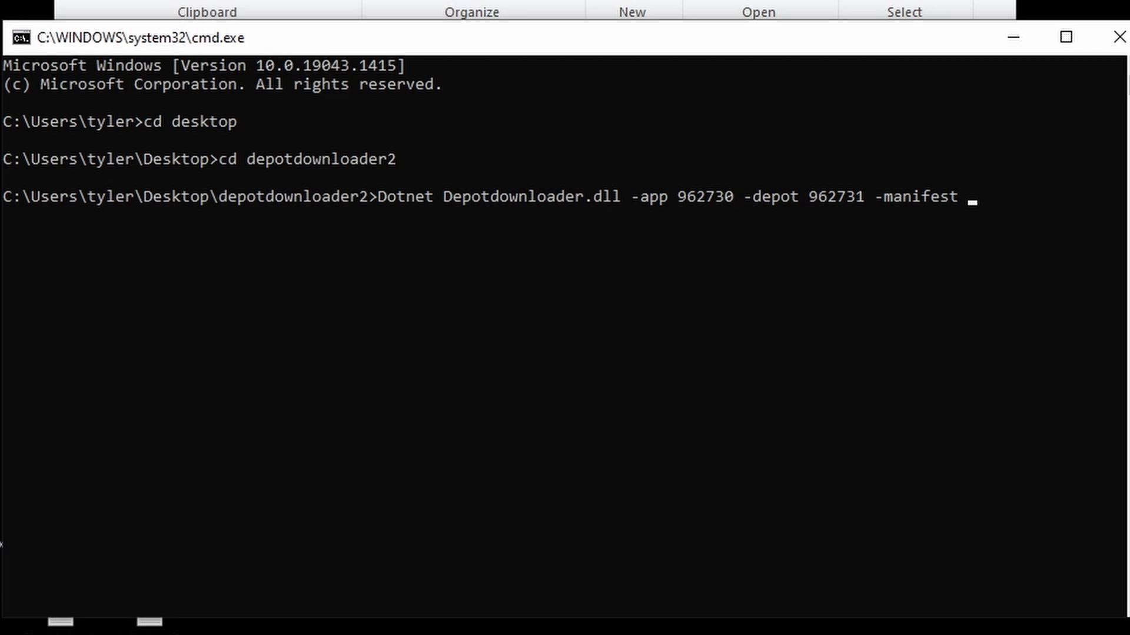
pyautogui.write('8')
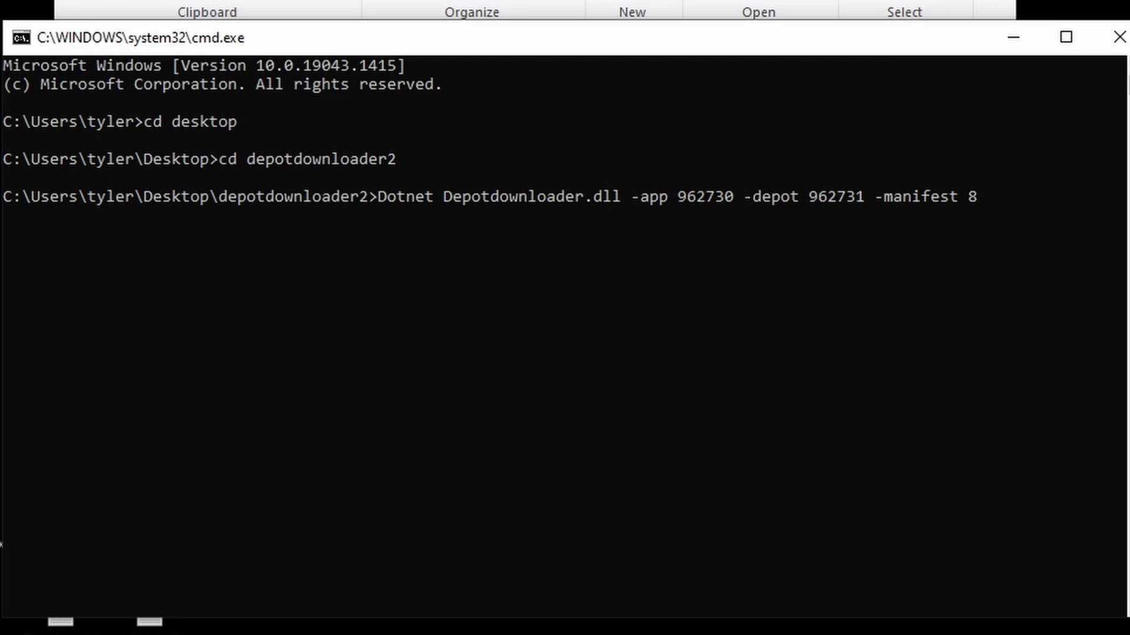
pyautogui.write('856')
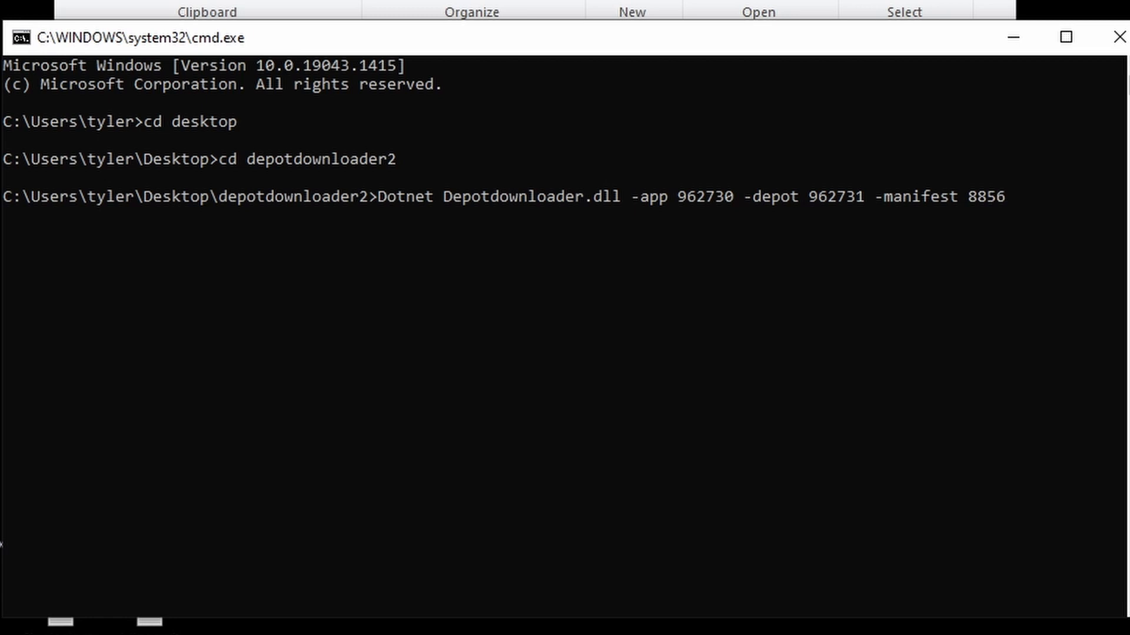
pyautogui.write('9')
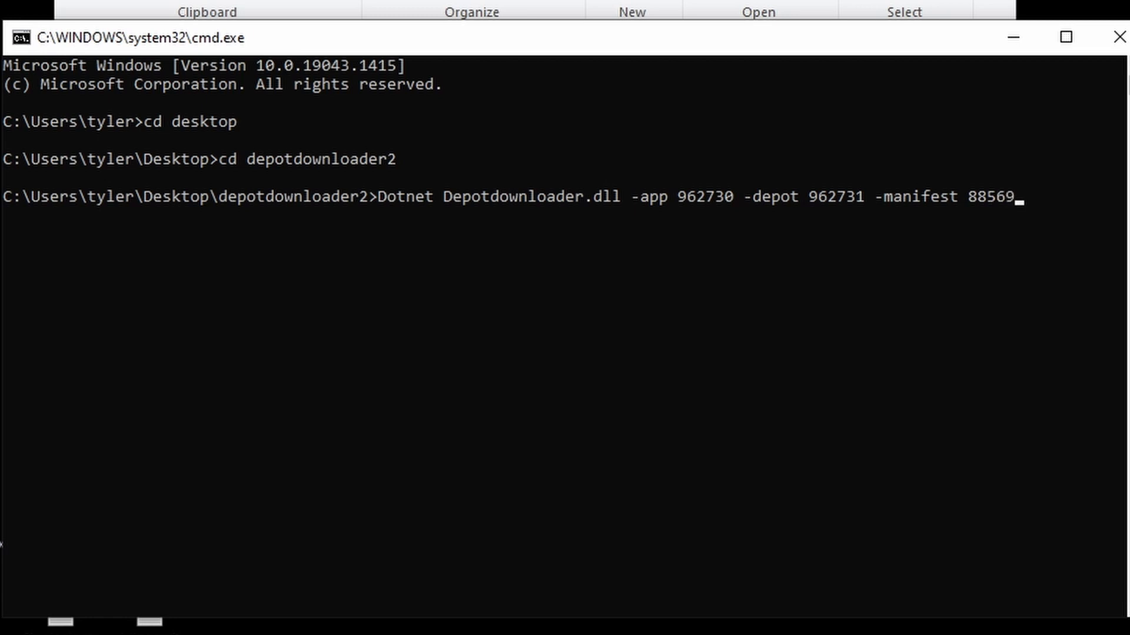
pyautogui.write('6')
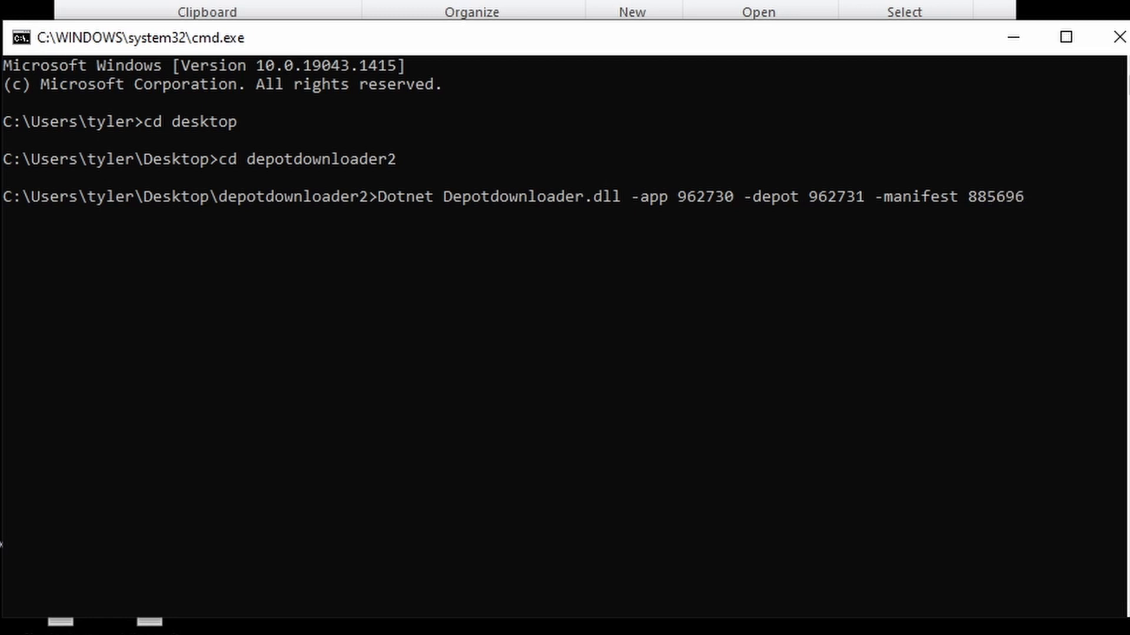
pyautogui.write('9')
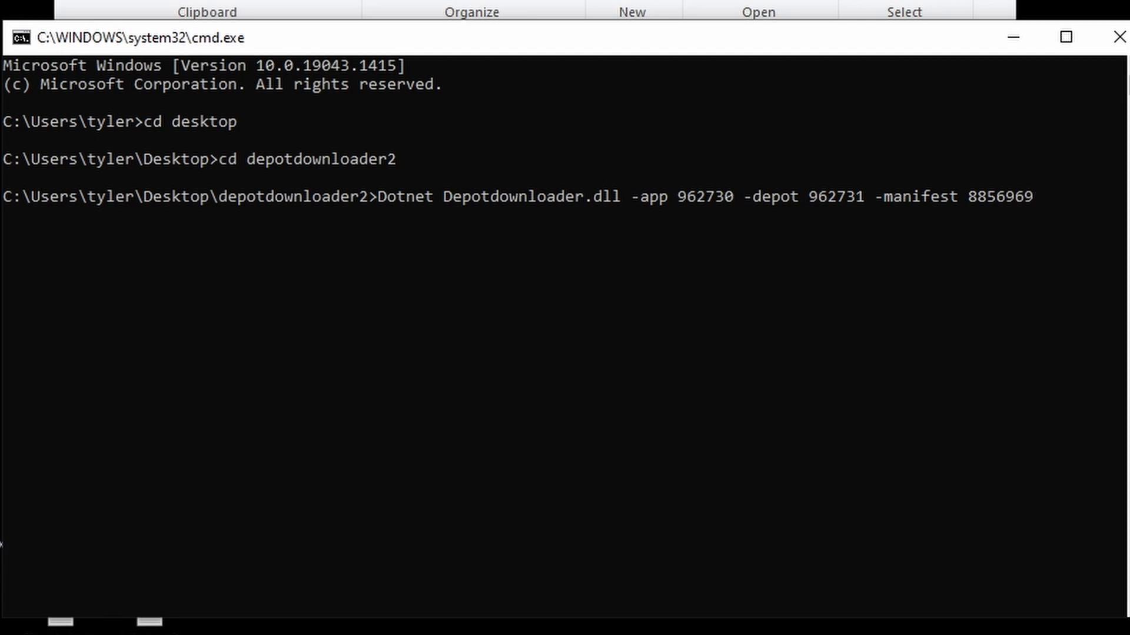
pyautogui.write('23')
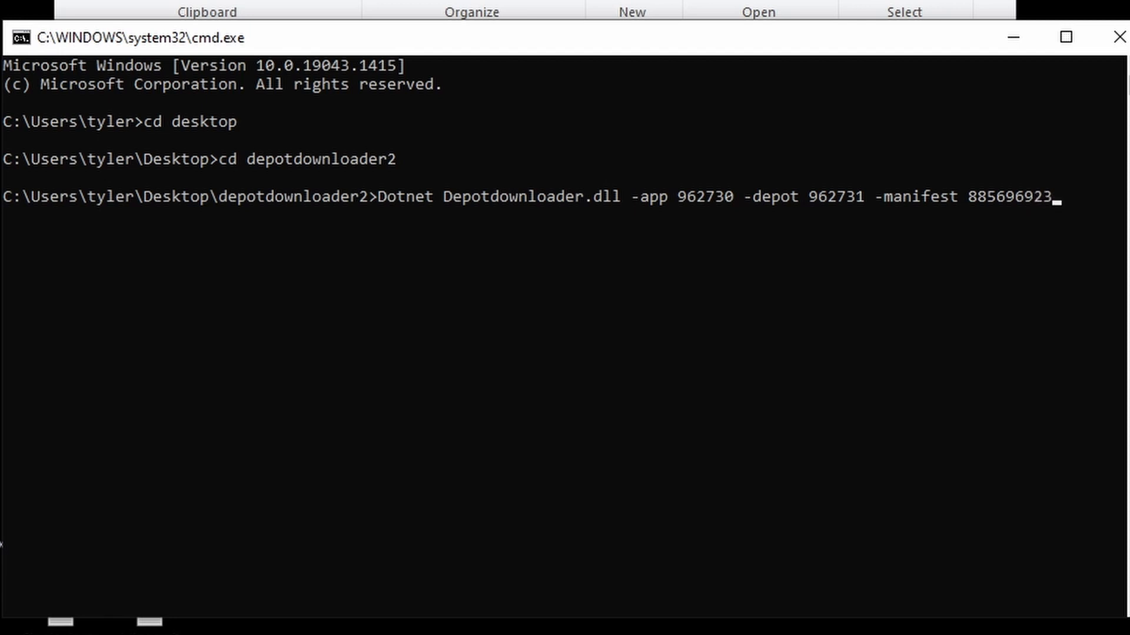
pyautogui.write('29')
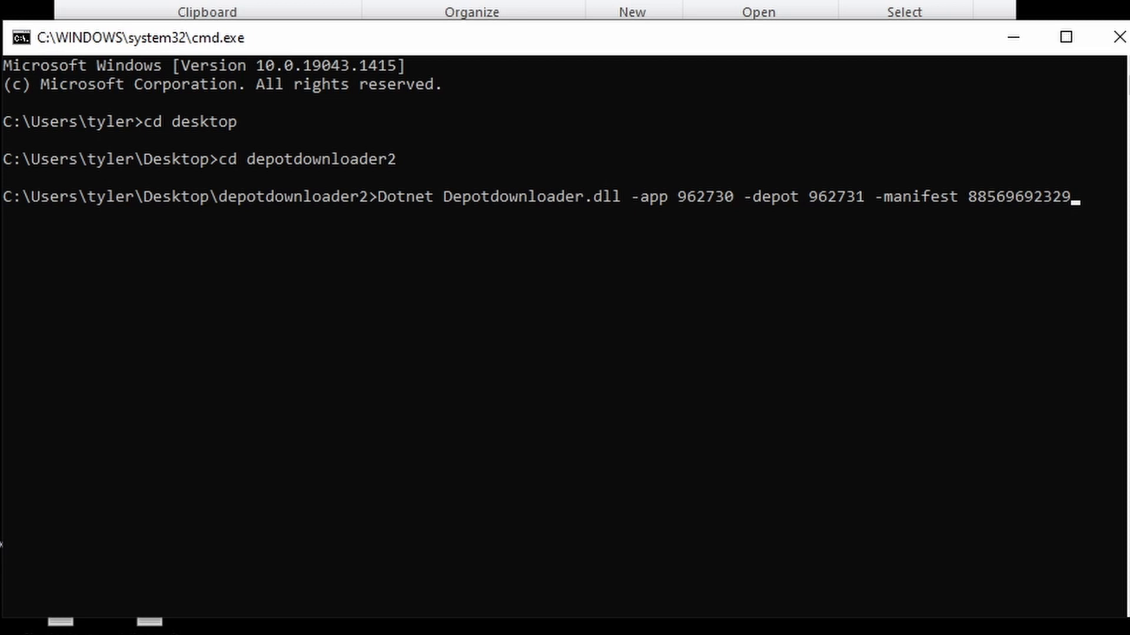
pyautogui.write('53')
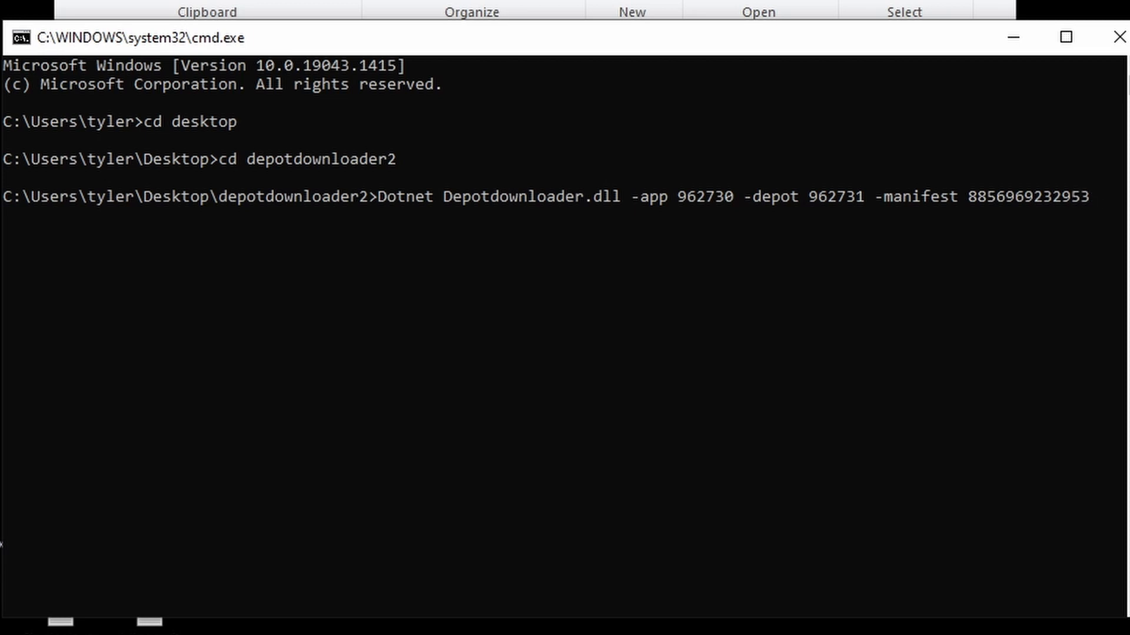
pyautogui.write('2')
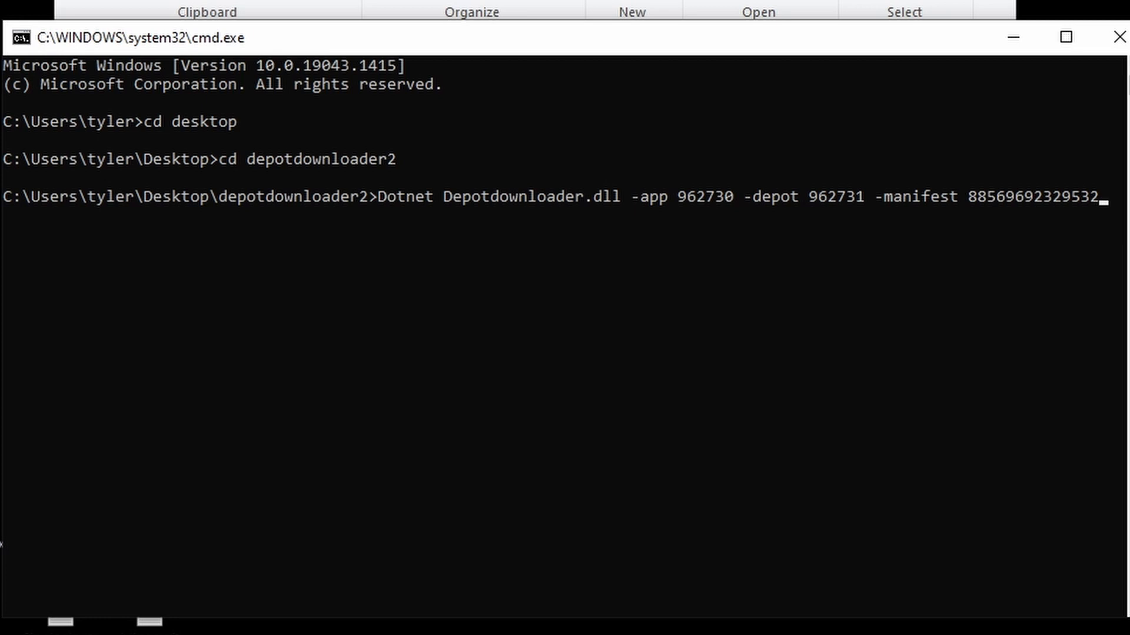
pyautogui.write('47')
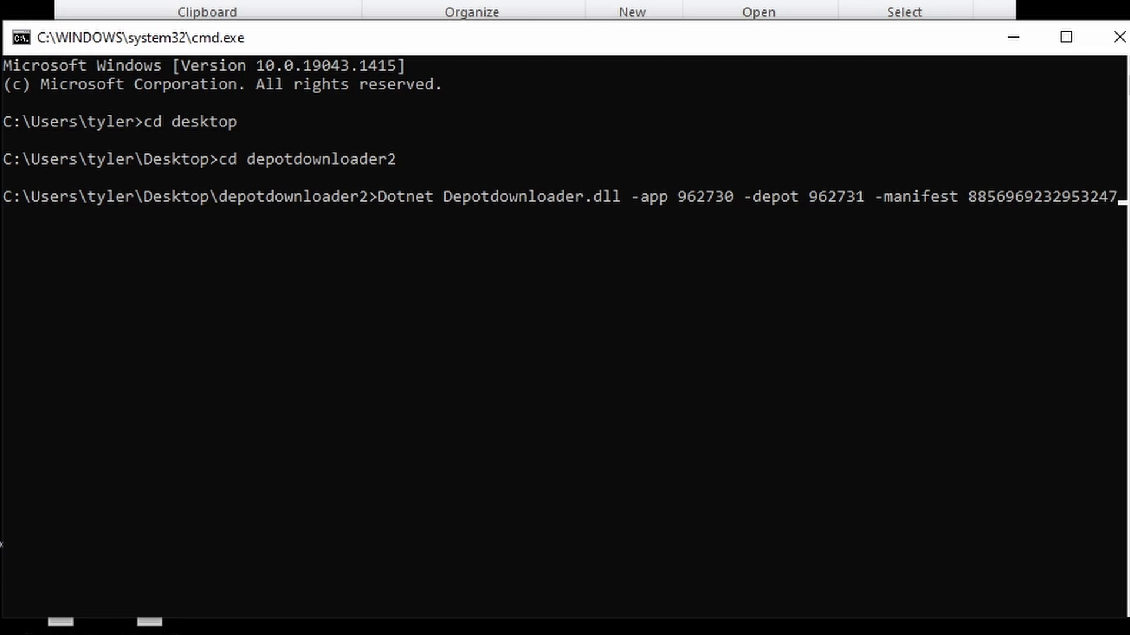
pyautogui.write('160')
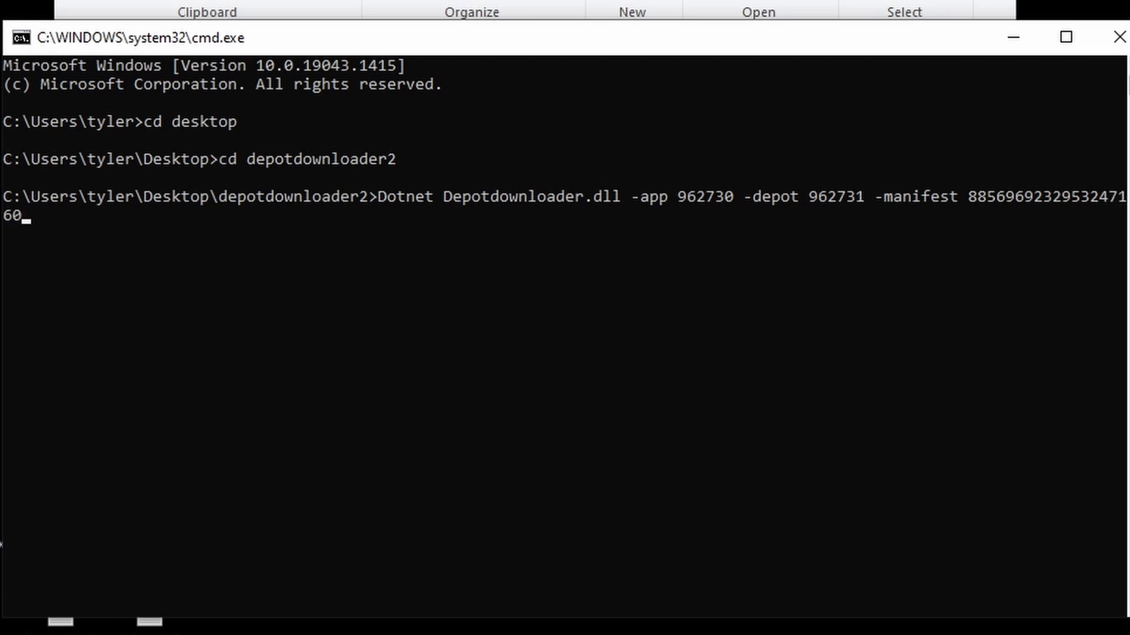
pyautogui.moveTo(956, 434)
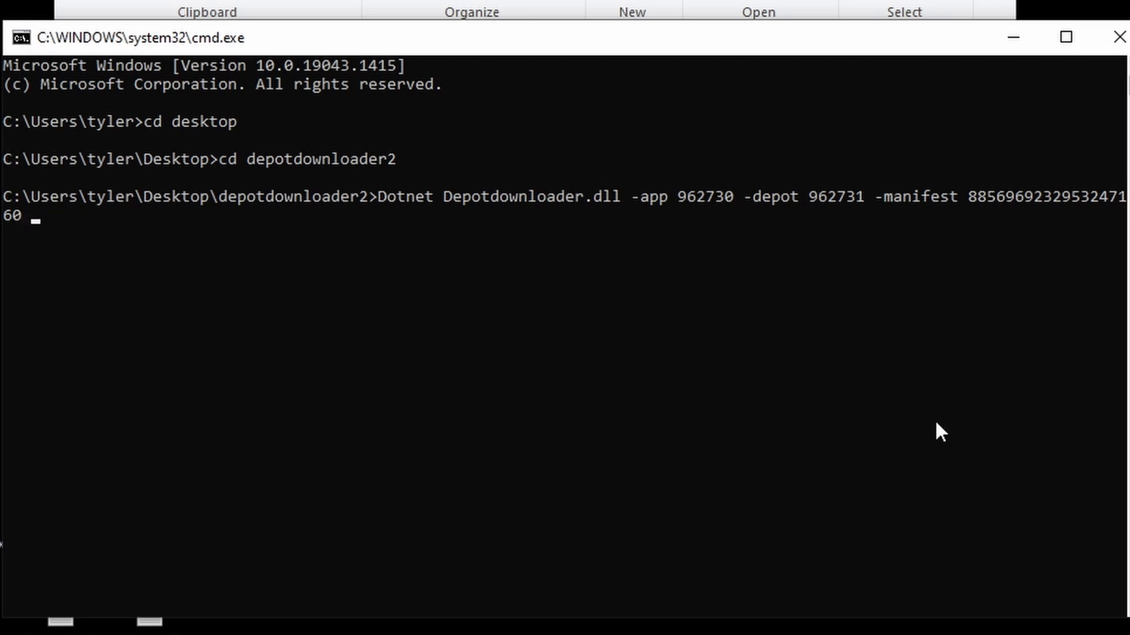
# - Append a -username option with an opening quotation mark for the account name
pyautogui.write('-')
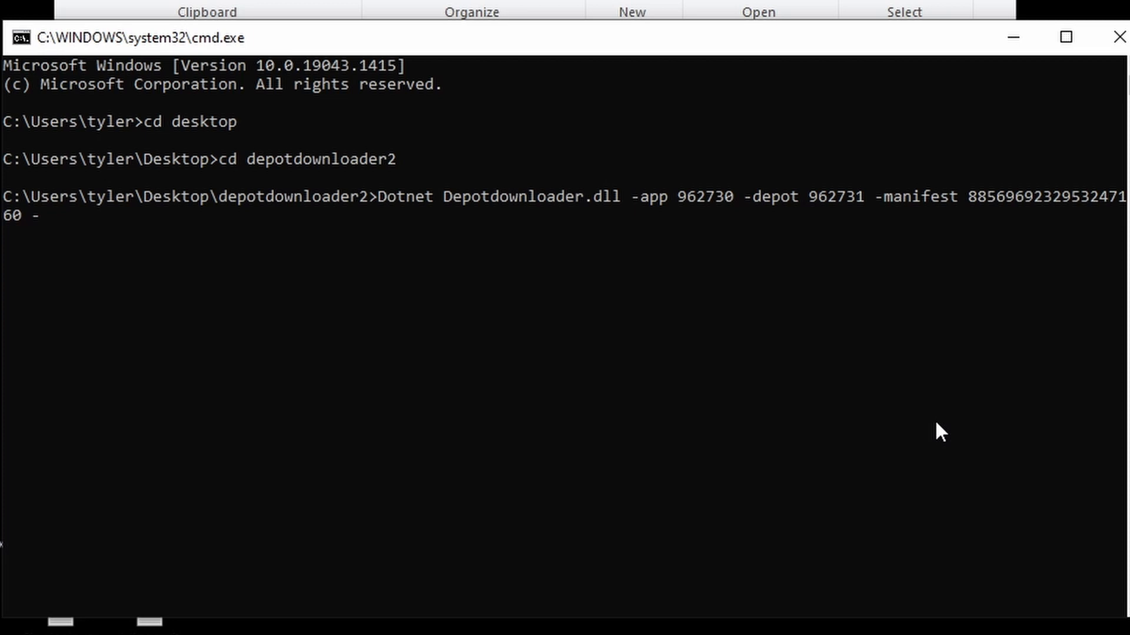
pyautogui.write('uns')
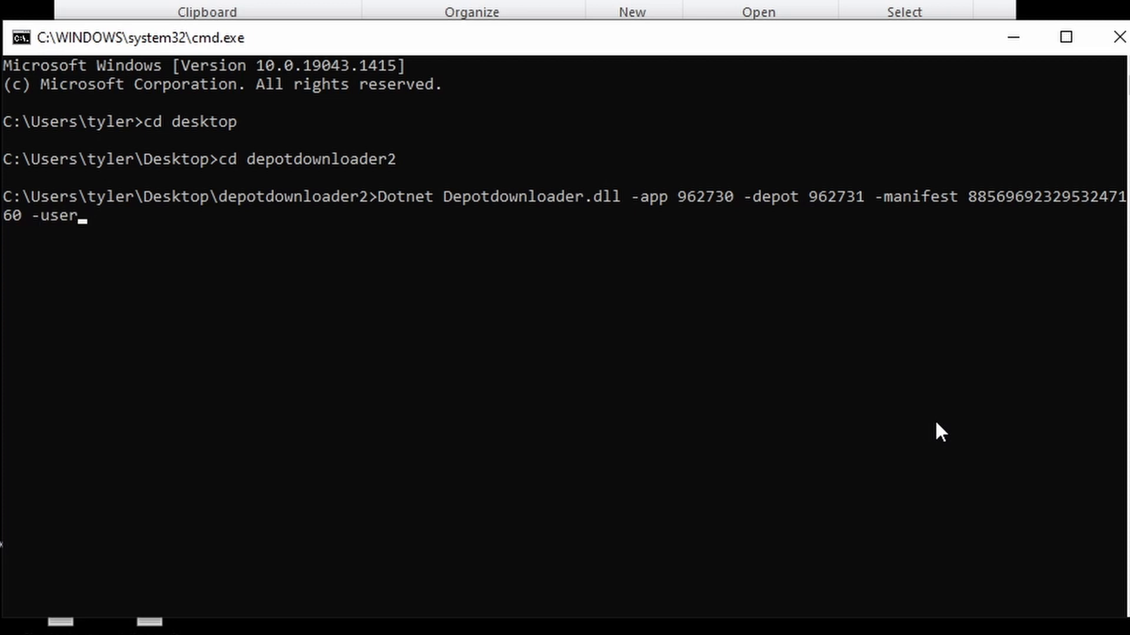
pyautogui.write('name')
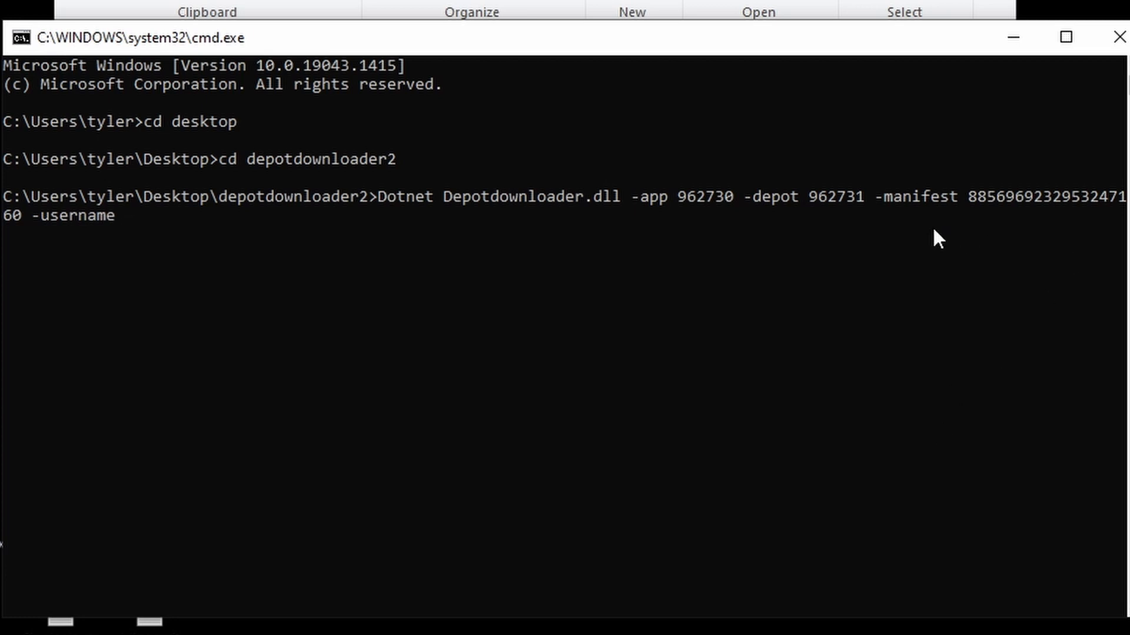
pyautogui.moveTo(58, 256)
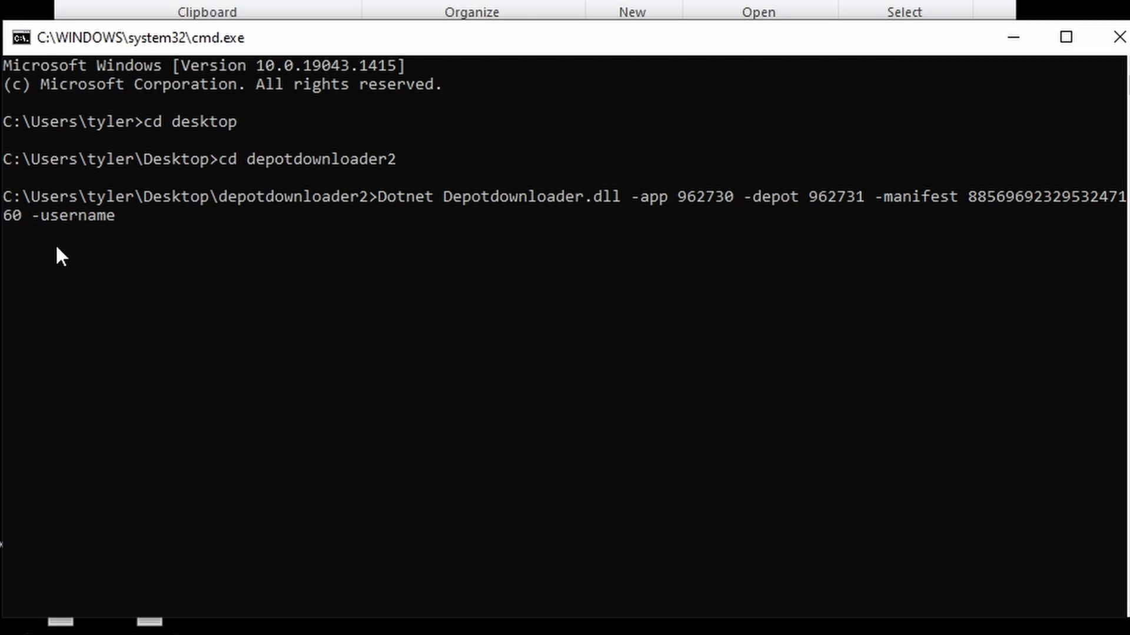
pyautogui.moveTo(916, 71)
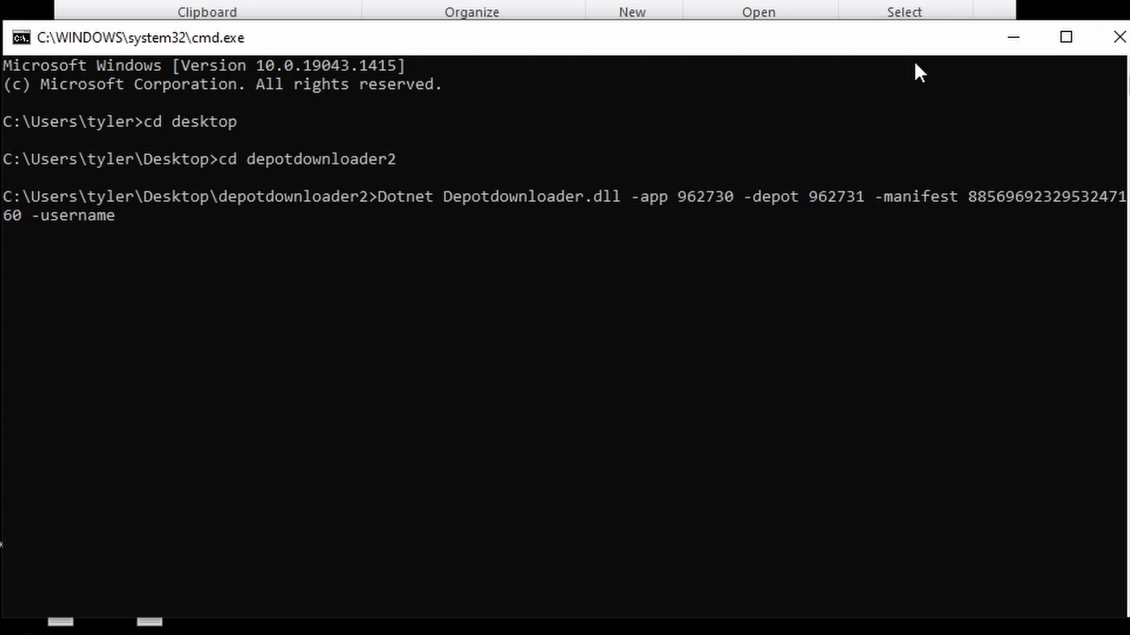
pyautogui.write('"')
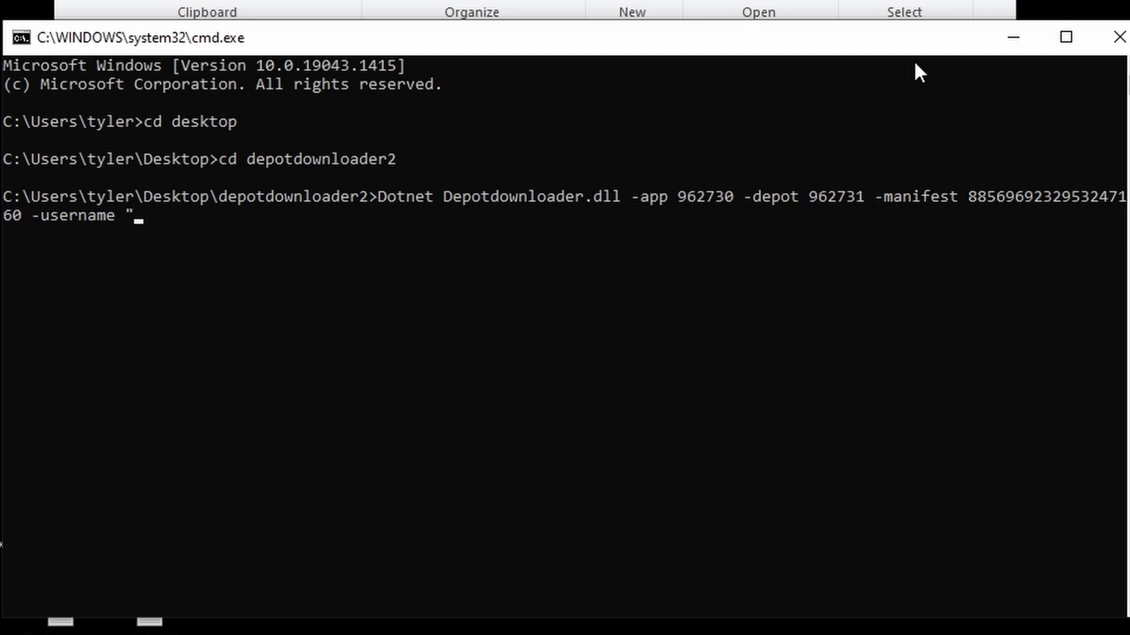
pyautogui.press('Backspace')
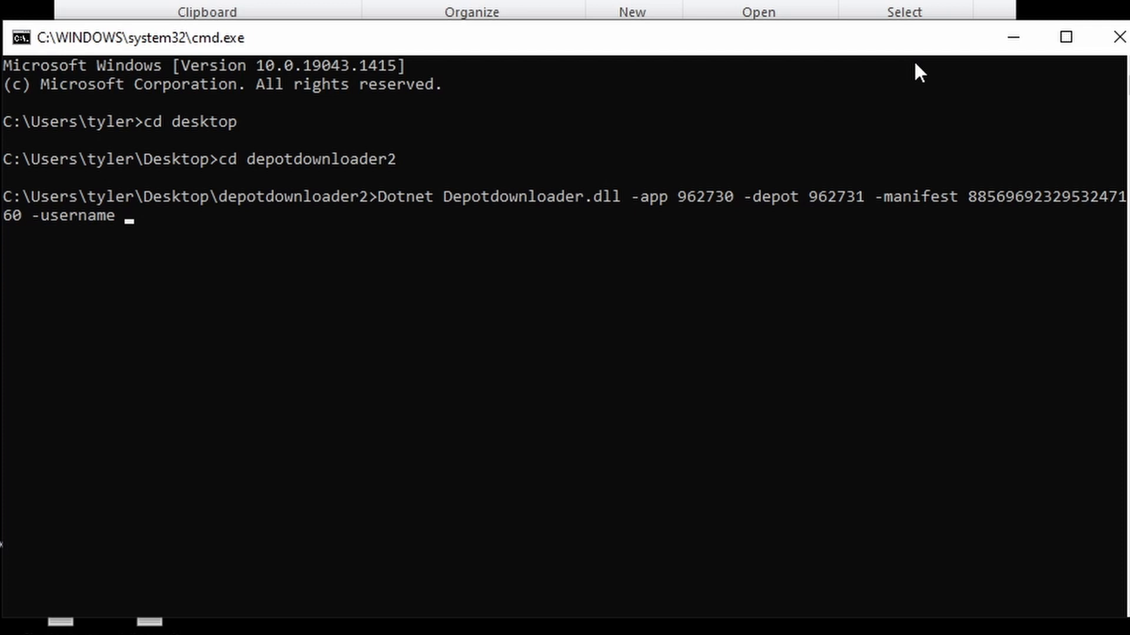
pyautogui.write("'")
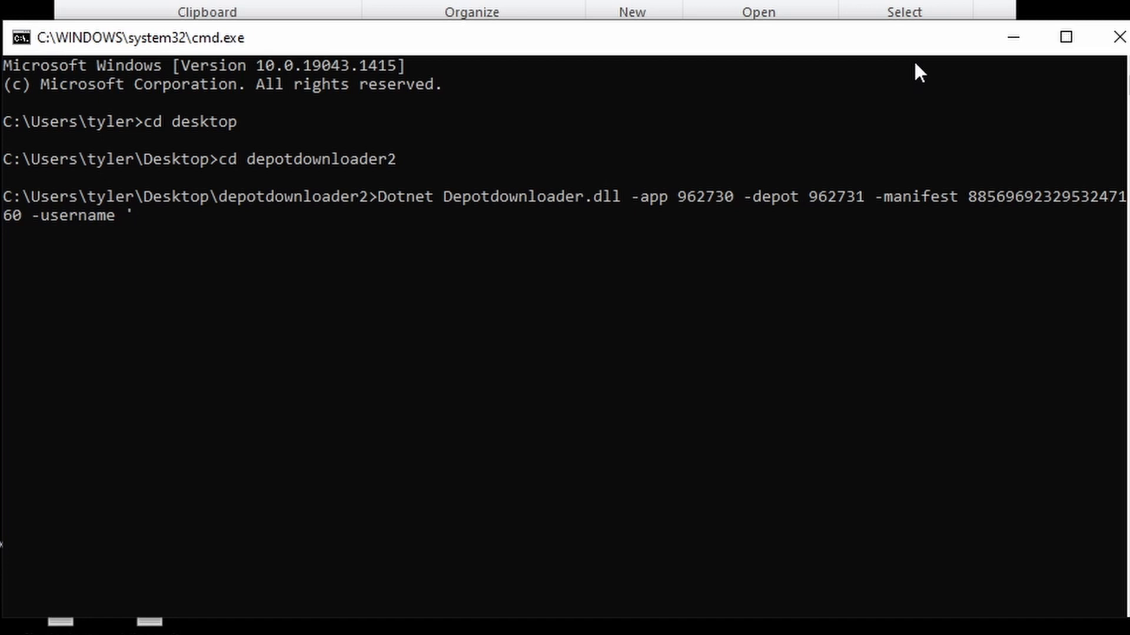
pyautogui.write('"')
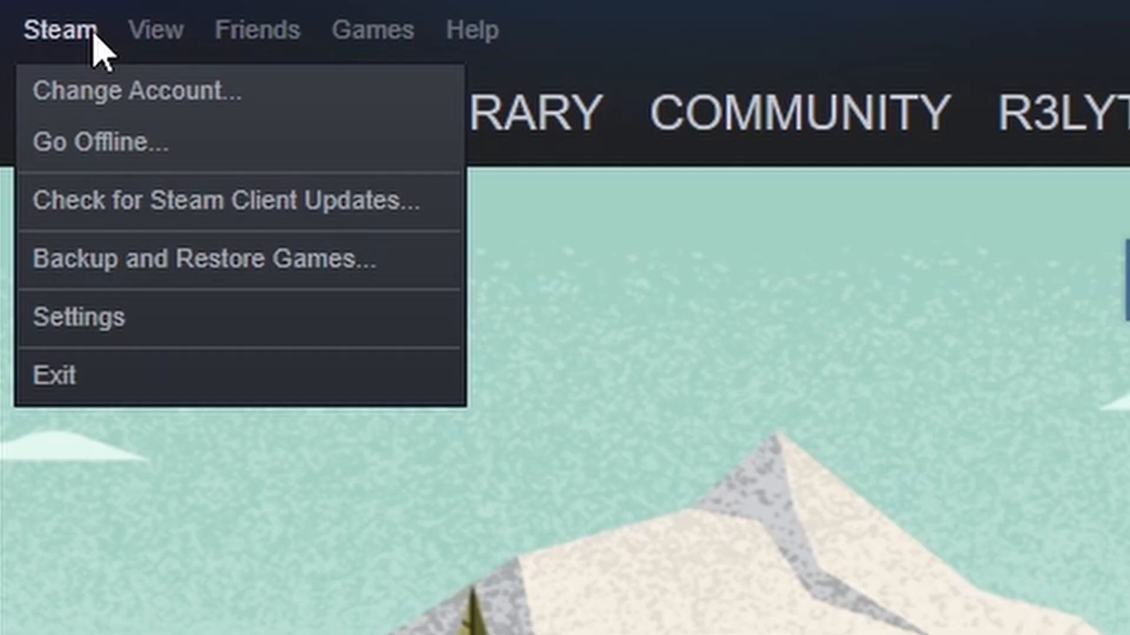
# - Open Steam Settings to look up the account name on the Account page
pyautogui.click(80, 317)
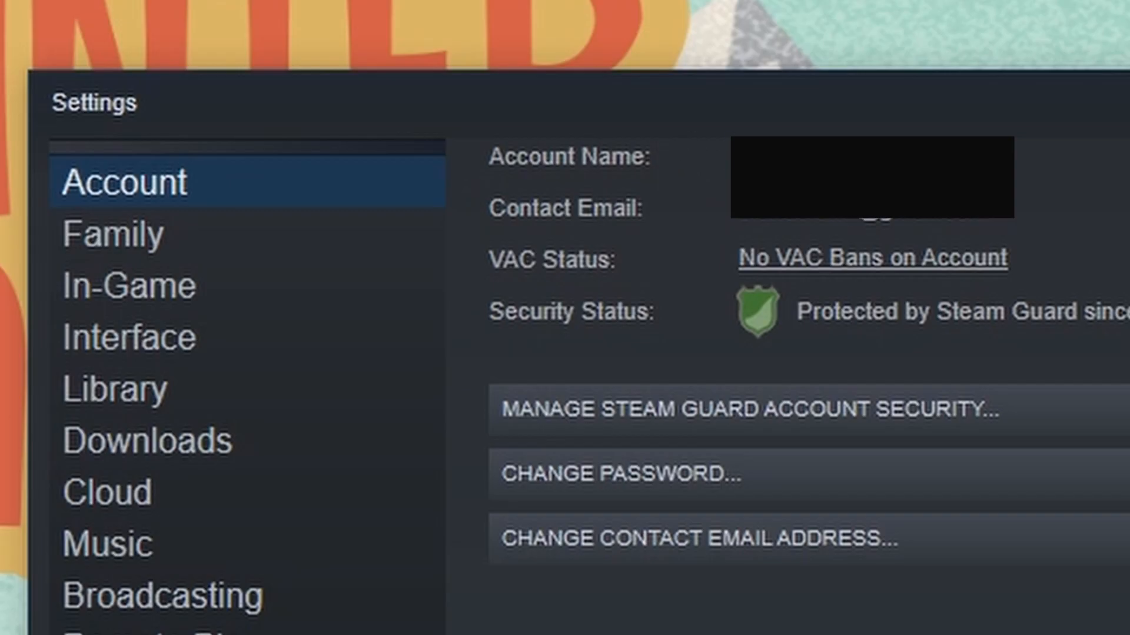
pyautogui.moveTo(610, 182)
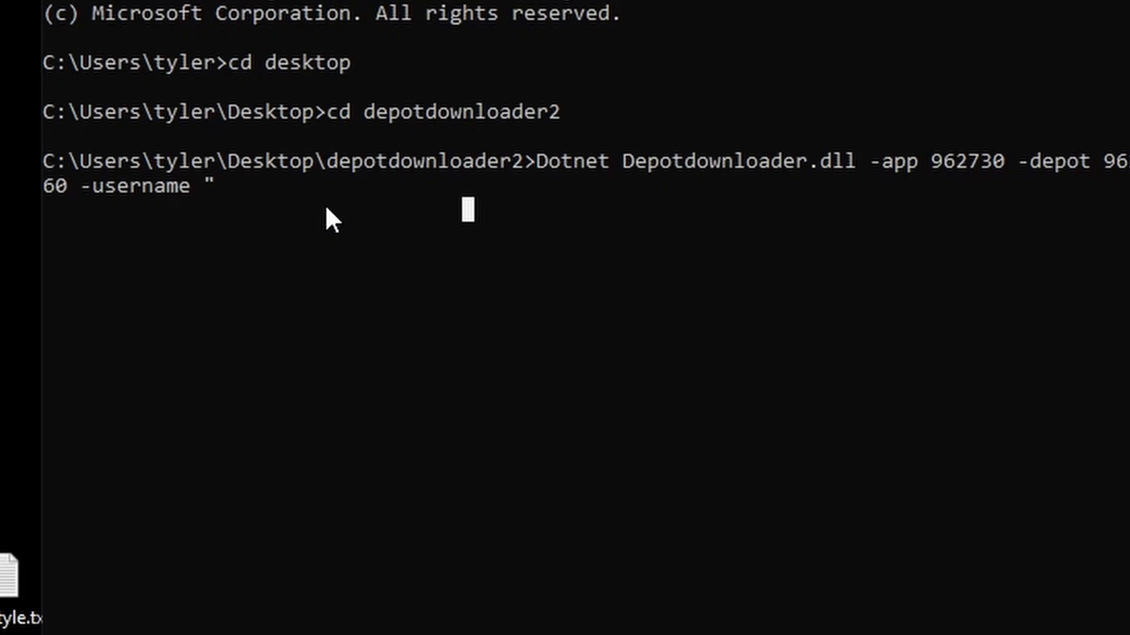
# - Finish the quoted "username" value and add -password "password" to the command
pyautogui.write('user')
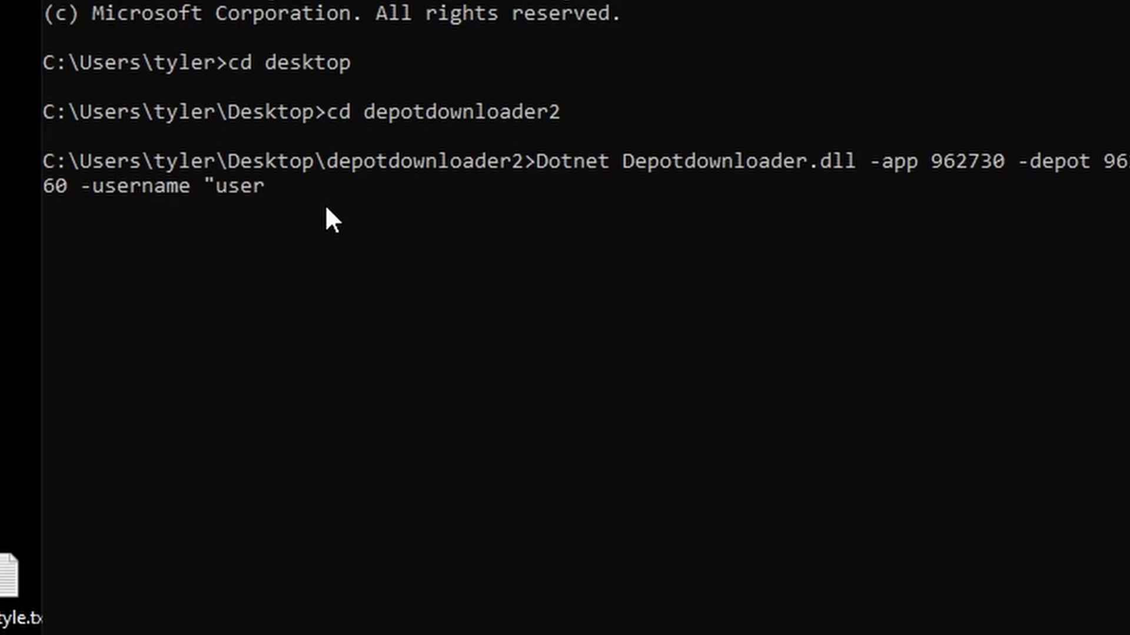
pyautogui.write('name')
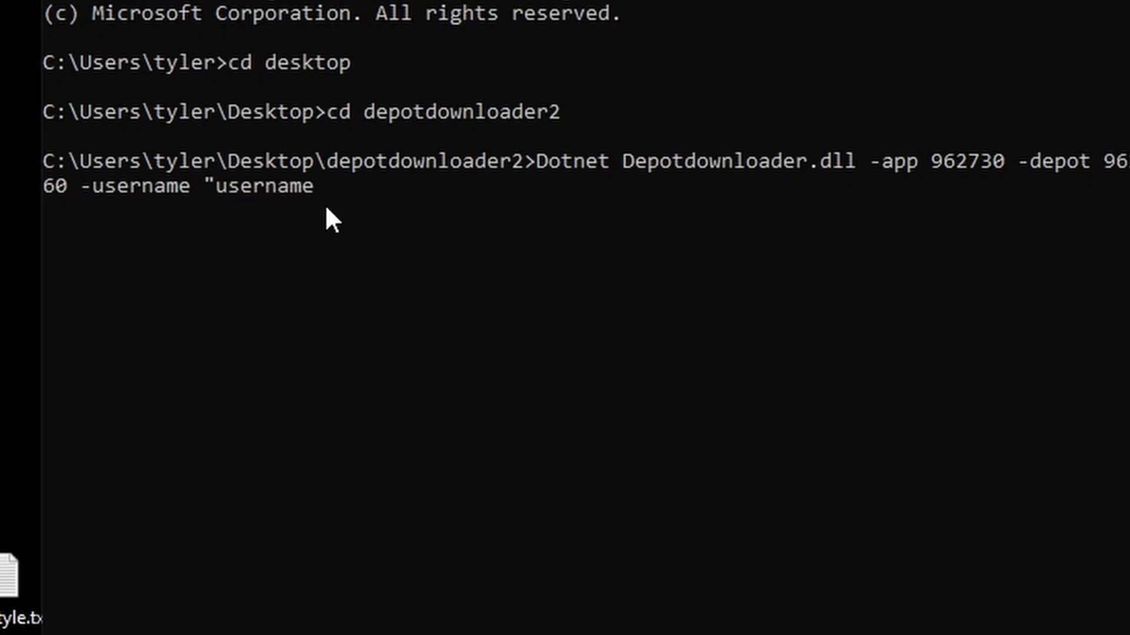
pyautogui.write('"')
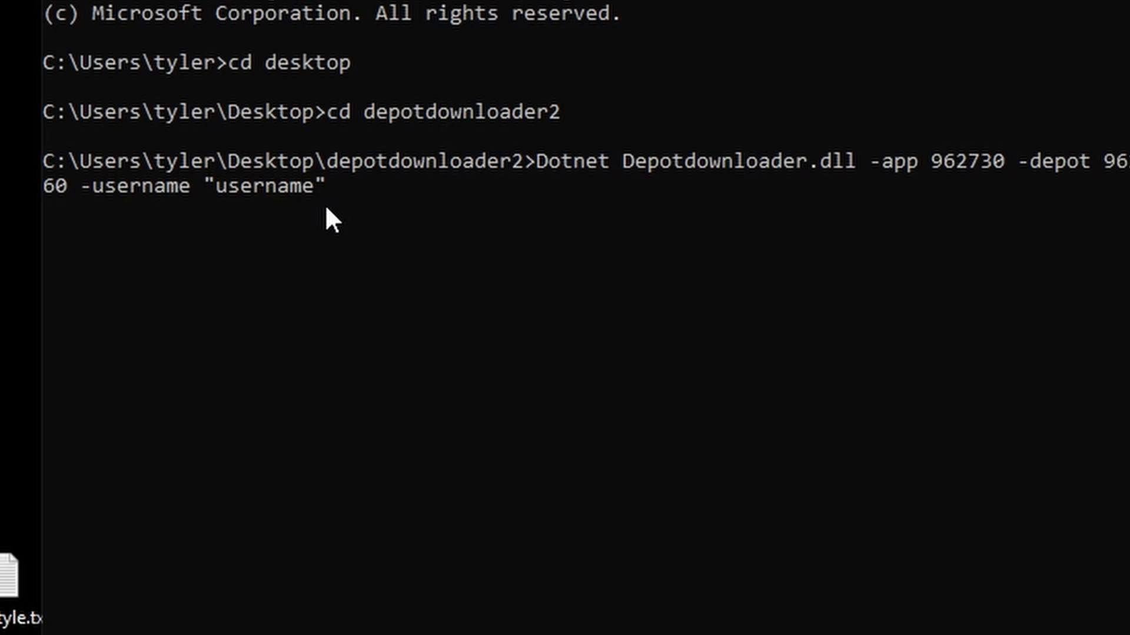
pyautogui.write('-pa')
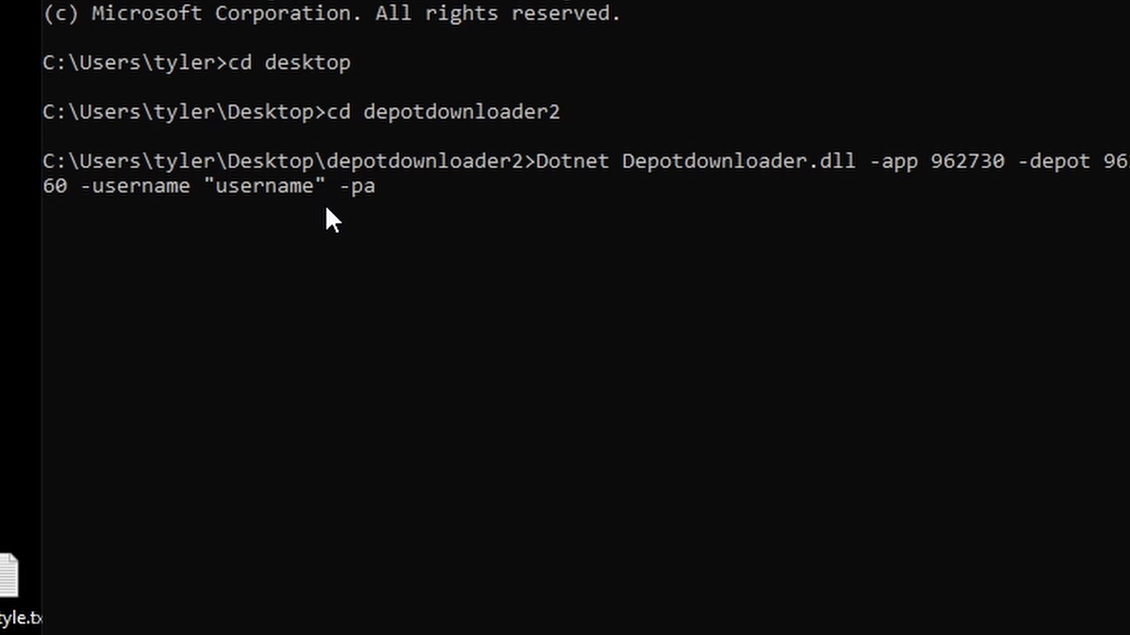
pyautogui.write('ssword')
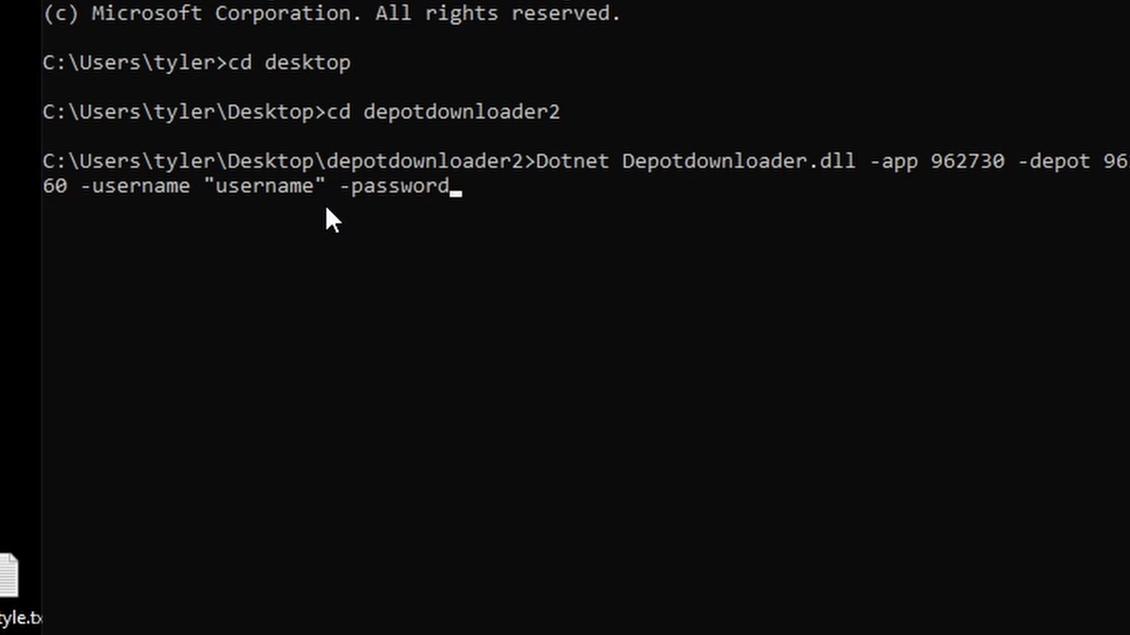
pyautogui.write('"')
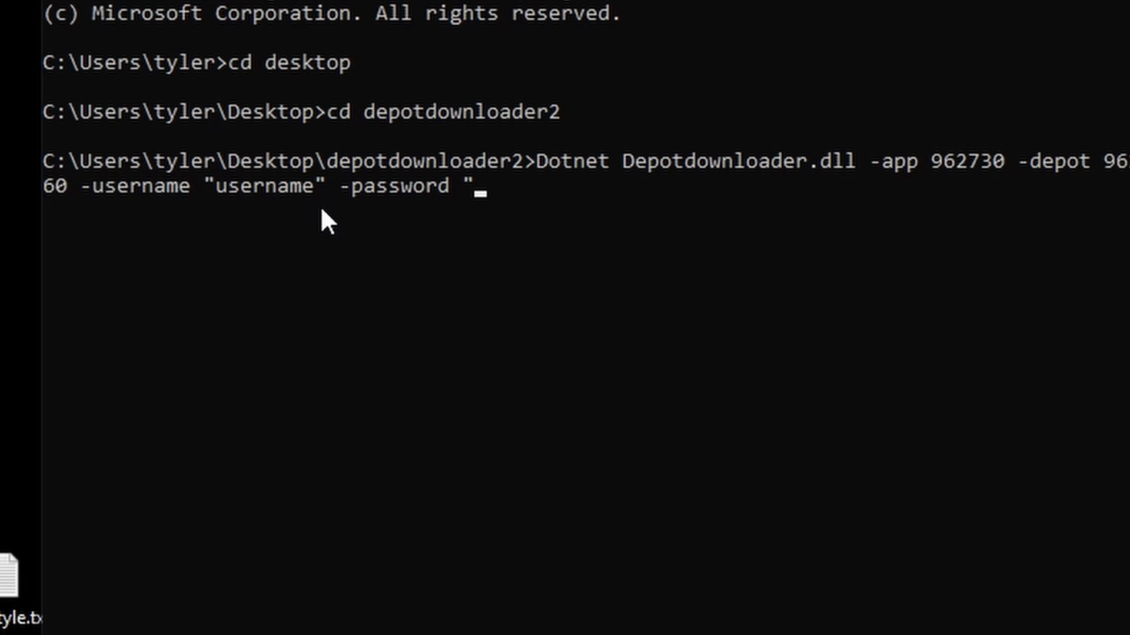
pyautogui.moveTo(321, 227)
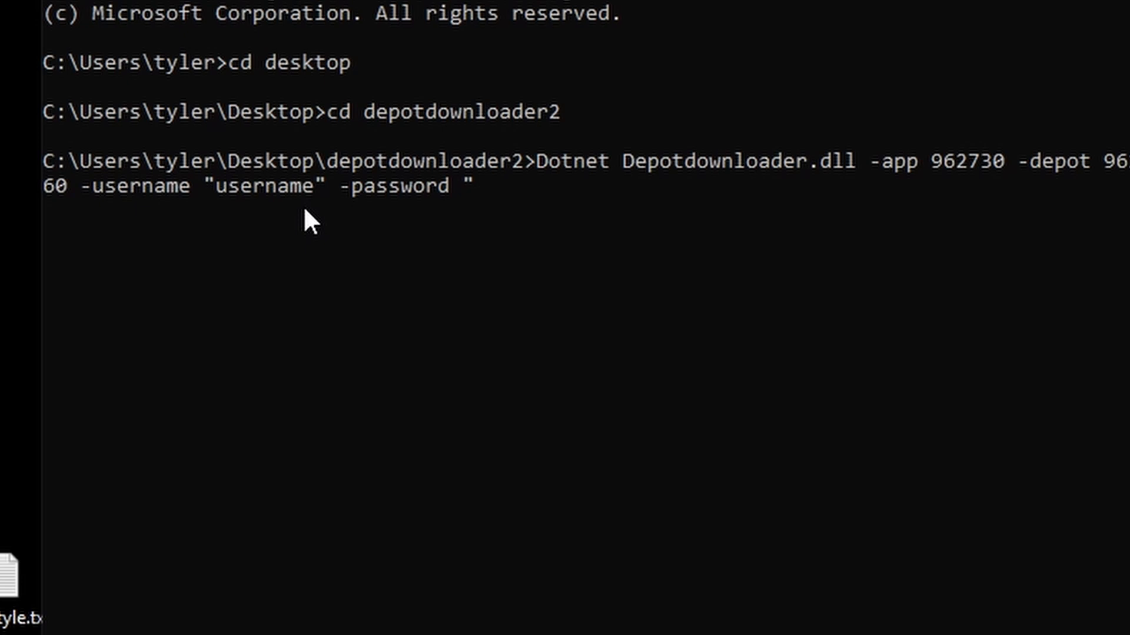
pyautogui.write('pass')
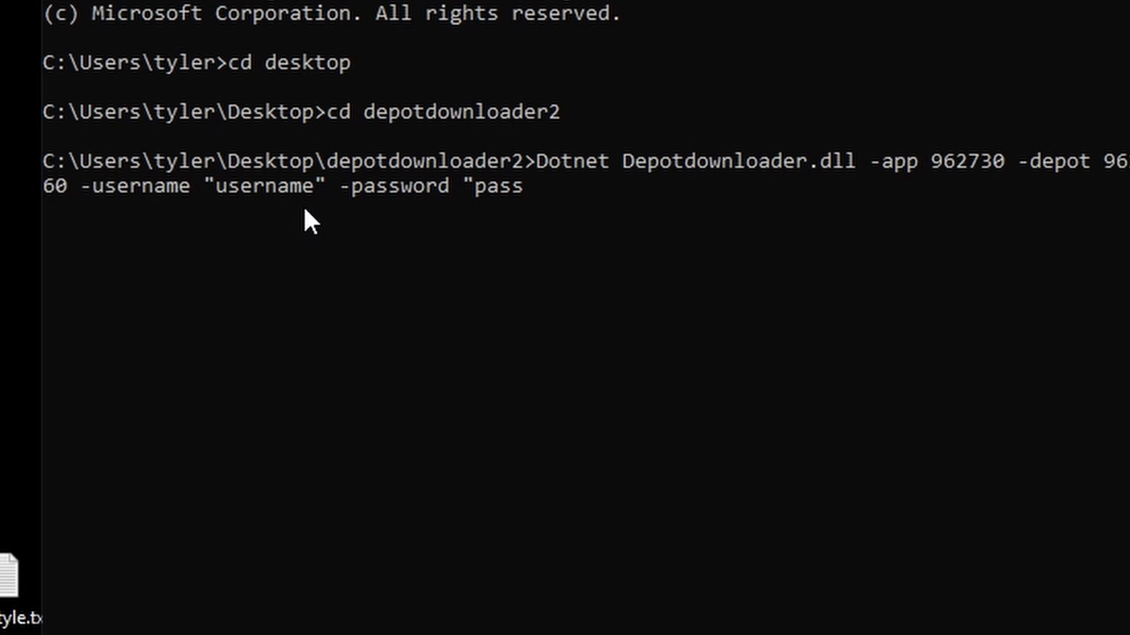
pyautogui.write('word')
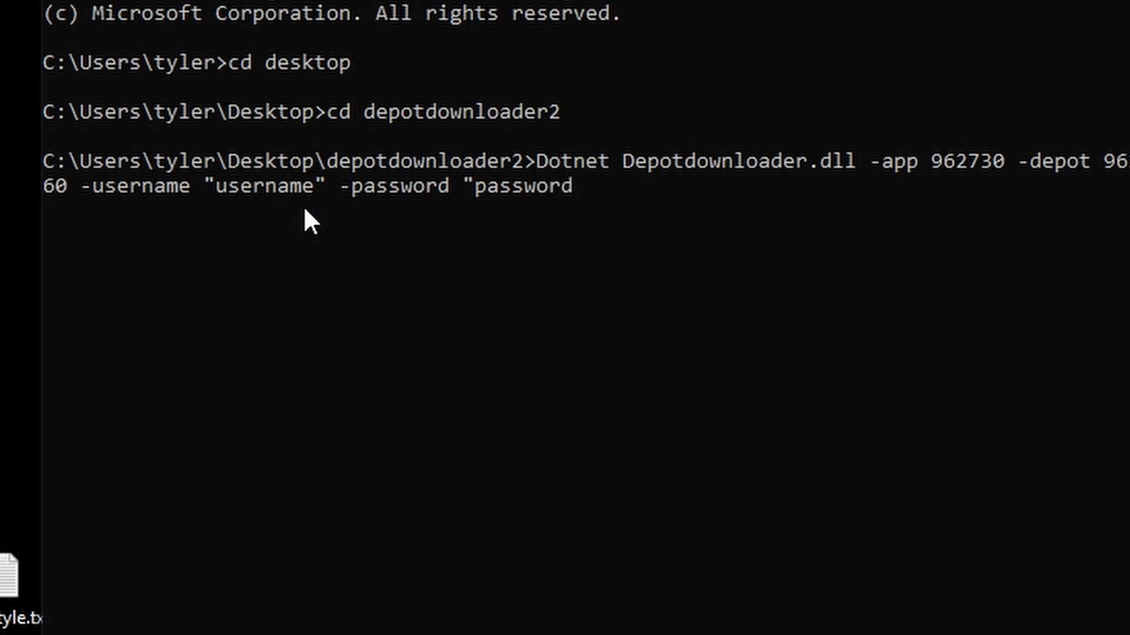
pyautogui.write('"')
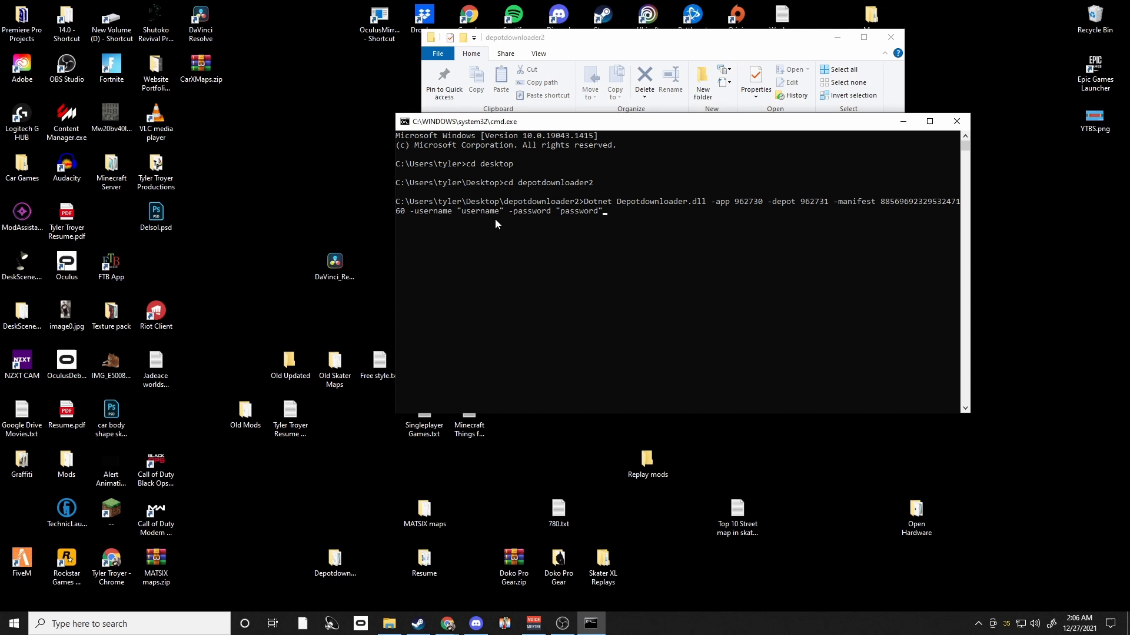
pyautogui.moveTo(402, 249)
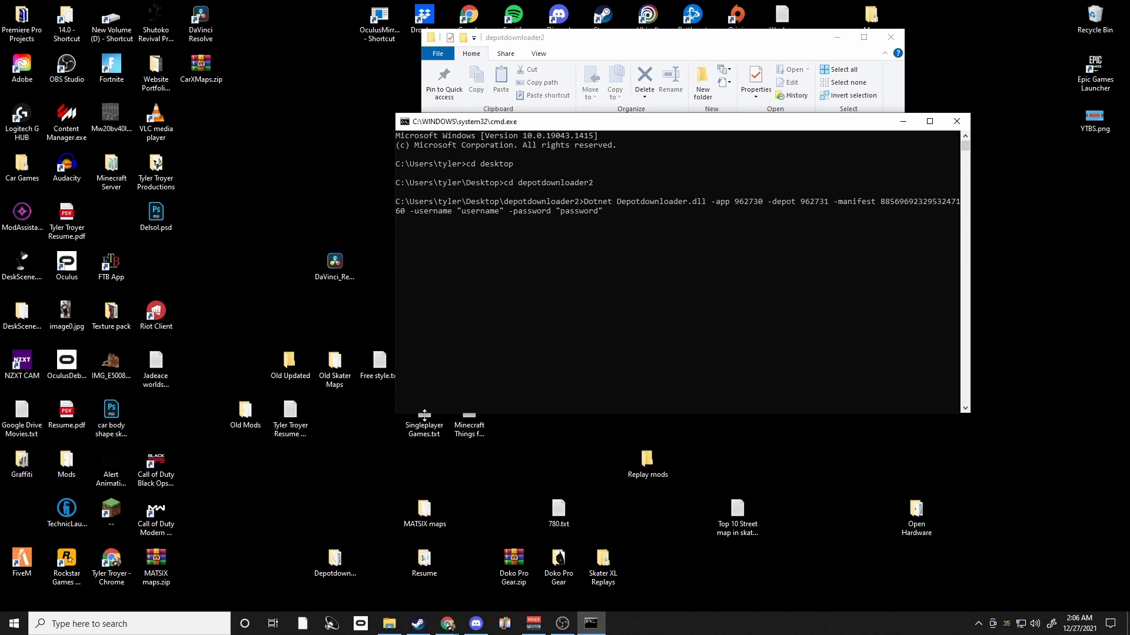
pyautogui.moveTo(956, 121)
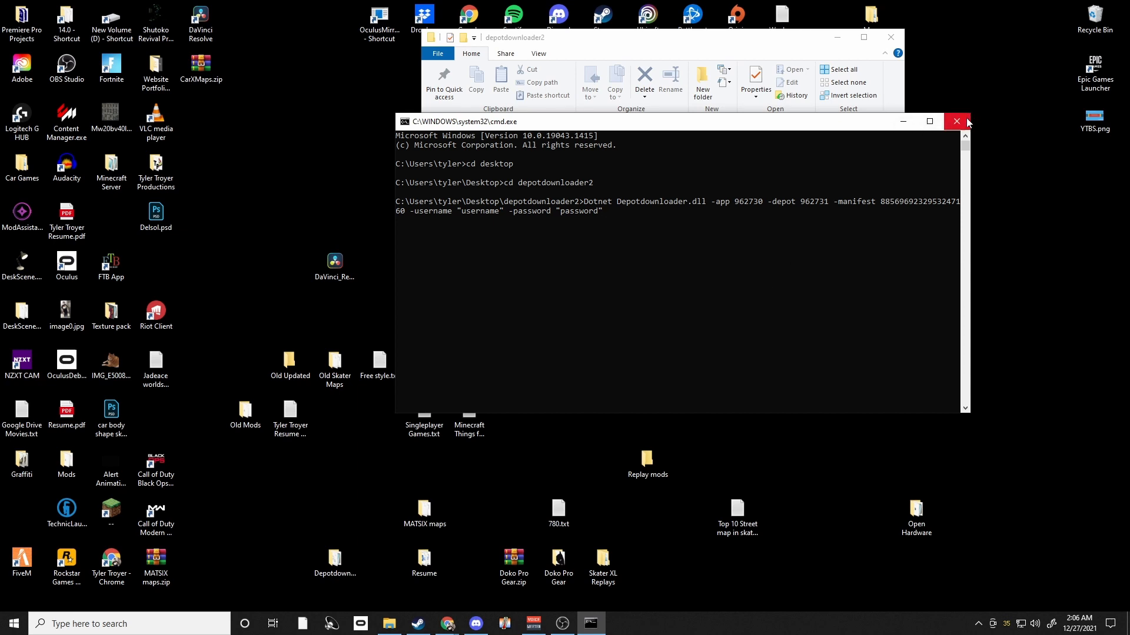
# - Close cmd and browse Depotdownloader\depots\962731\7152029 to view the downloaded game files
pyautogui.click(957, 121)
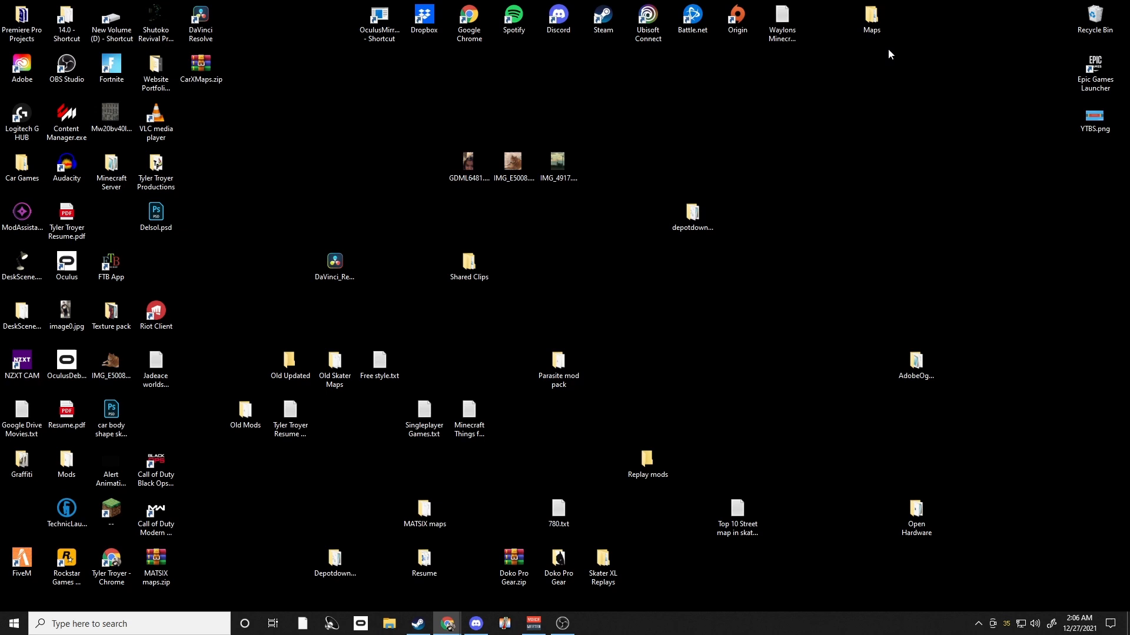
pyautogui.moveTo(730, 305)
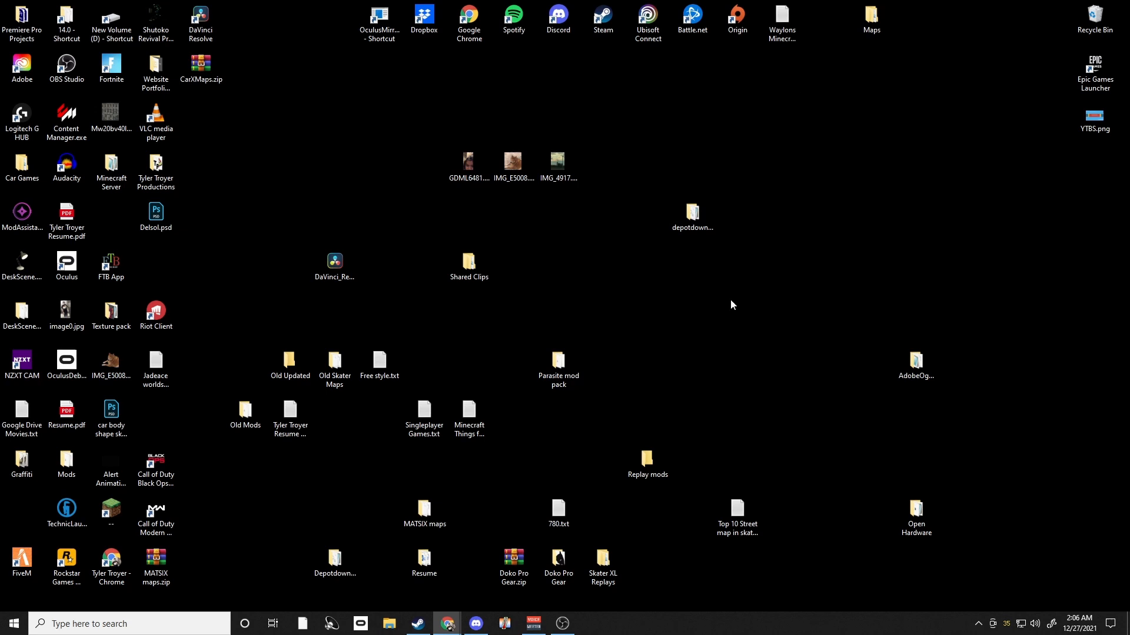
pyautogui.moveTo(430, 549)
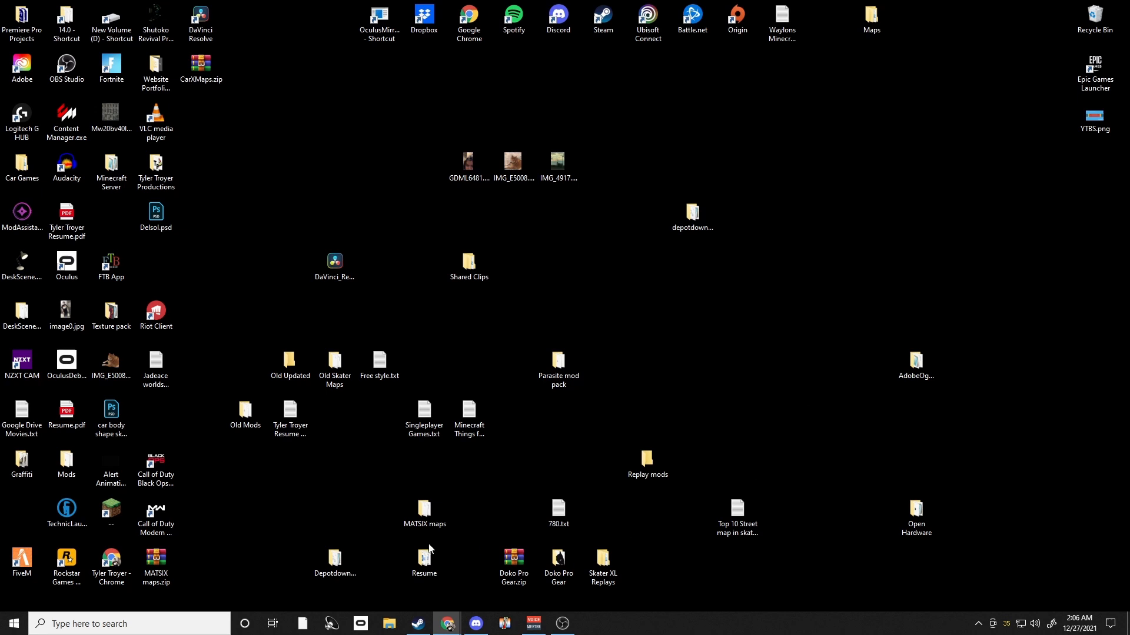
pyautogui.doubleClick(335, 560)
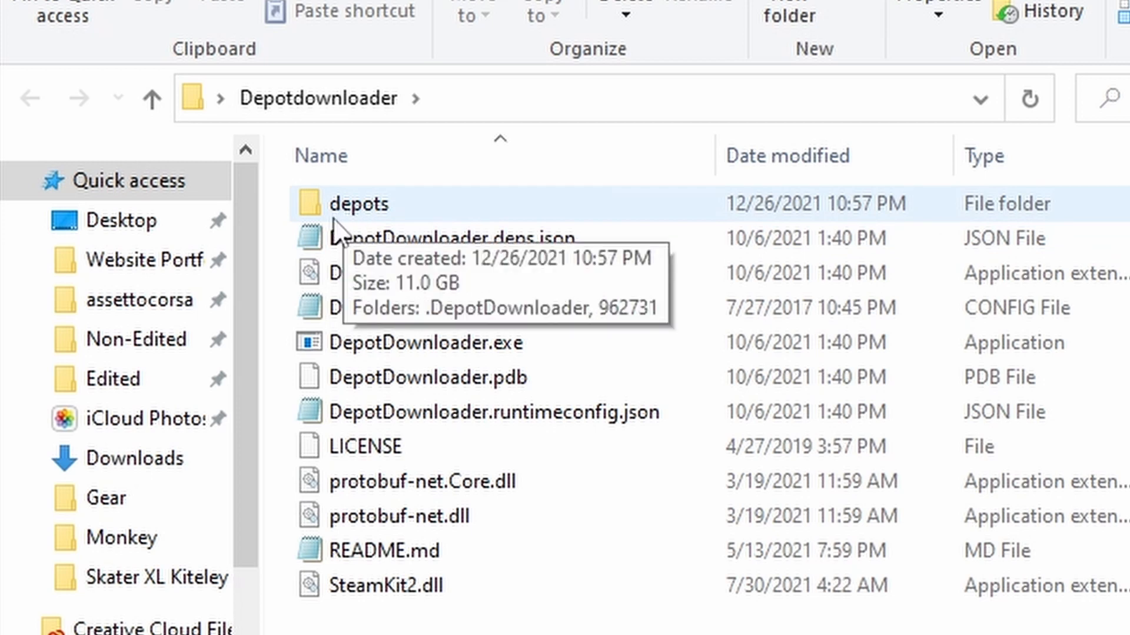
pyautogui.doubleClick(358, 204)
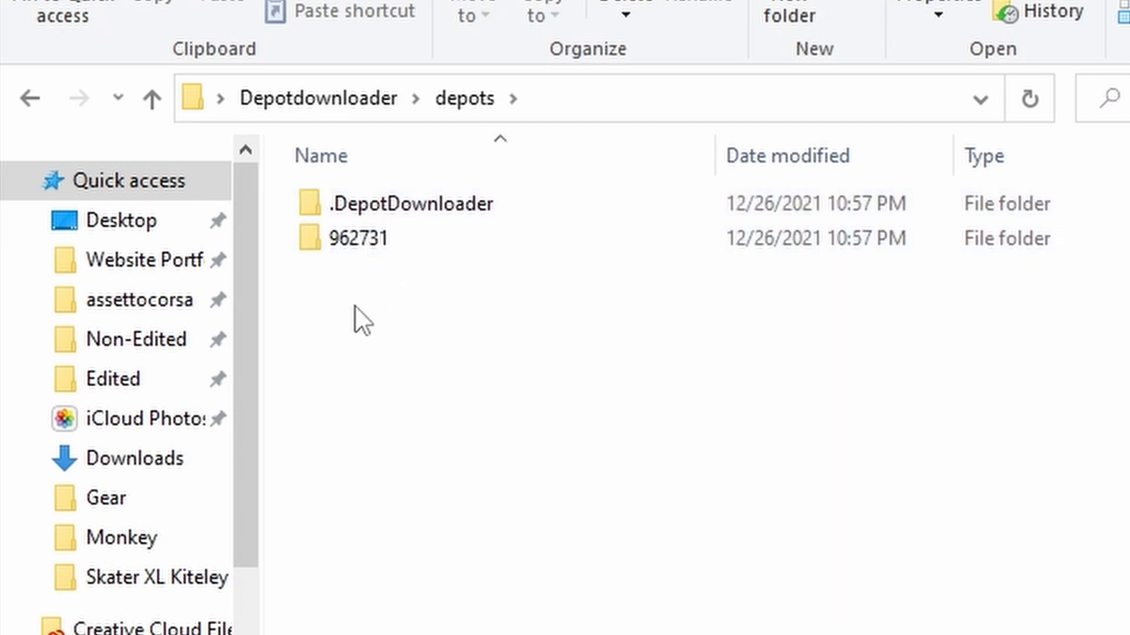
pyautogui.doubleClick(358, 237)
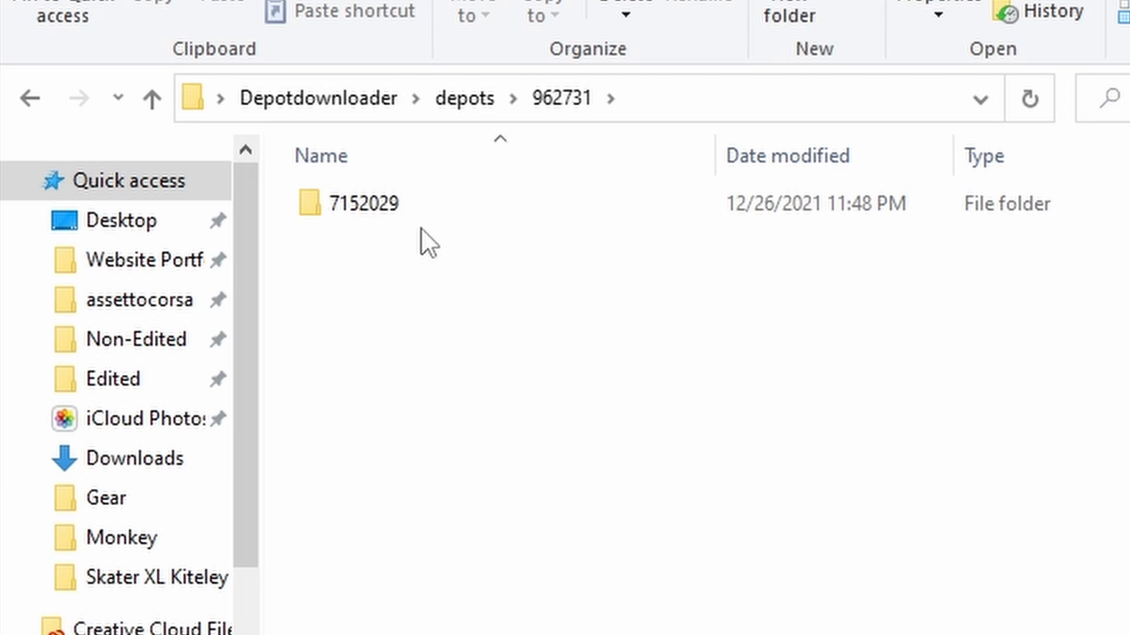
pyautogui.doubleClick(366, 203)
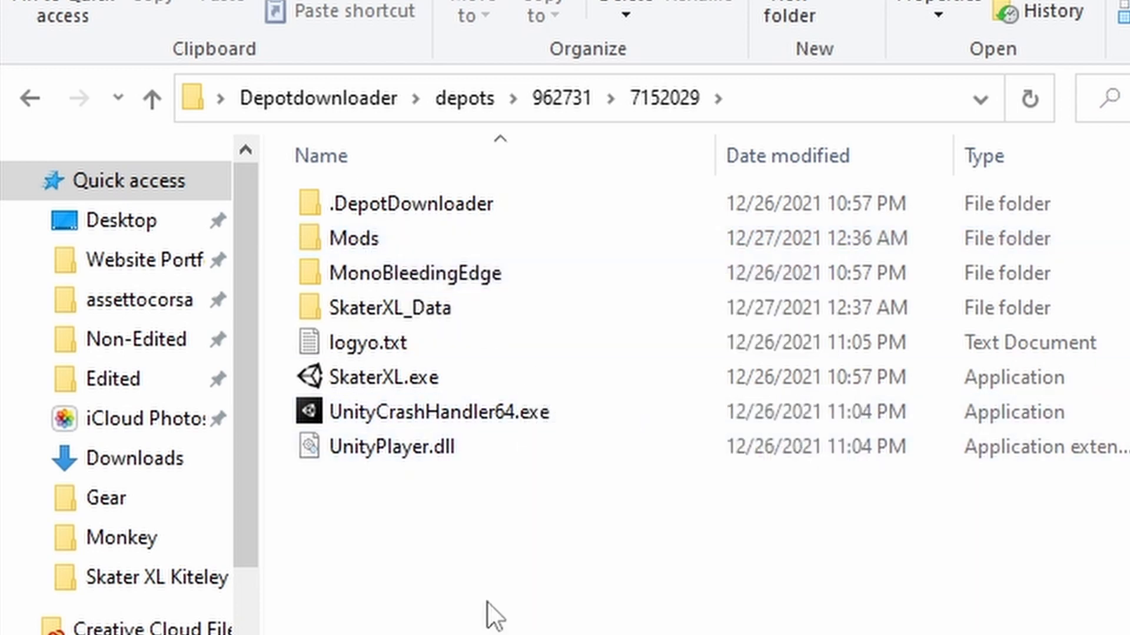
pyautogui.click(369, 343)
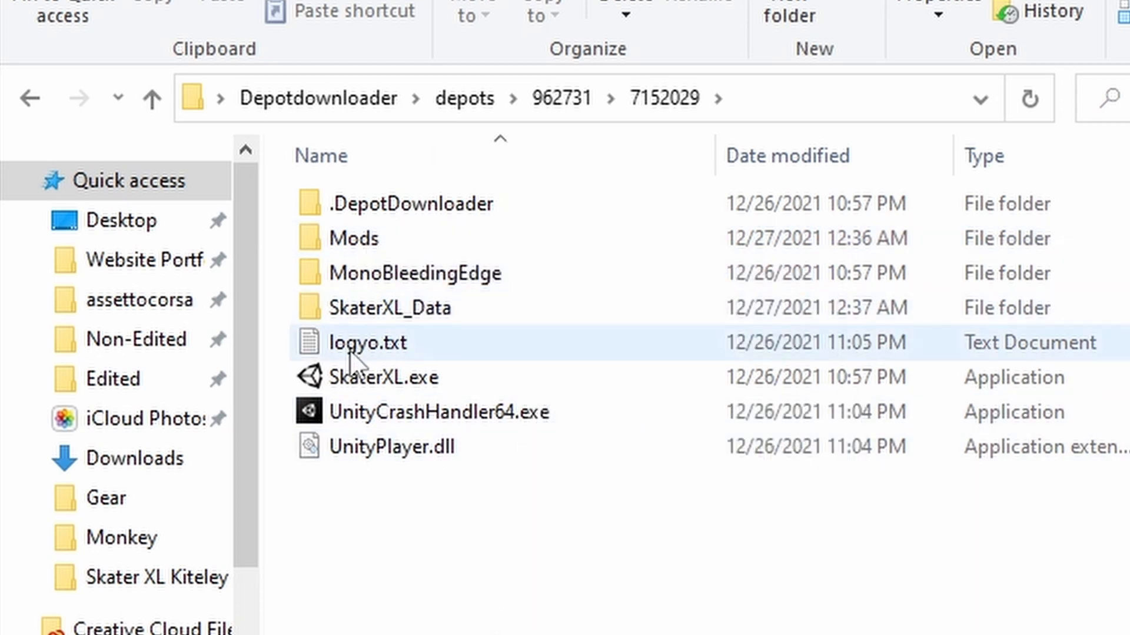
pyautogui.doubleClick(353, 238)
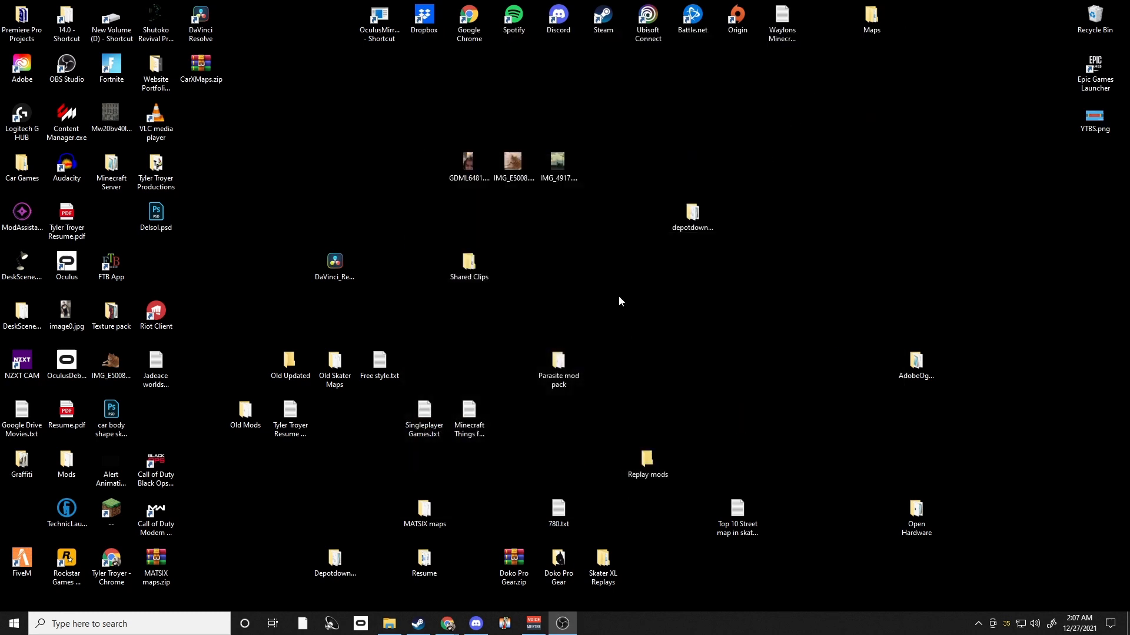
# - Launch UnityModManager.exe from the UnityModManager 0.22.6.0 archive, dismissing the license reminder
pyautogui.click(130, 623)
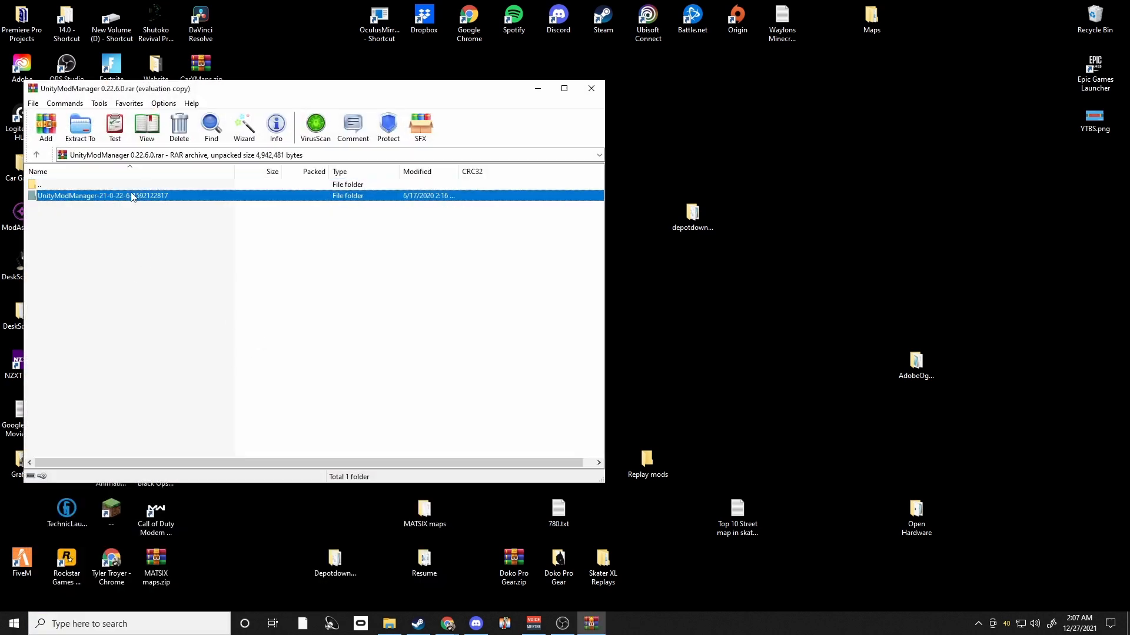
pyautogui.doubleClick(94, 195)
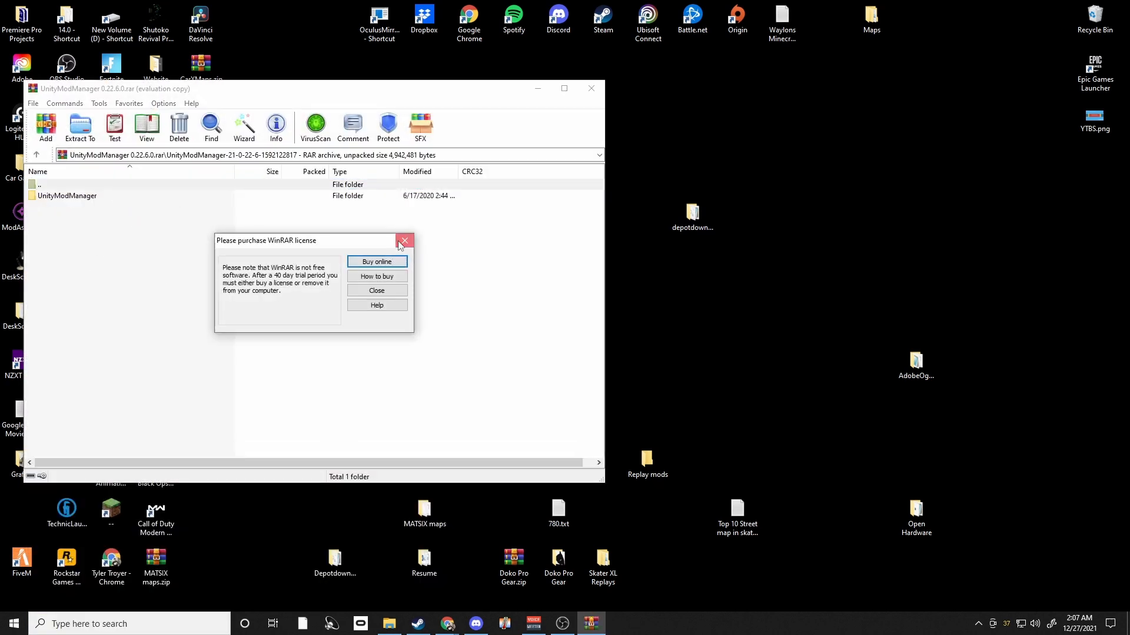
pyautogui.click(405, 240)
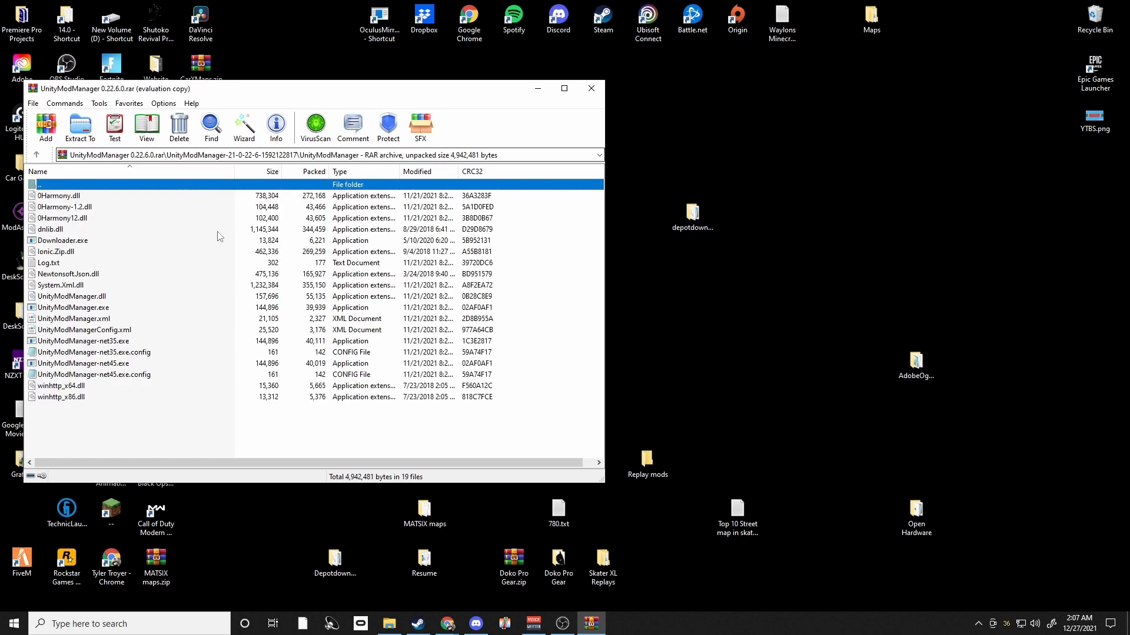
pyautogui.click(72, 308)
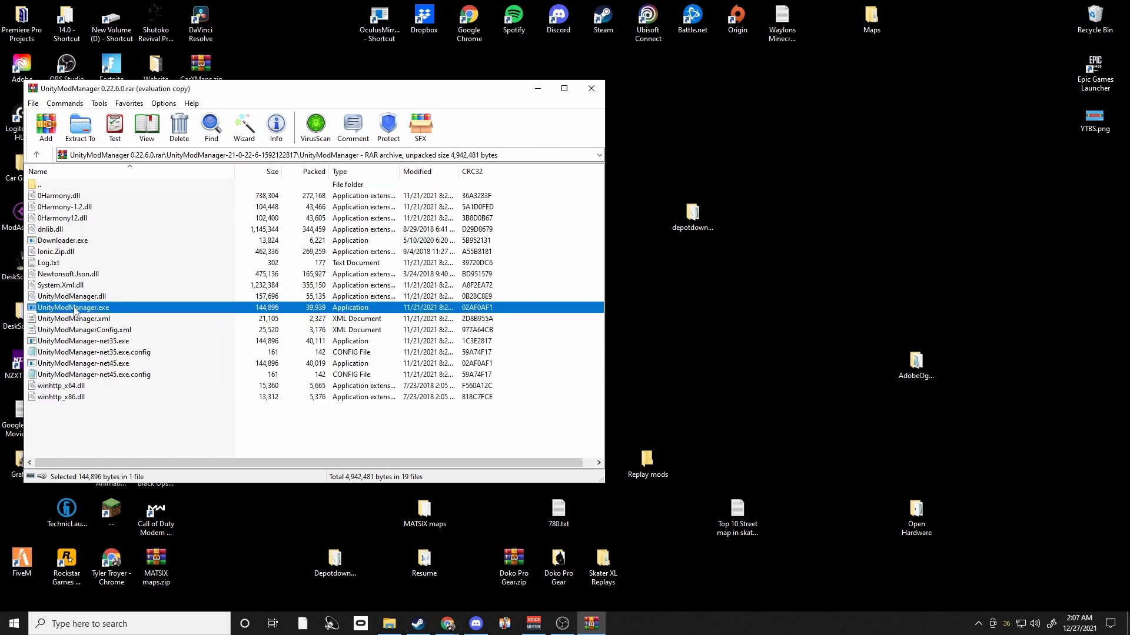
pyautogui.doubleClick(72, 307)
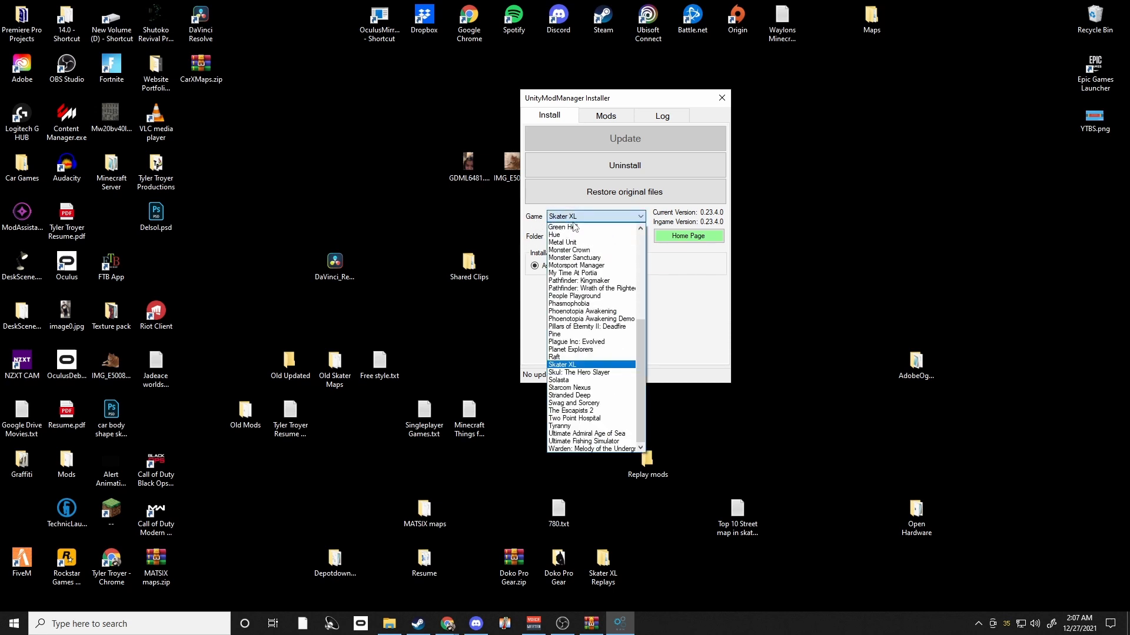
# - Choose Skater XL in UnityModManager's Game dropdown
pyautogui.click(562, 365)
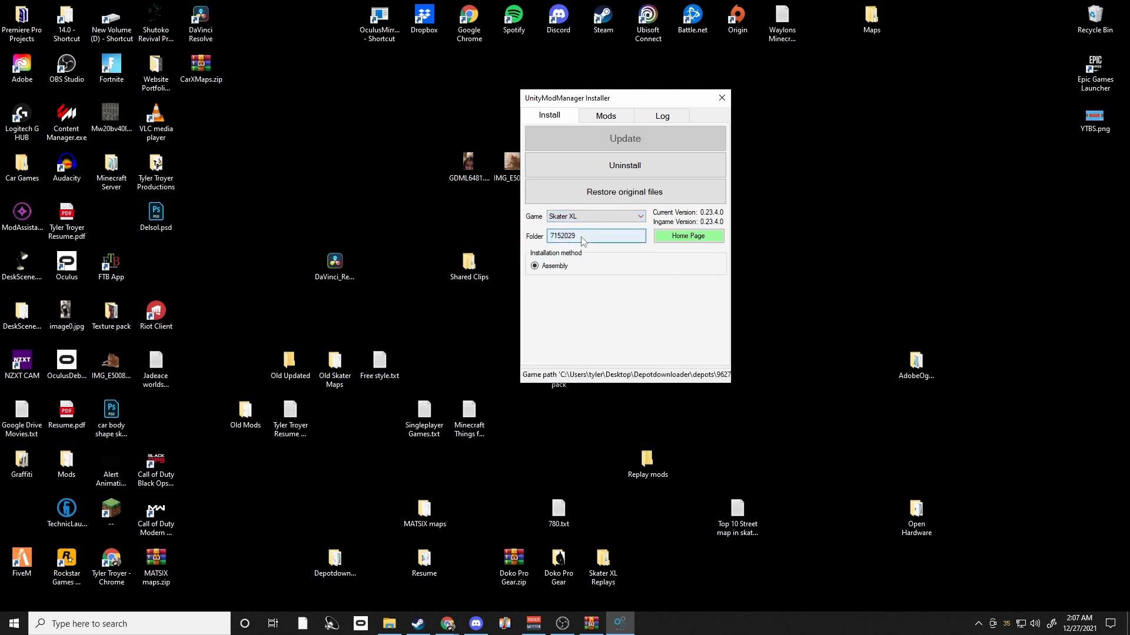
pyautogui.moveTo(573, 244)
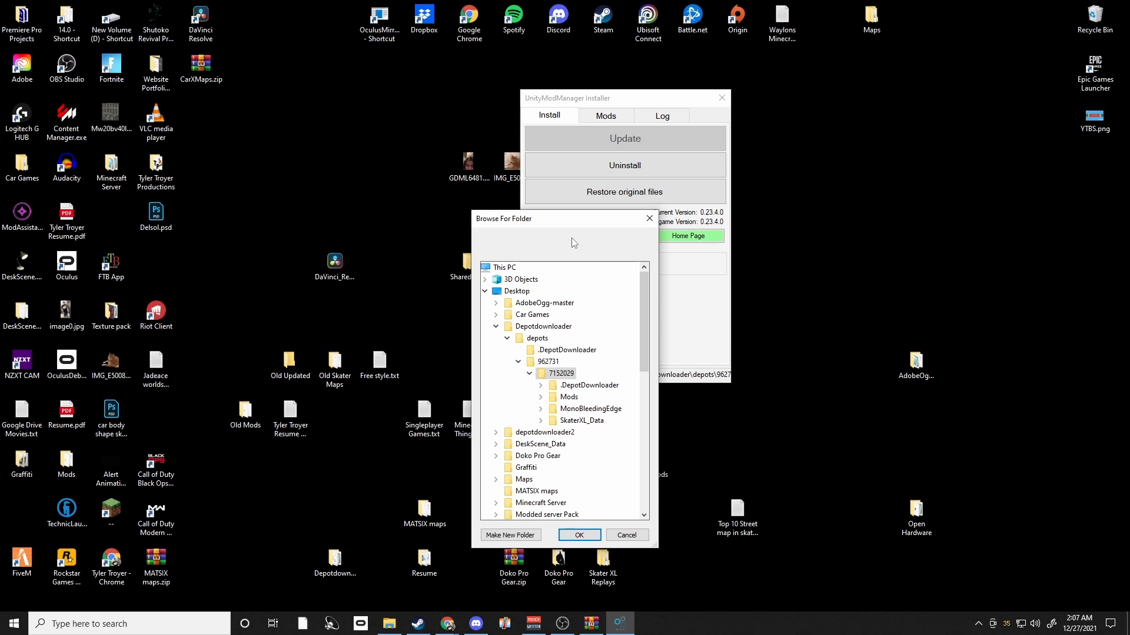
pyautogui.moveTo(565, 350)
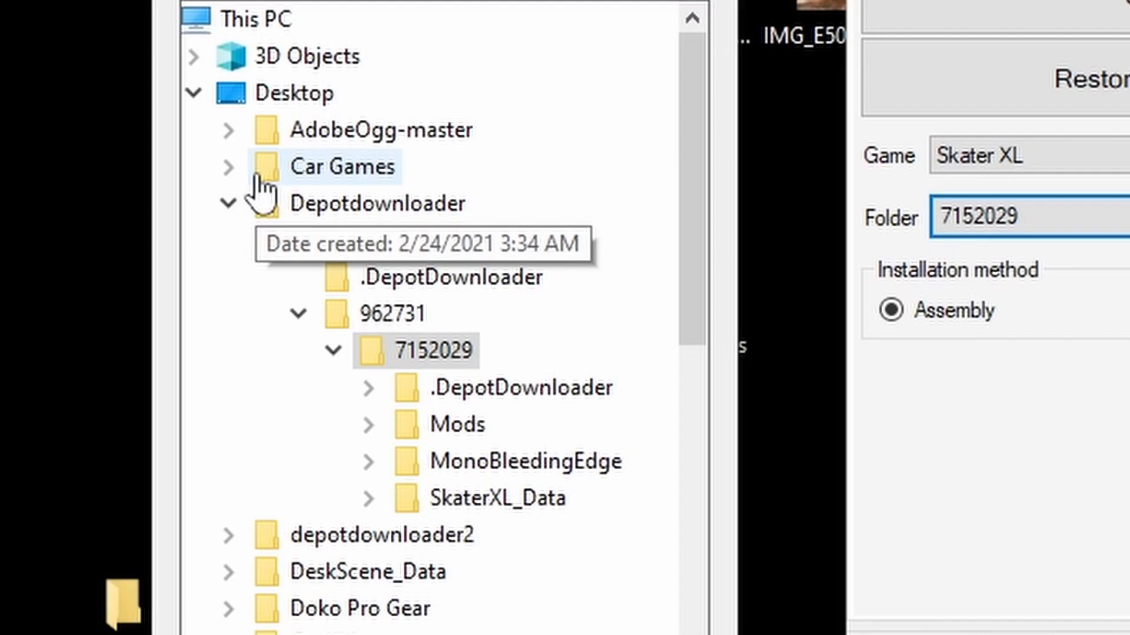
pyautogui.moveTo(336, 223)
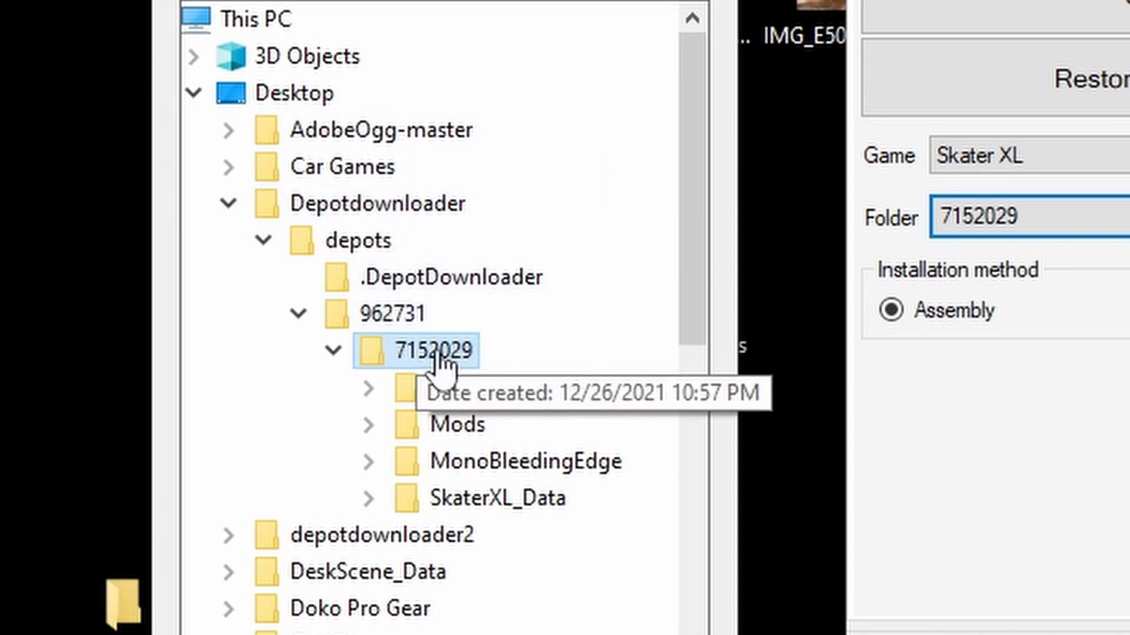
pyautogui.moveTo(435, 399)
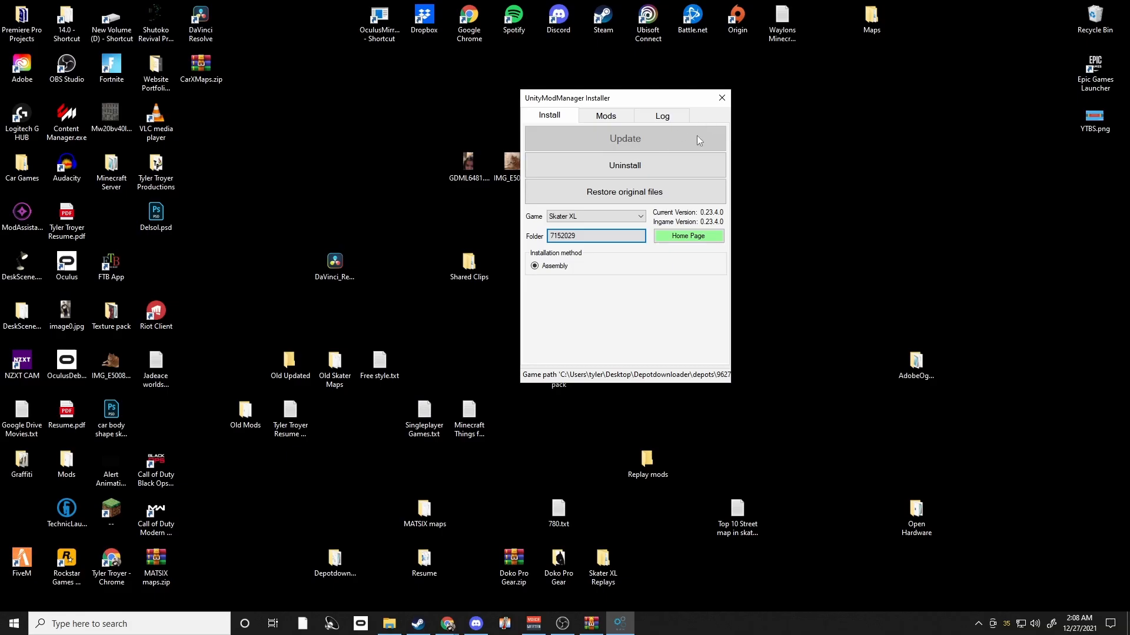
pyautogui.moveTo(631, 140)
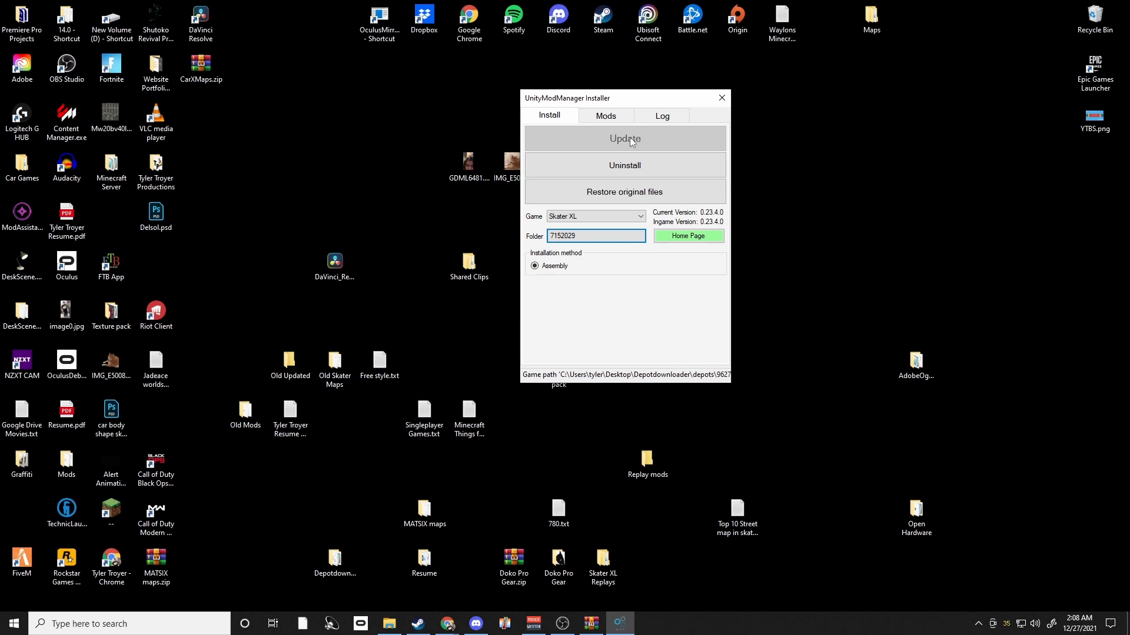
pyautogui.moveTo(601, 121)
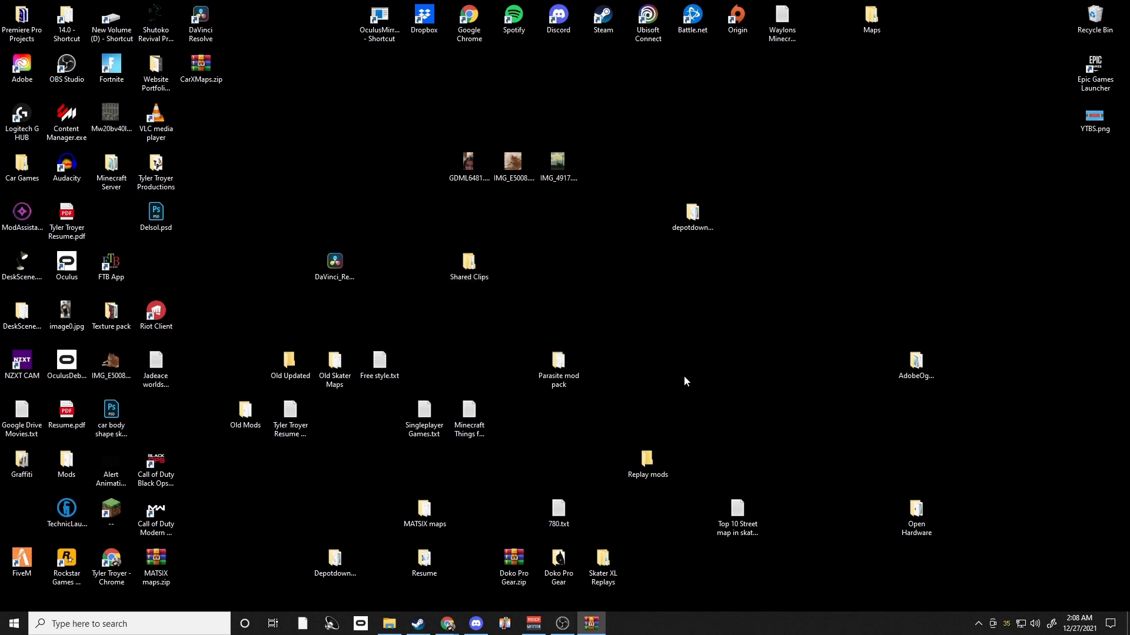
# - Open the game's Mods folder inside Depotdownloader's 962731 depot
pyautogui.doubleClick(334, 560)
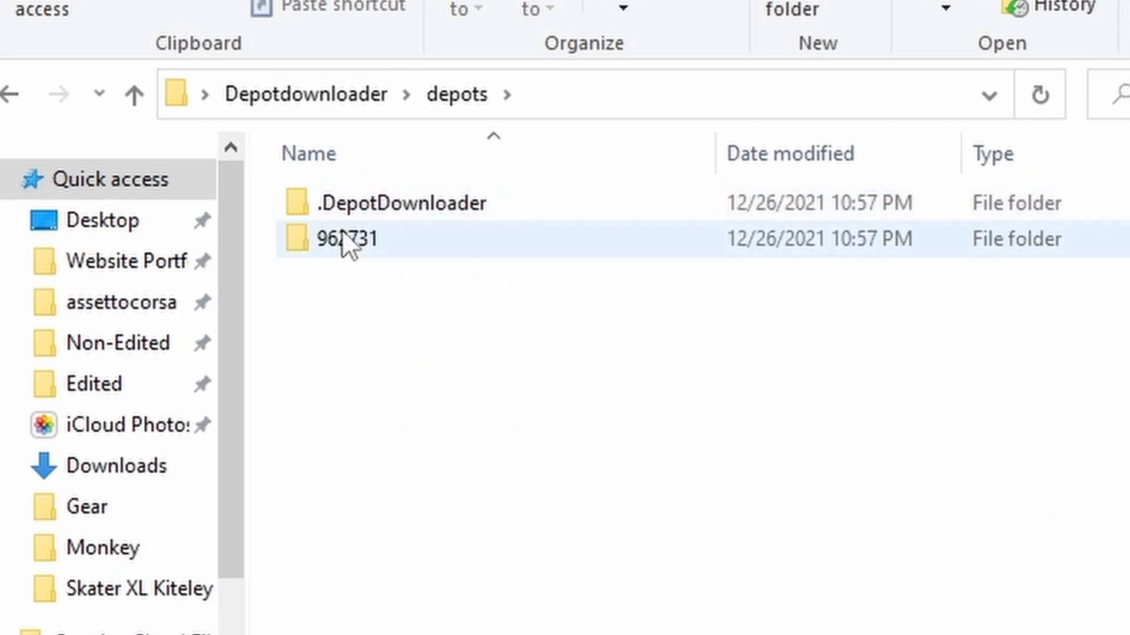
pyautogui.doubleClick(347, 239)
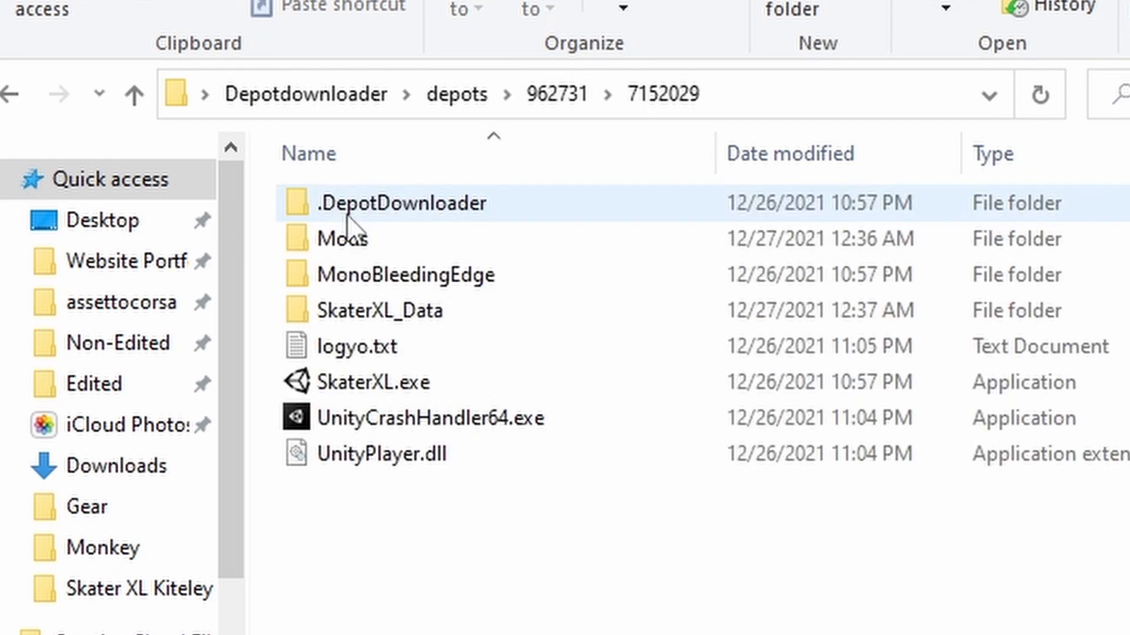
pyautogui.doubleClick(340, 239)
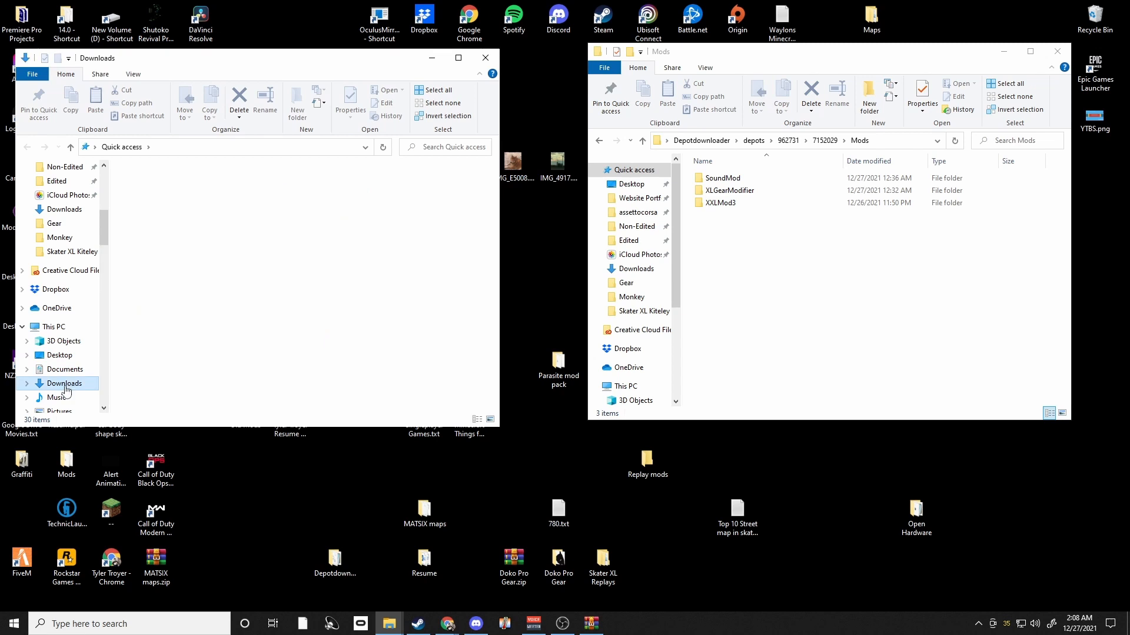
# - Check the XLGearModifier folder in xlgearmodifier-1-5-0.zip, then close WinRAR and Downloads
pyautogui.click(62, 384)
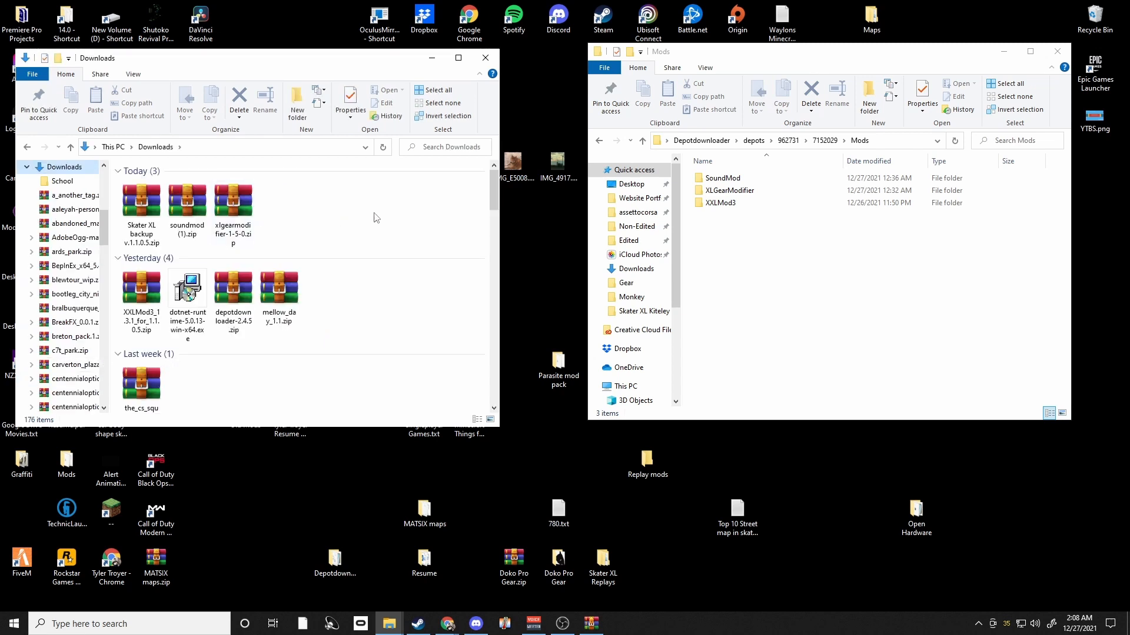
pyautogui.click(233, 200)
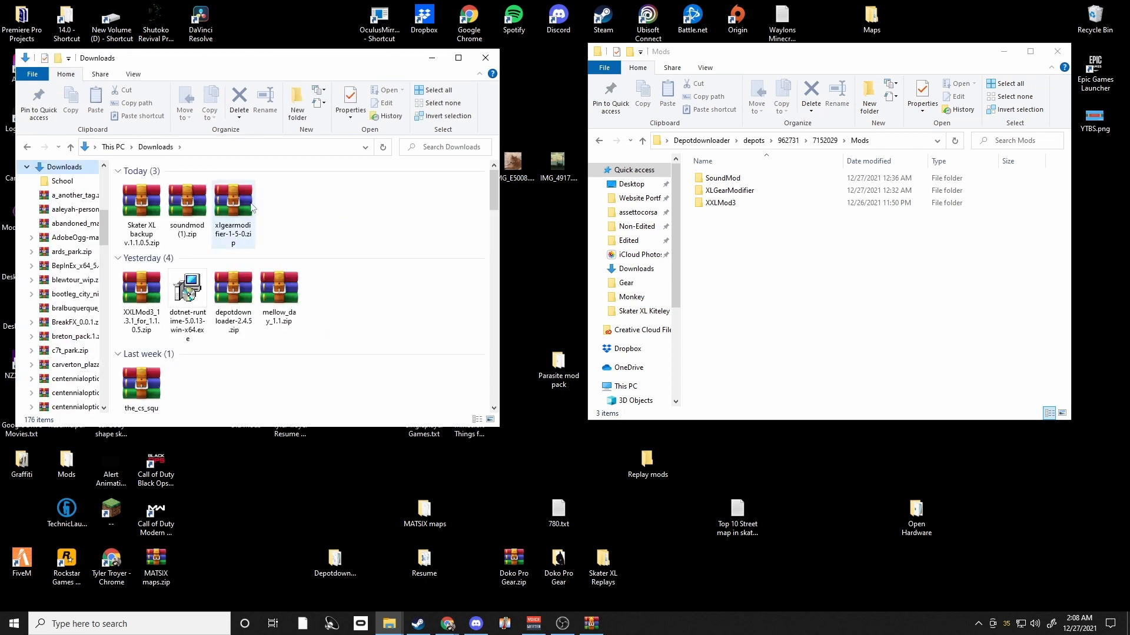
pyautogui.click(233, 200)
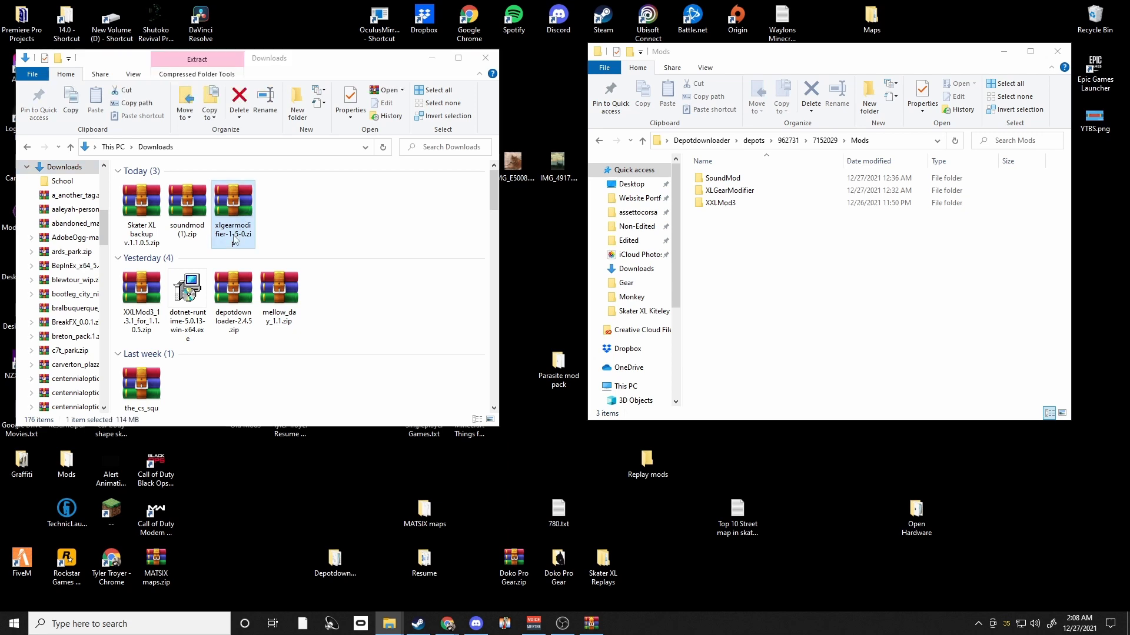
pyautogui.doubleClick(233, 199)
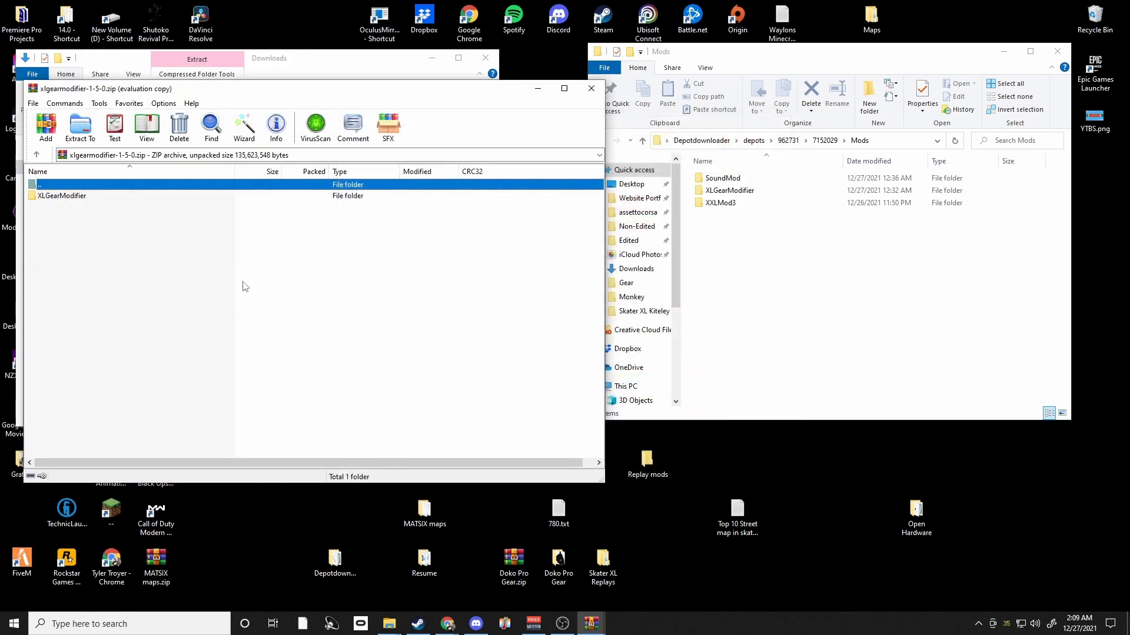
pyautogui.click(61, 195)
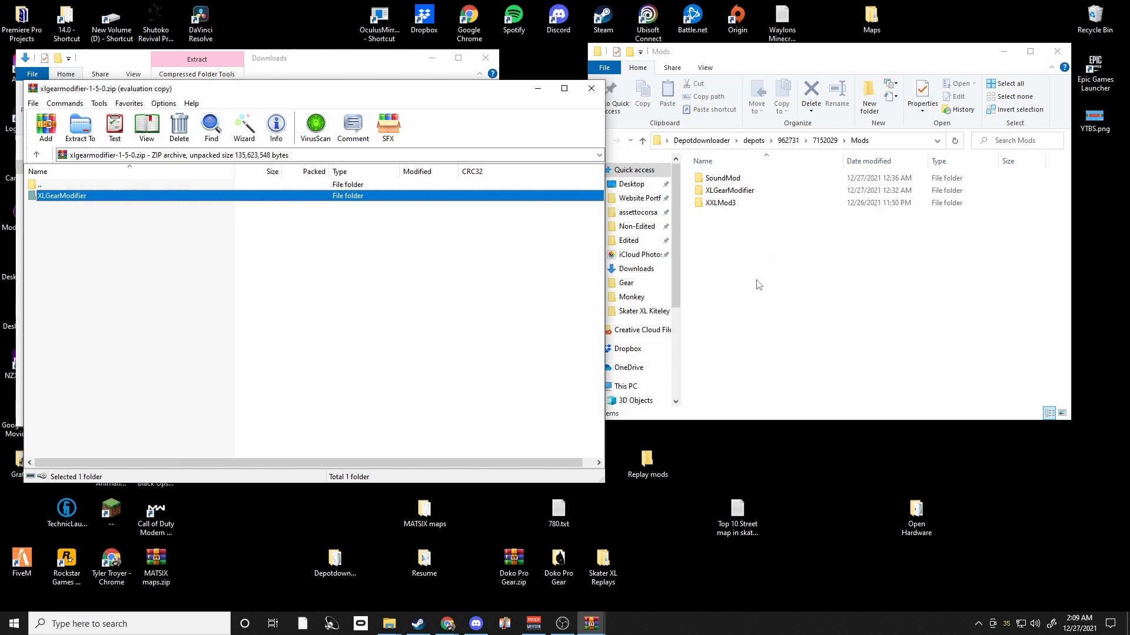
pyautogui.moveTo(383, 223)
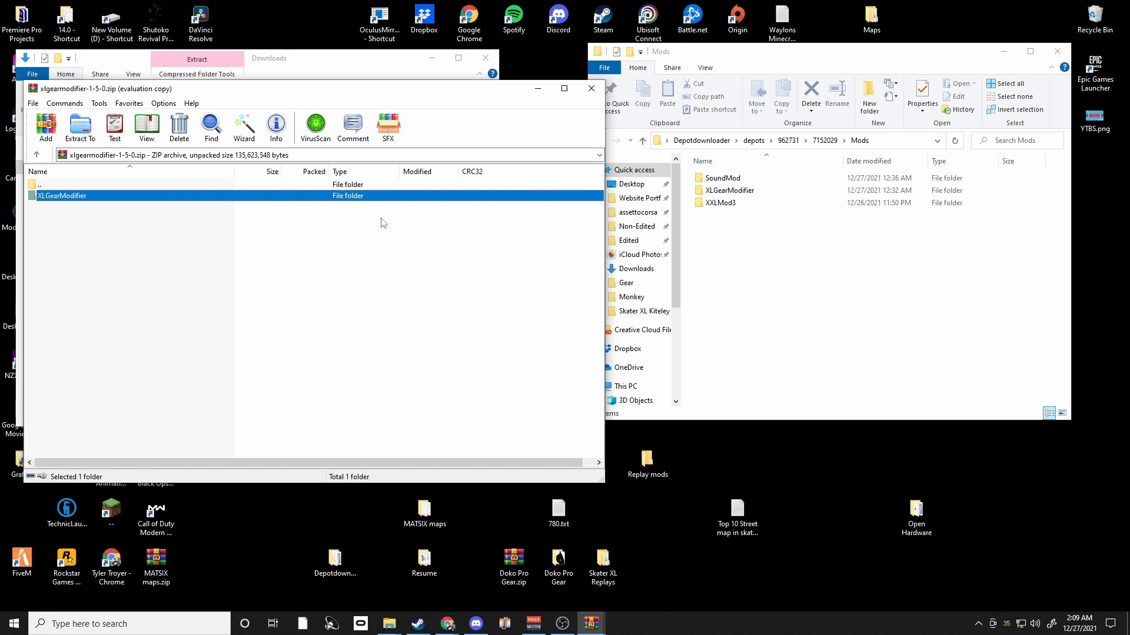
pyautogui.moveTo(762, 280)
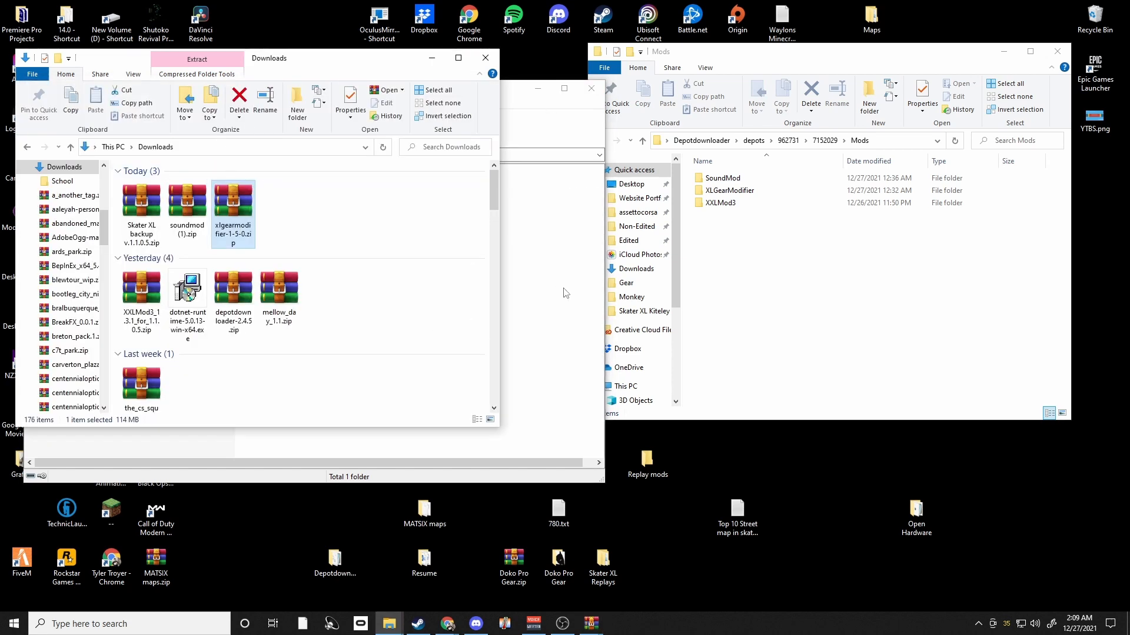
pyautogui.doubleClick(233, 199)
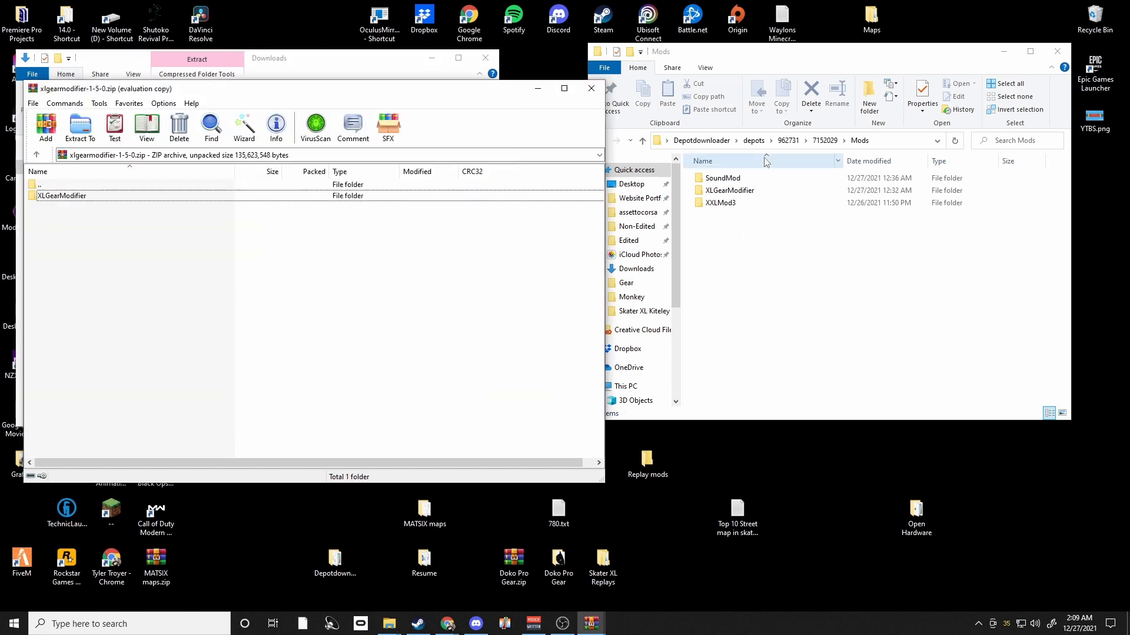
pyautogui.click(720, 203)
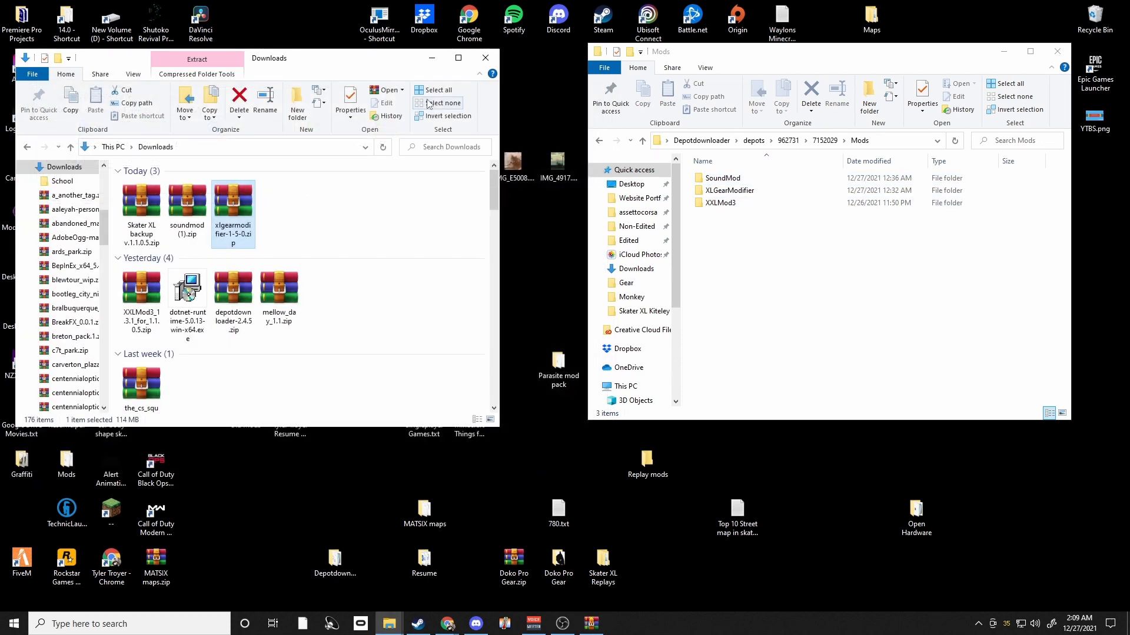
pyautogui.click(485, 57)
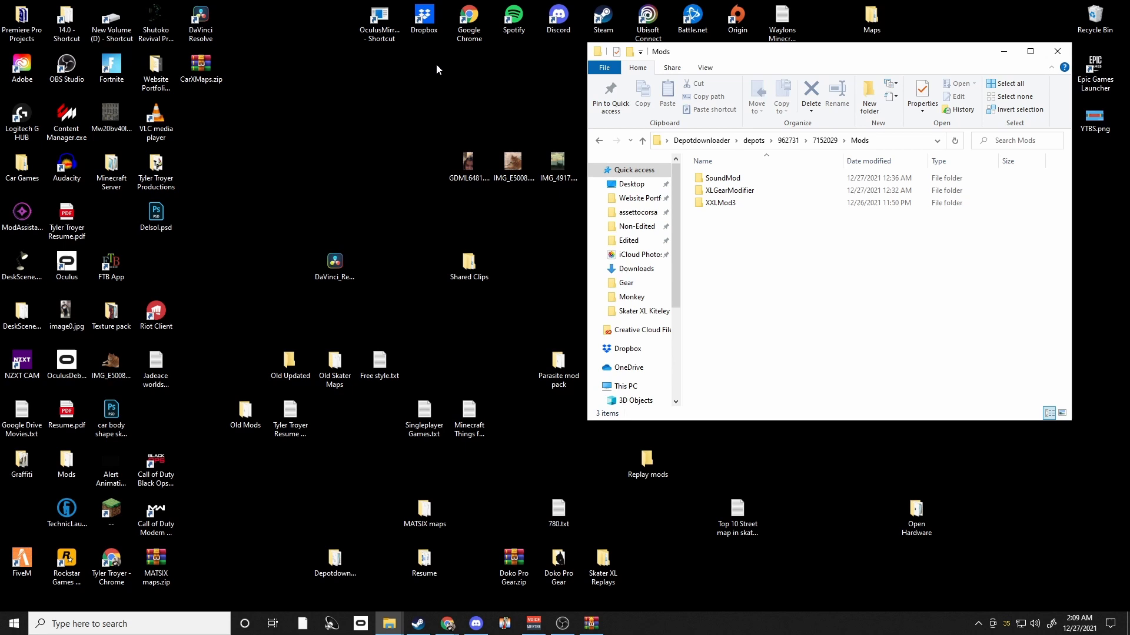
pyautogui.moveTo(328, 136)
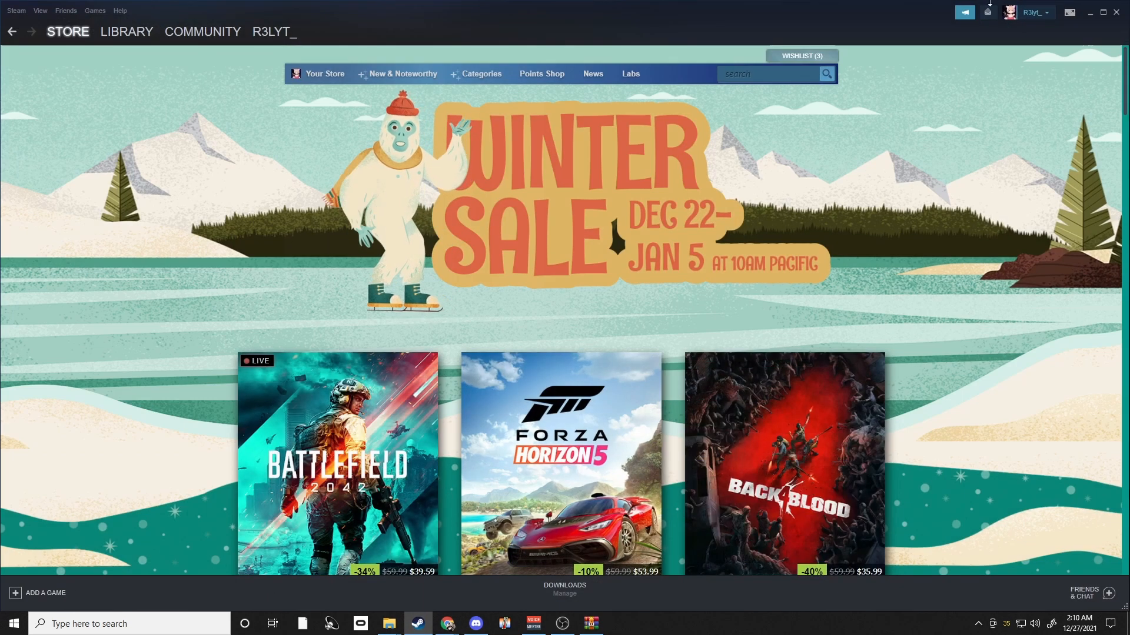
# - Add SkaterXL.exe from Desktop\Depotdownloader\depots\962731\7152029 as a non-Steam program
pyautogui.click(38, 593)
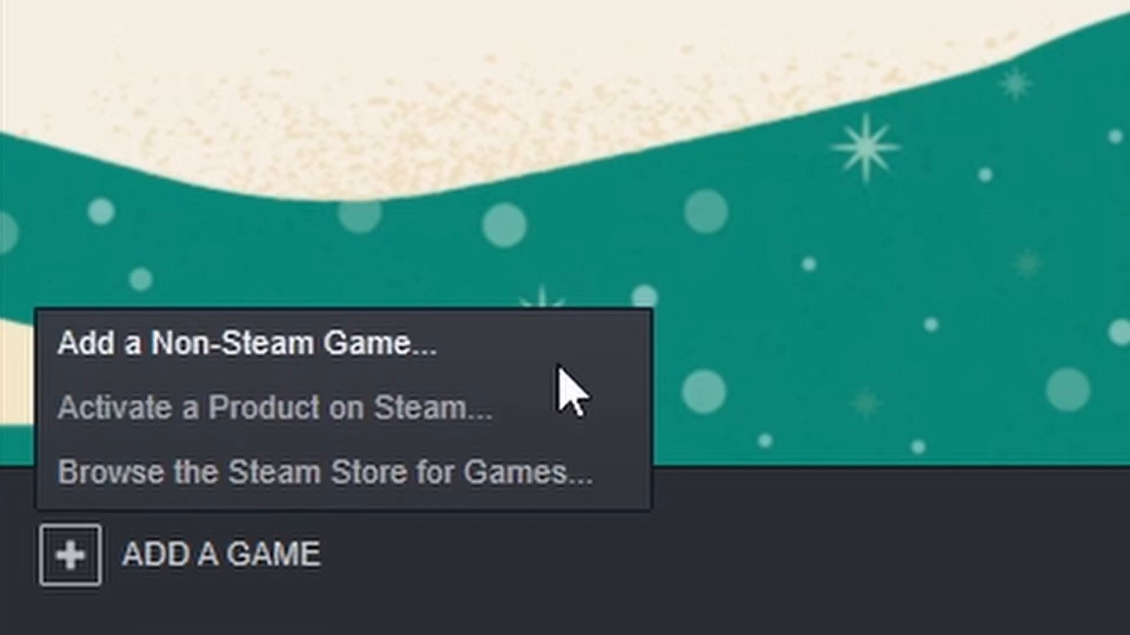
pyautogui.click(230, 348)
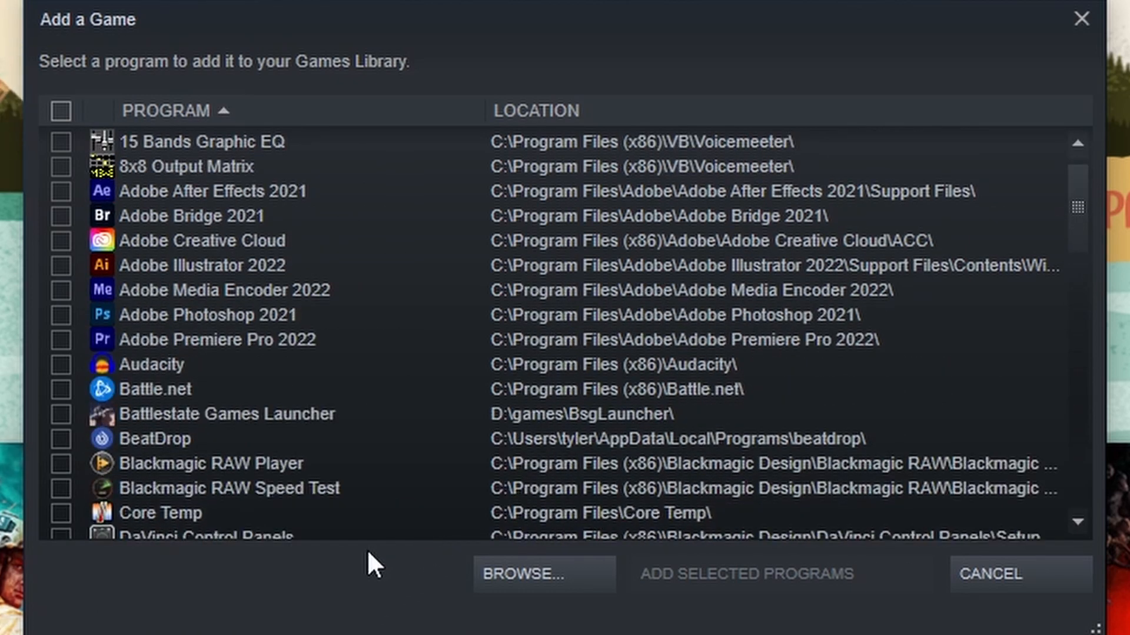
pyautogui.scroll(-3)
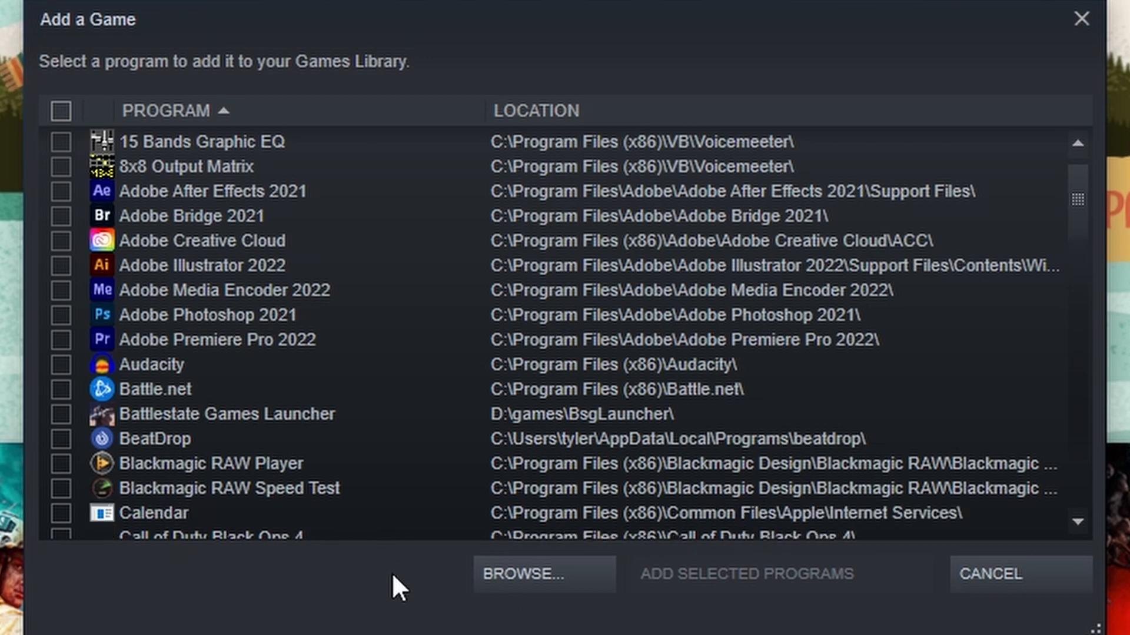
pyautogui.click(523, 591)
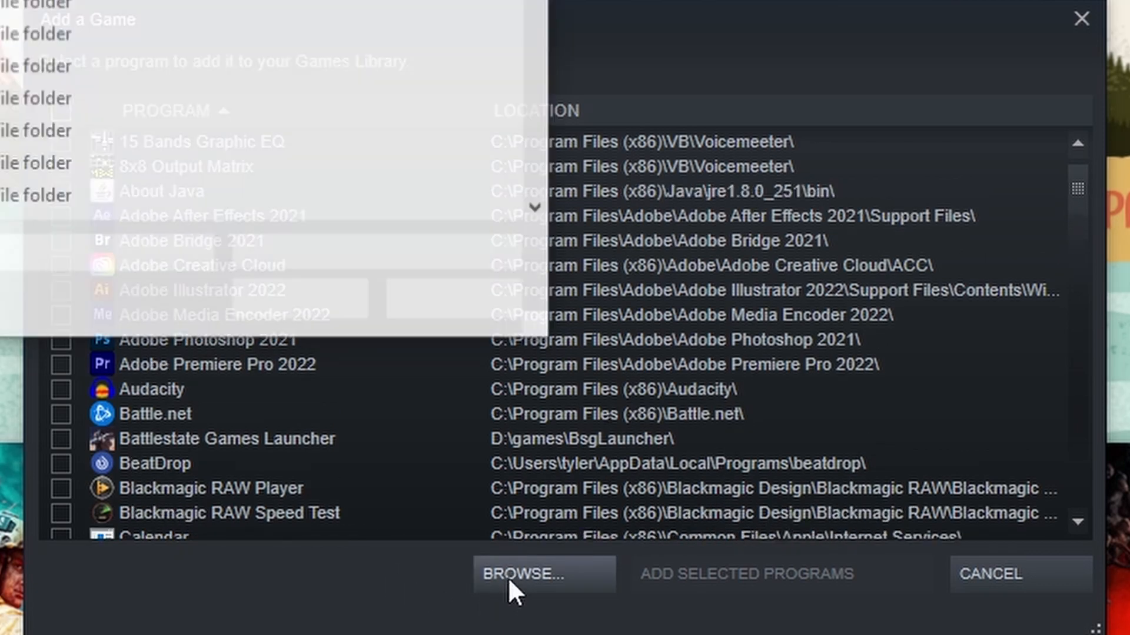
pyautogui.click(532, 575)
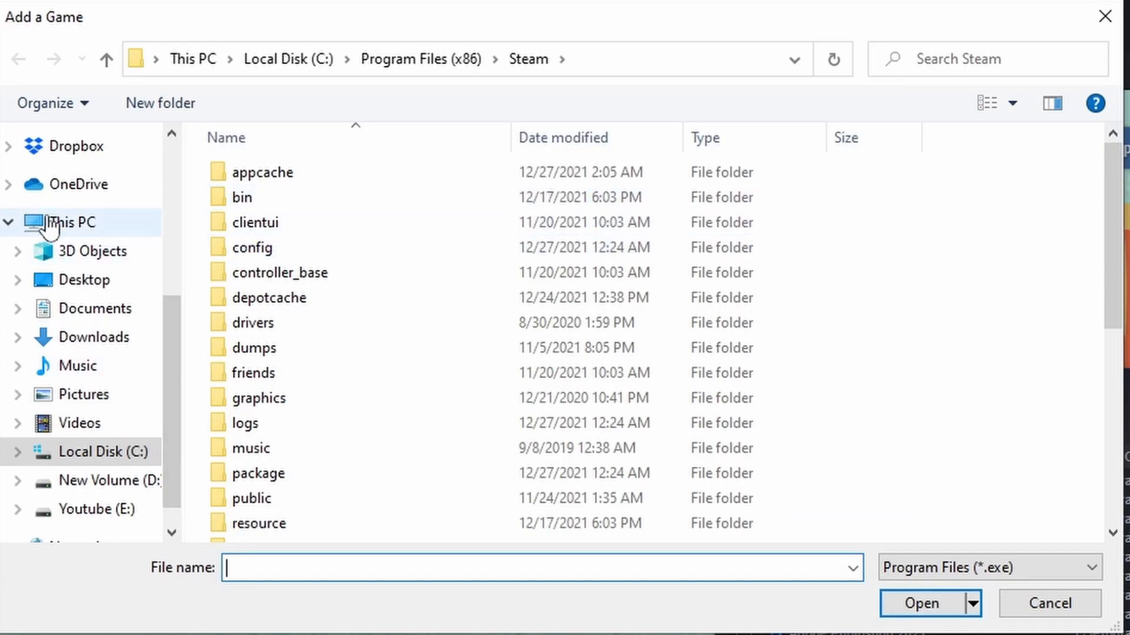
pyautogui.click(84, 280)
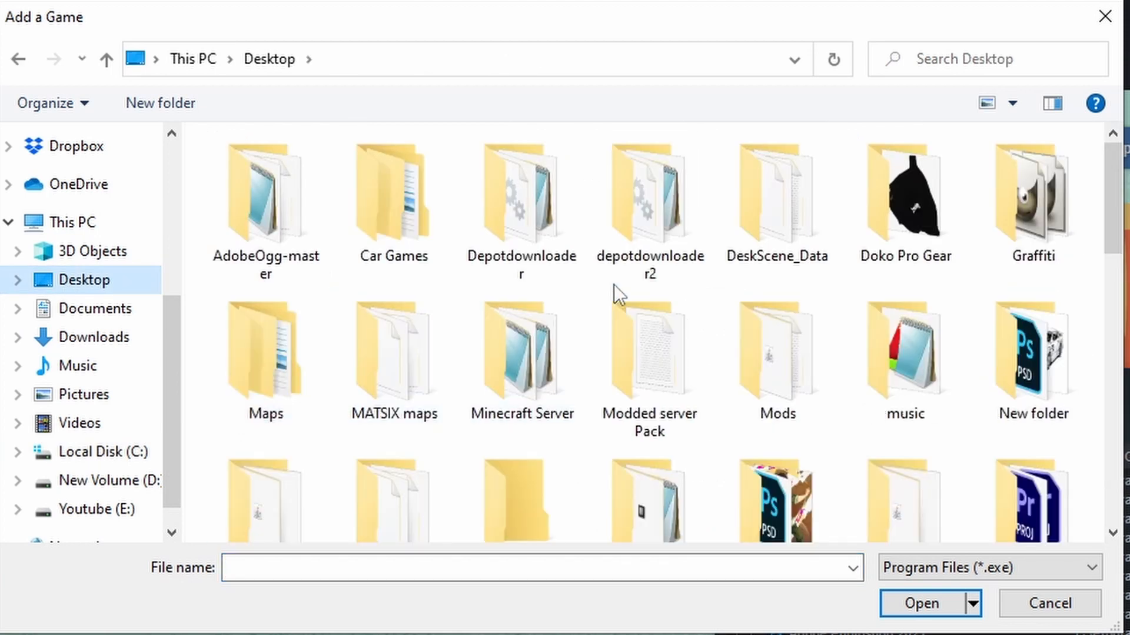
pyautogui.doubleClick(520, 194)
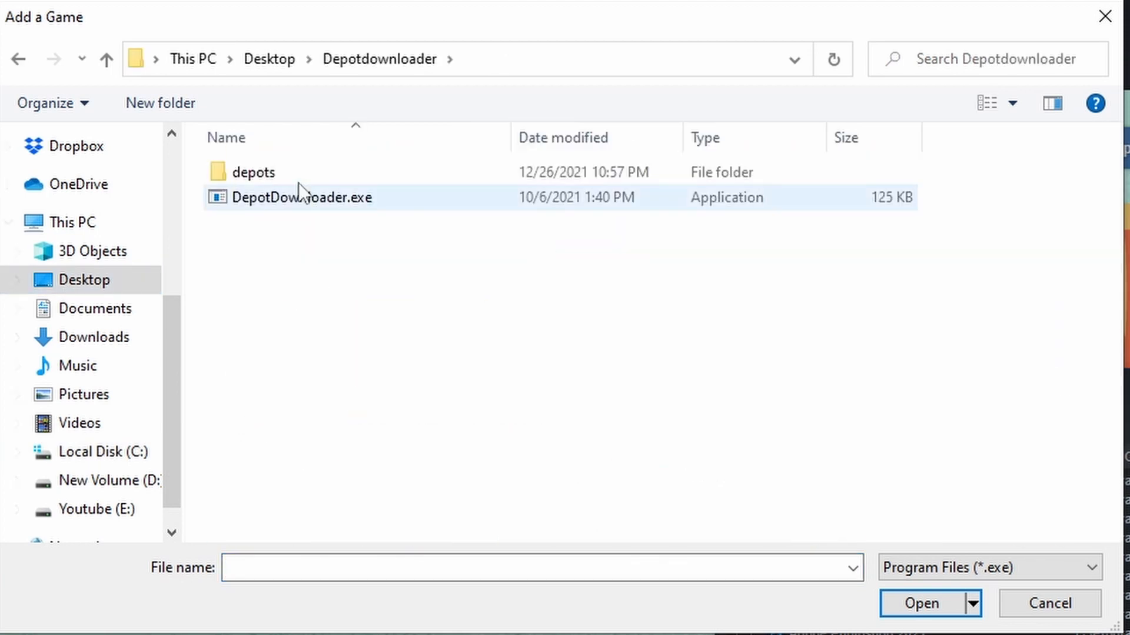
pyautogui.doubleClick(250, 171)
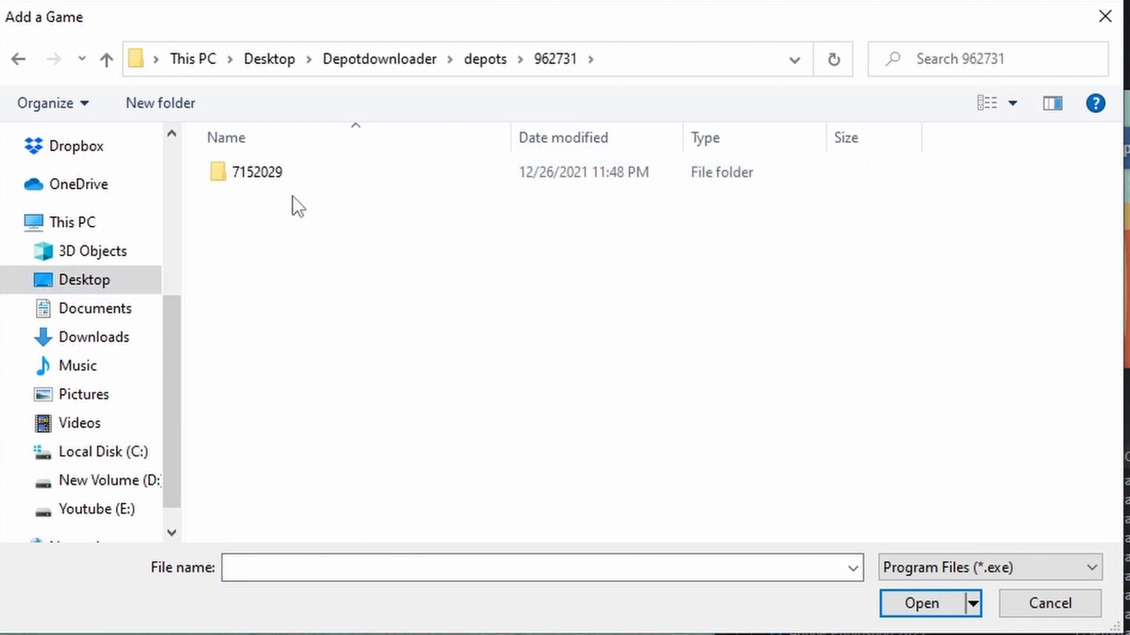
pyautogui.doubleClick(259, 172)
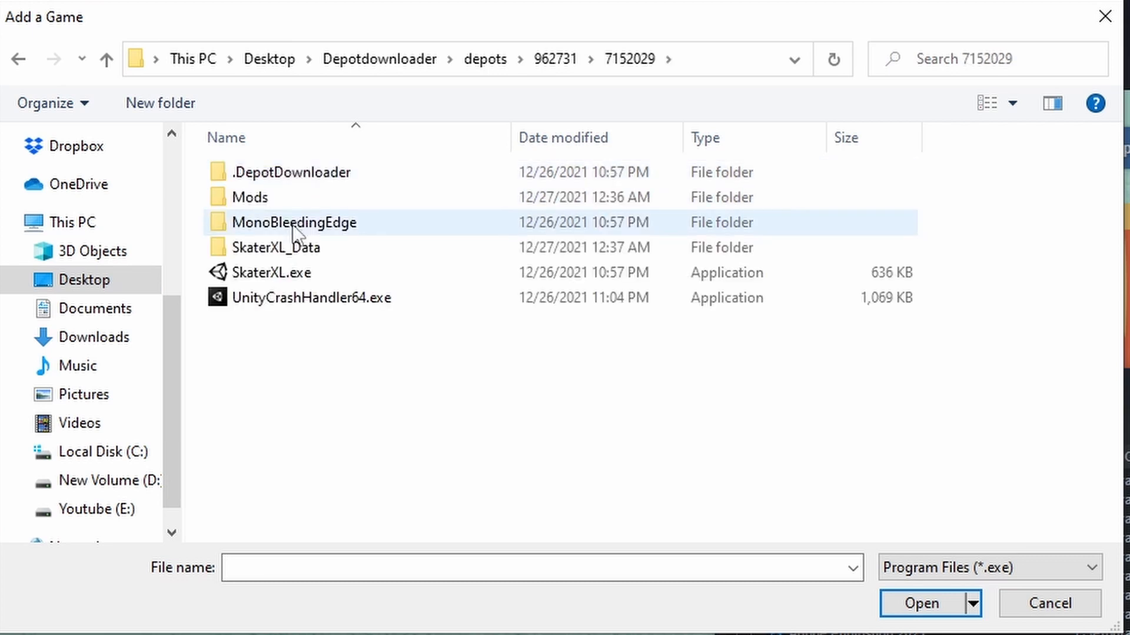
pyautogui.click(272, 273)
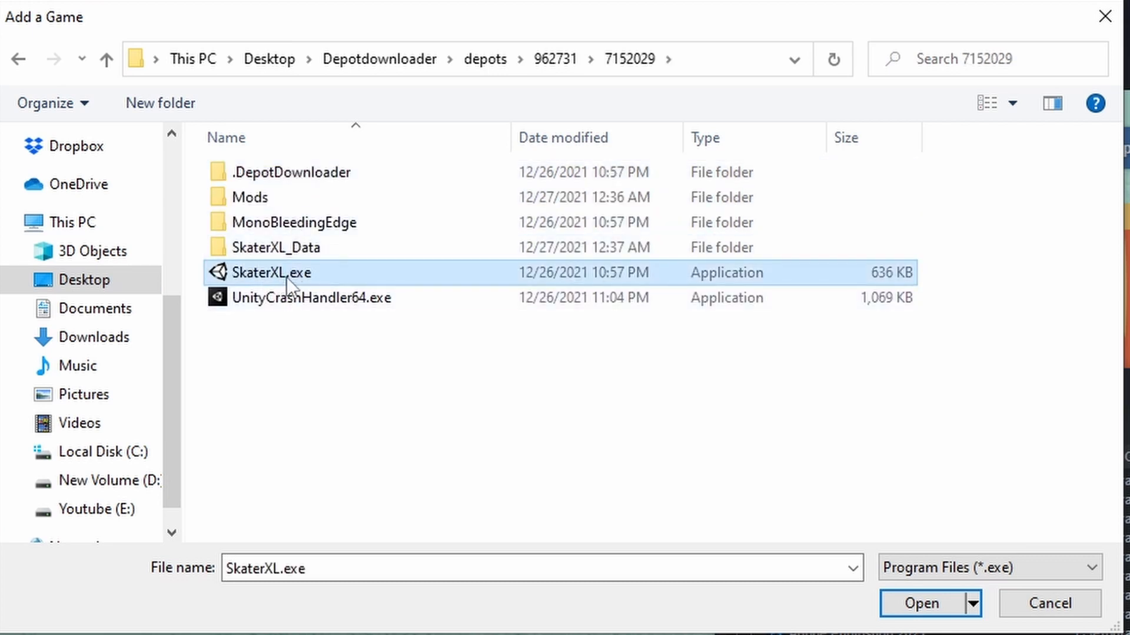
pyautogui.click(920, 604)
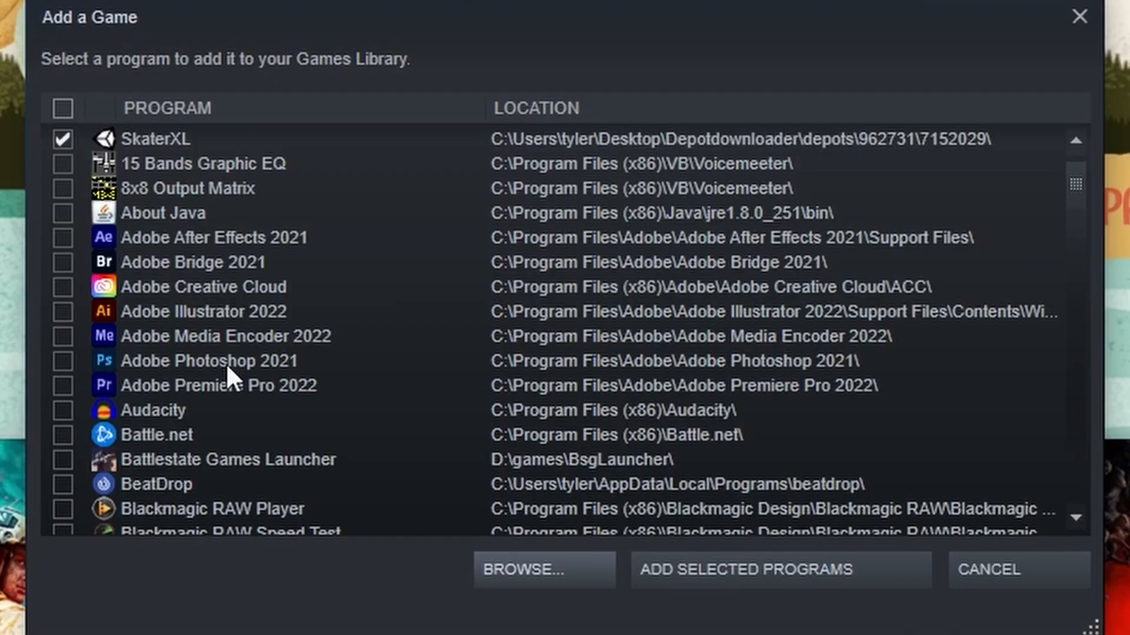
pyautogui.moveTo(56, 164)
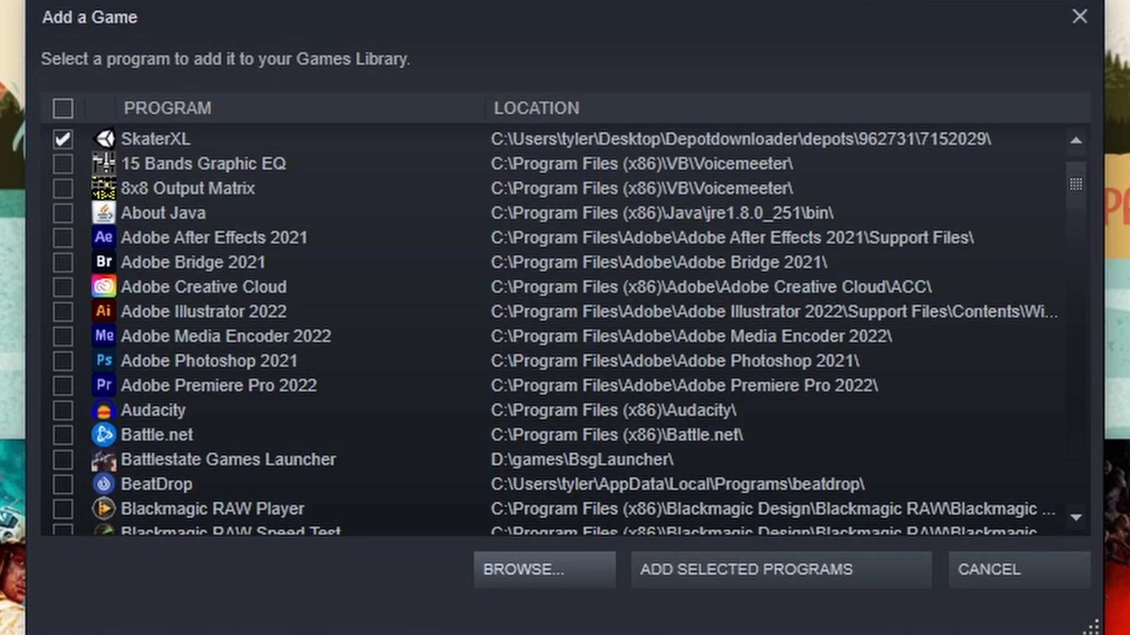
pyautogui.click(748, 570)
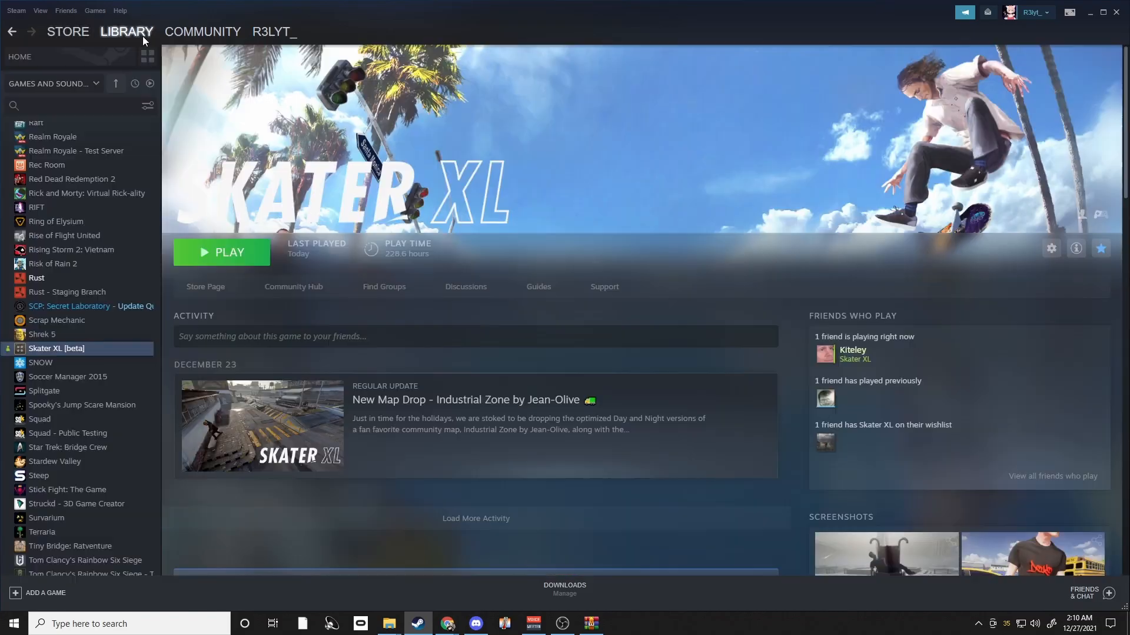
# - View the new SkaterXL library entry, then return to the Skater XL [beta] page
pyautogui.click(41, 363)
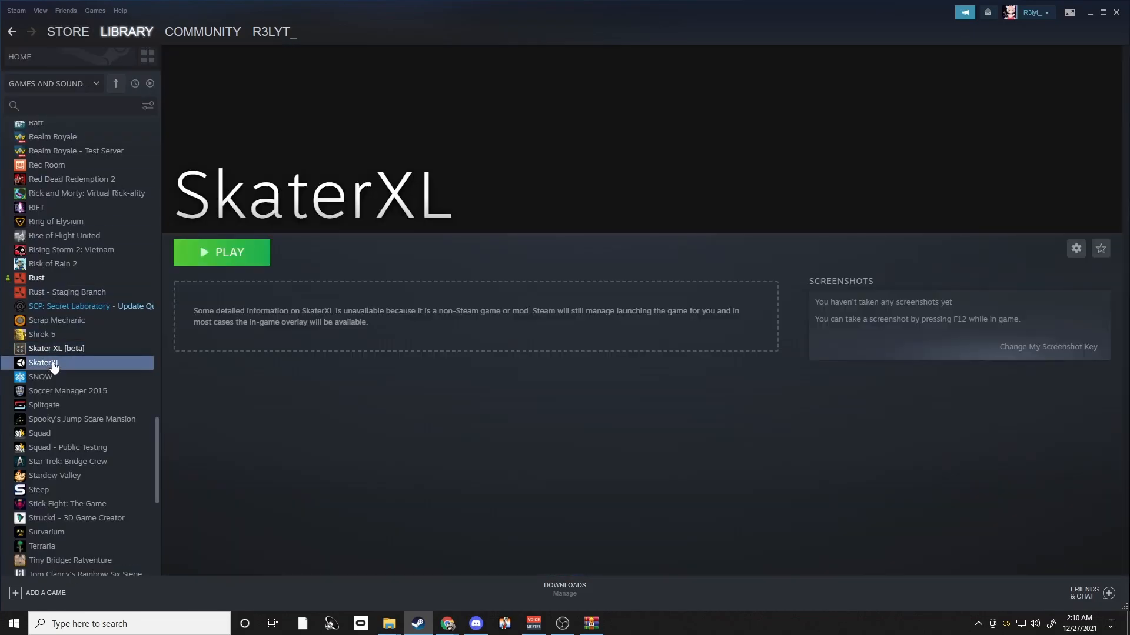
pyautogui.moveTo(294, 310)
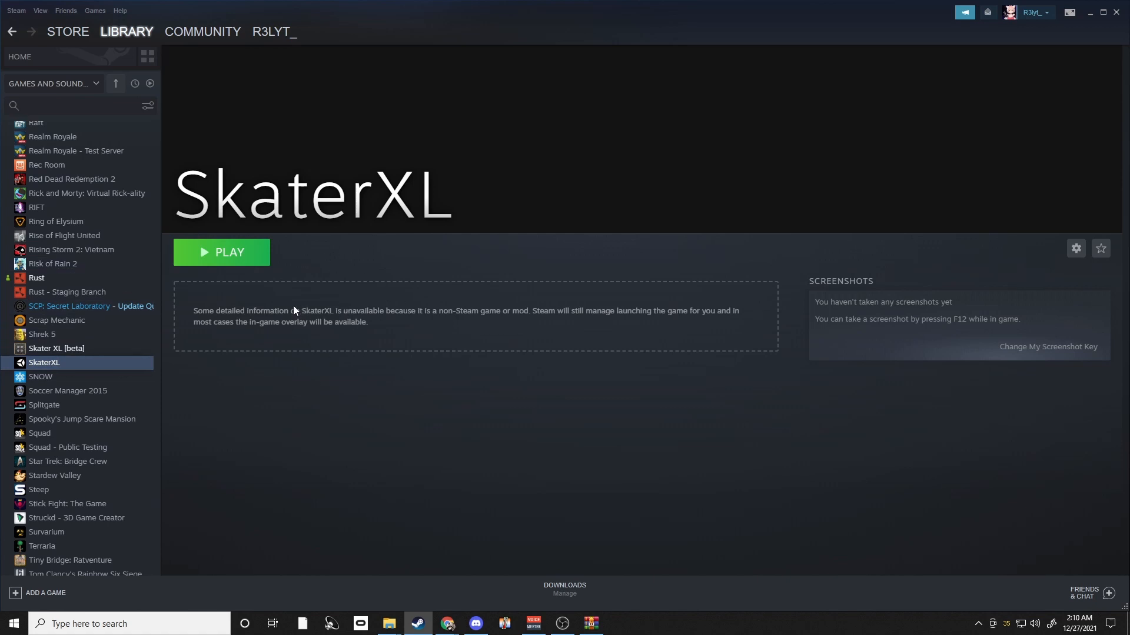
pyautogui.click(56, 349)
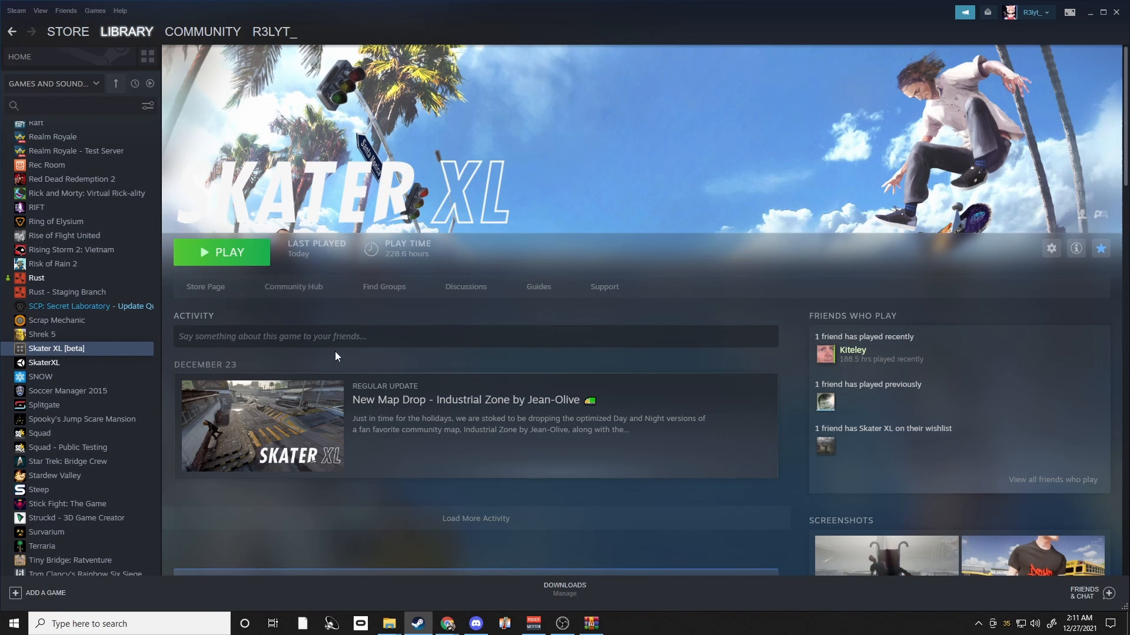
pyautogui.moveTo(72, 367)
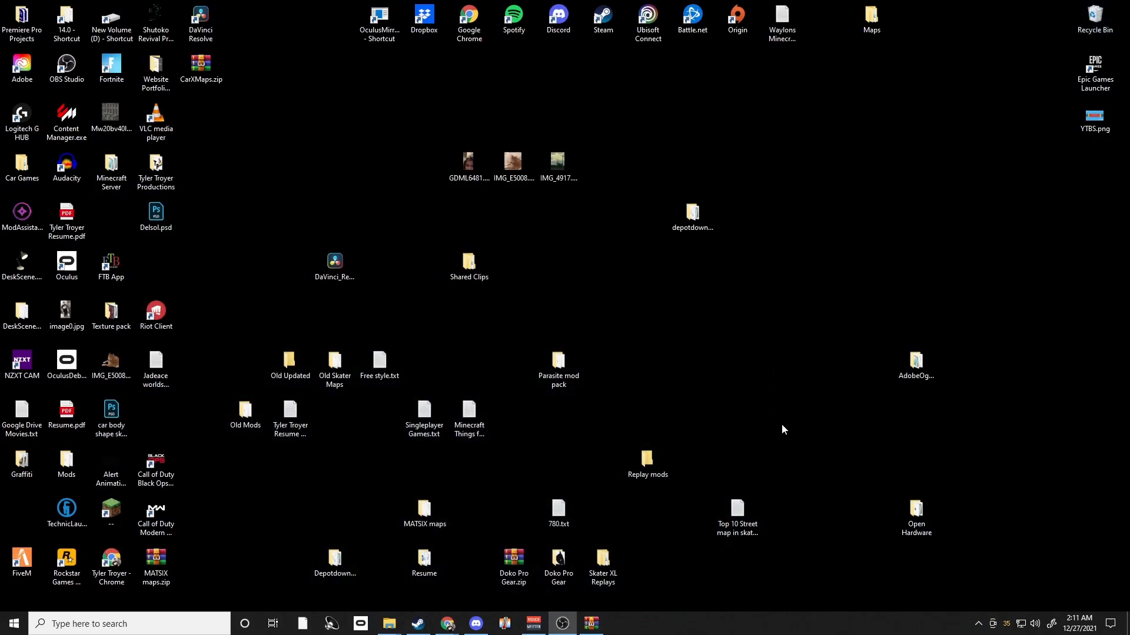
pyautogui.moveTo(356, 576)
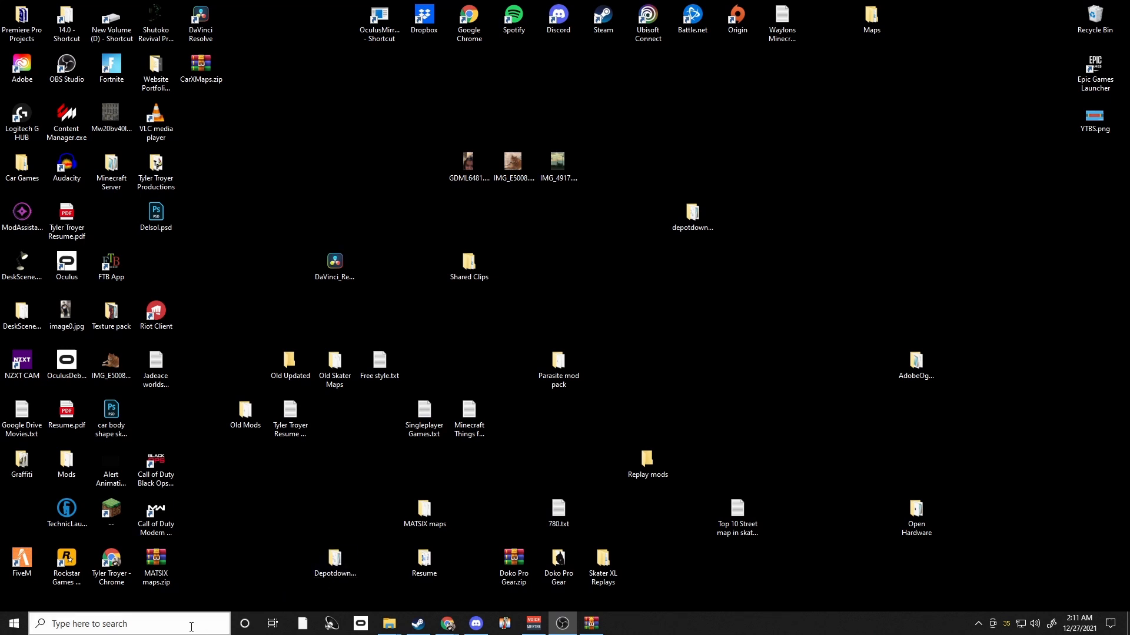
pyautogui.moveTo(181, 632)
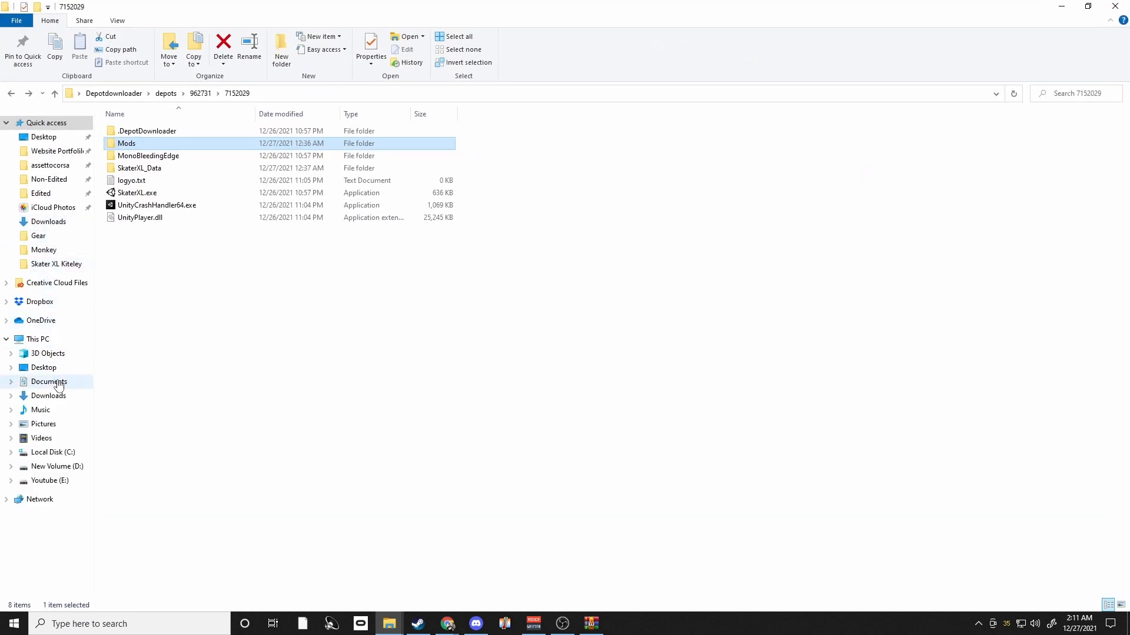
# - Browse Documents > SkaterXL > XLGearModifier and open the empty Asset Packs folder
pyautogui.click(47, 381)
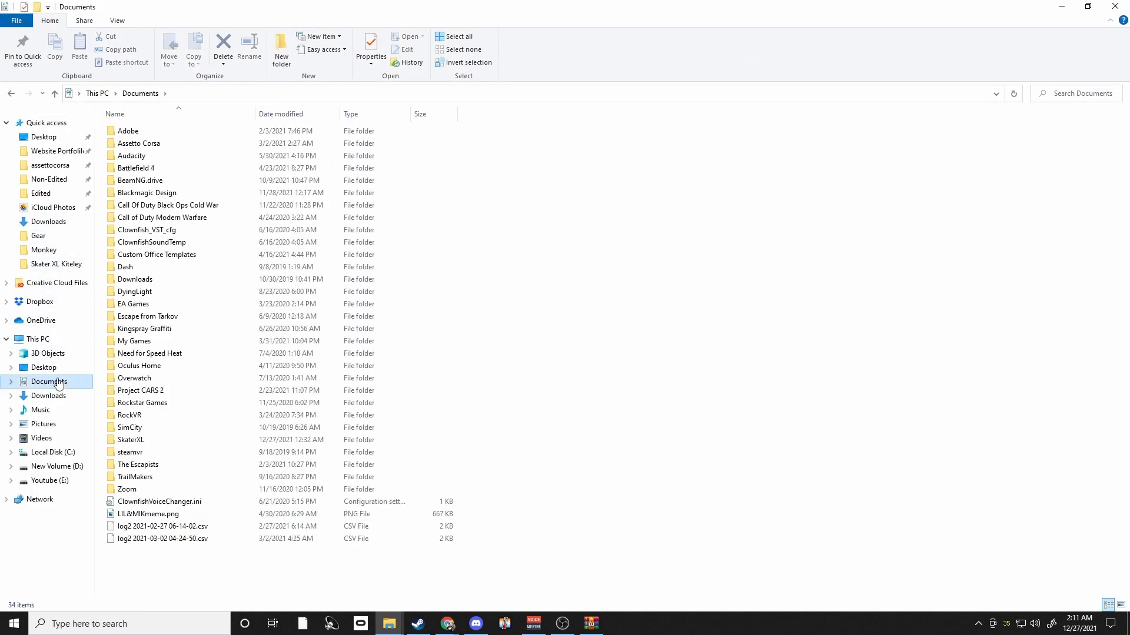
pyautogui.doubleClick(130, 440)
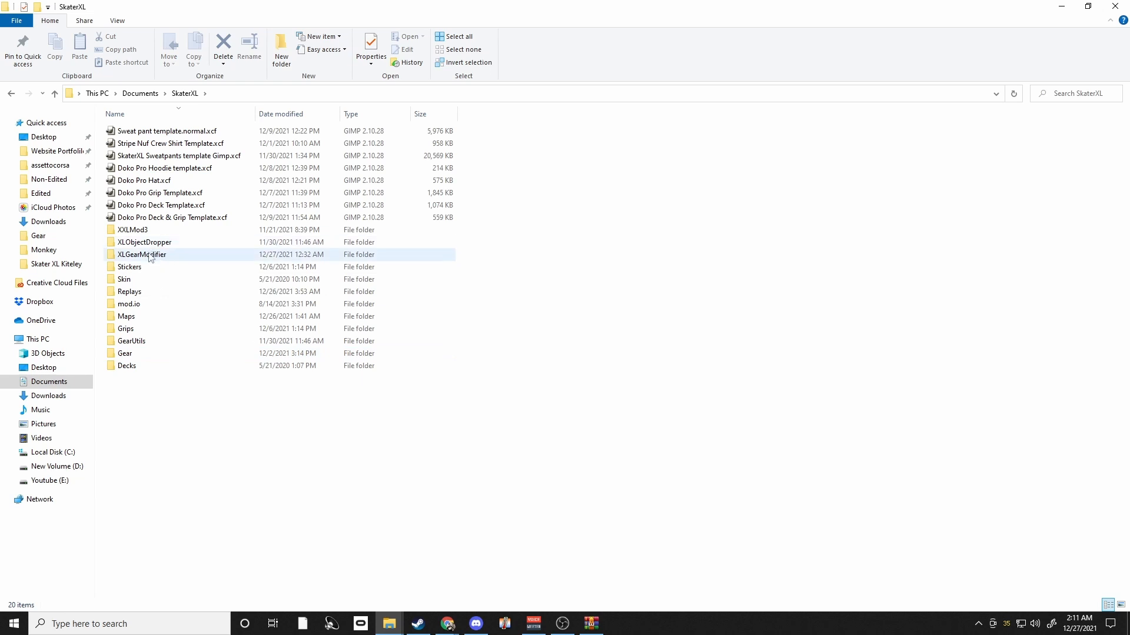
pyautogui.doubleClick(142, 254)
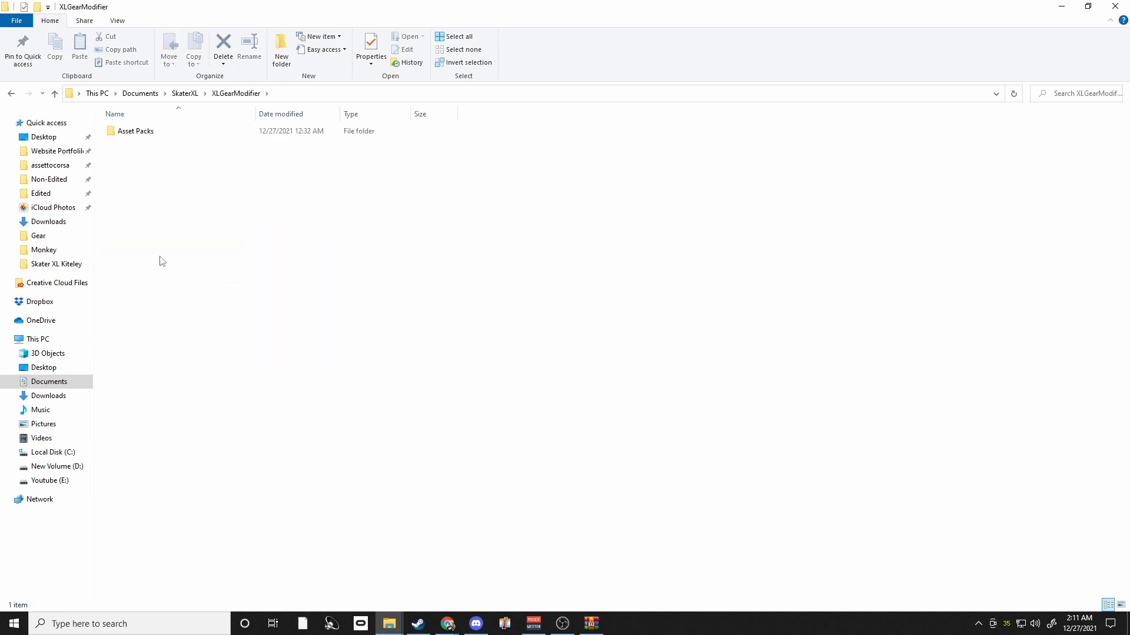
pyautogui.doubleClick(133, 132)
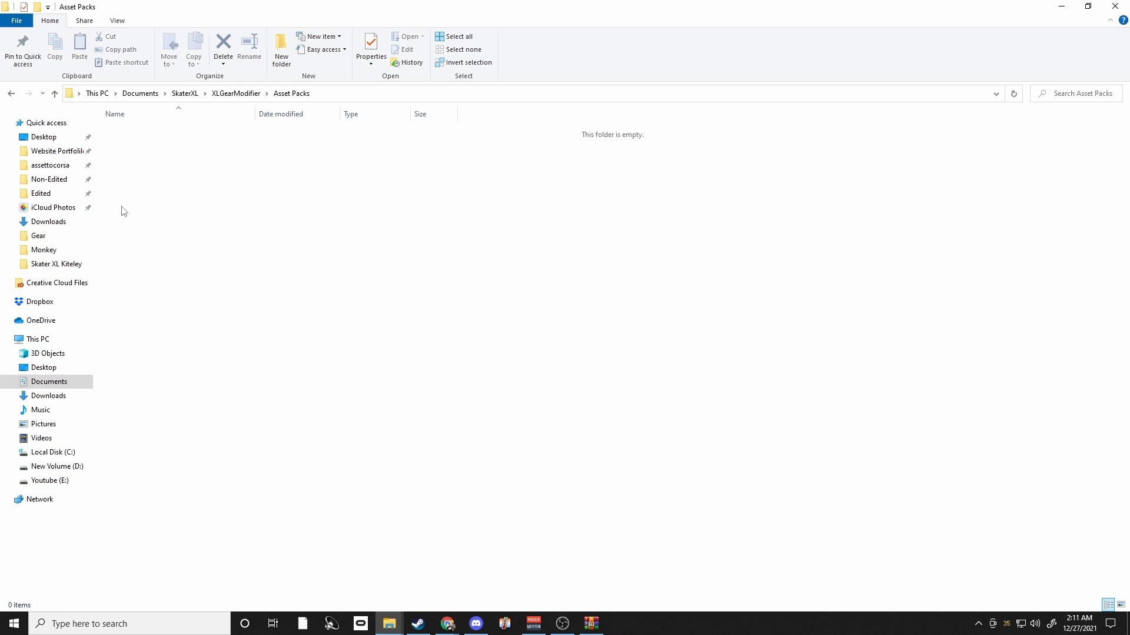
pyautogui.moveTo(439, 552)
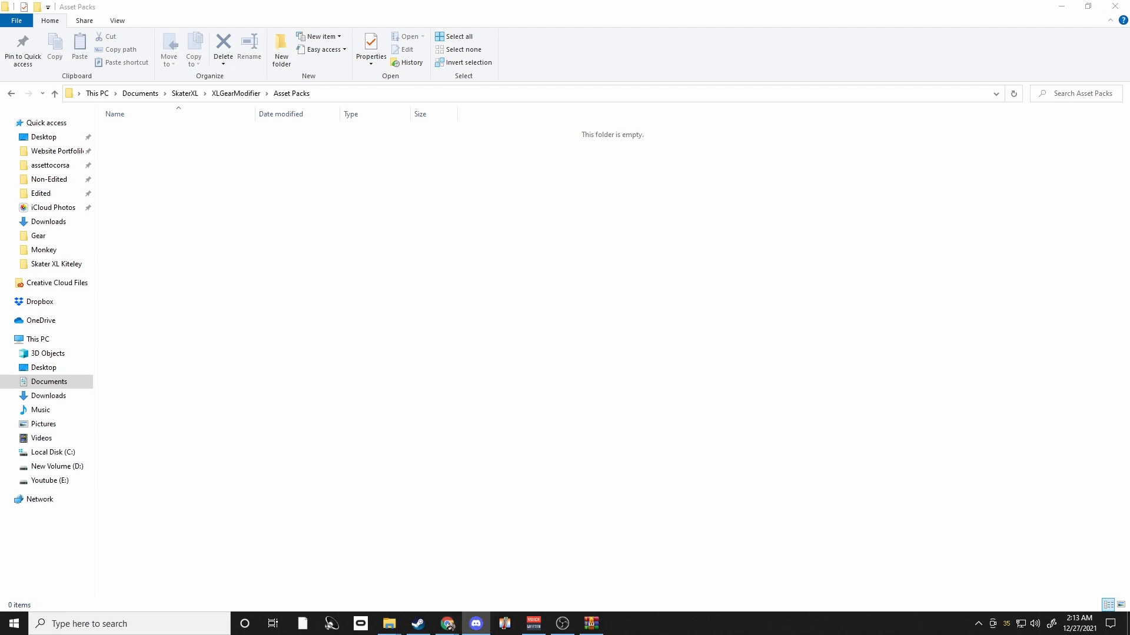
# - Move the esone file from Downloads into Asset Packs, then return to XLGearModifier
pyautogui.rightClick(388, 624)
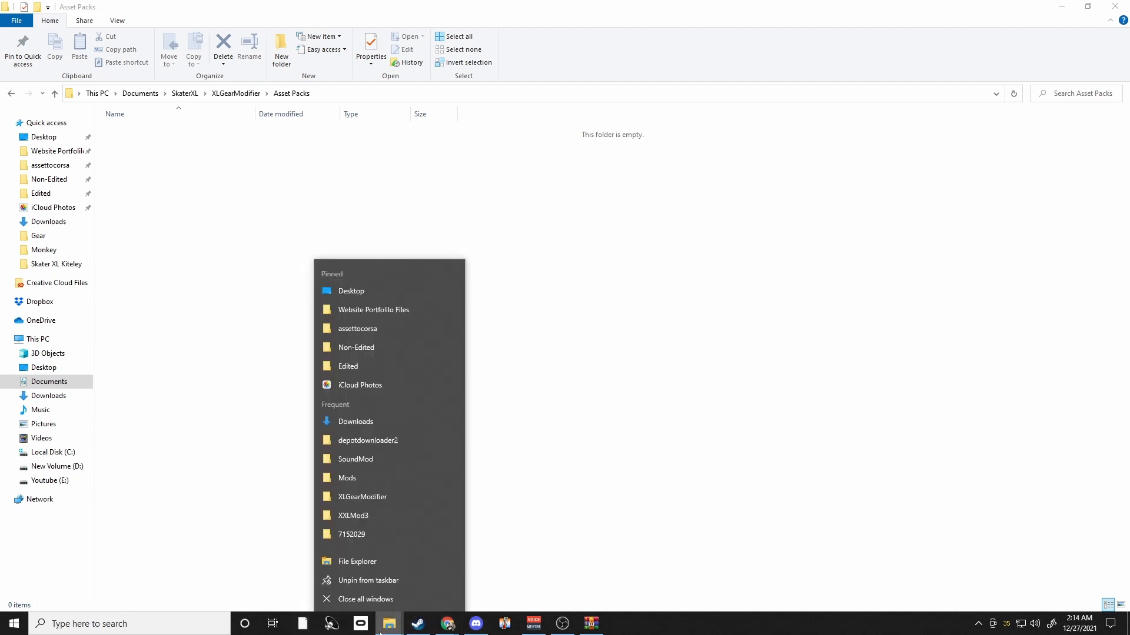
pyautogui.moveTo(381, 610)
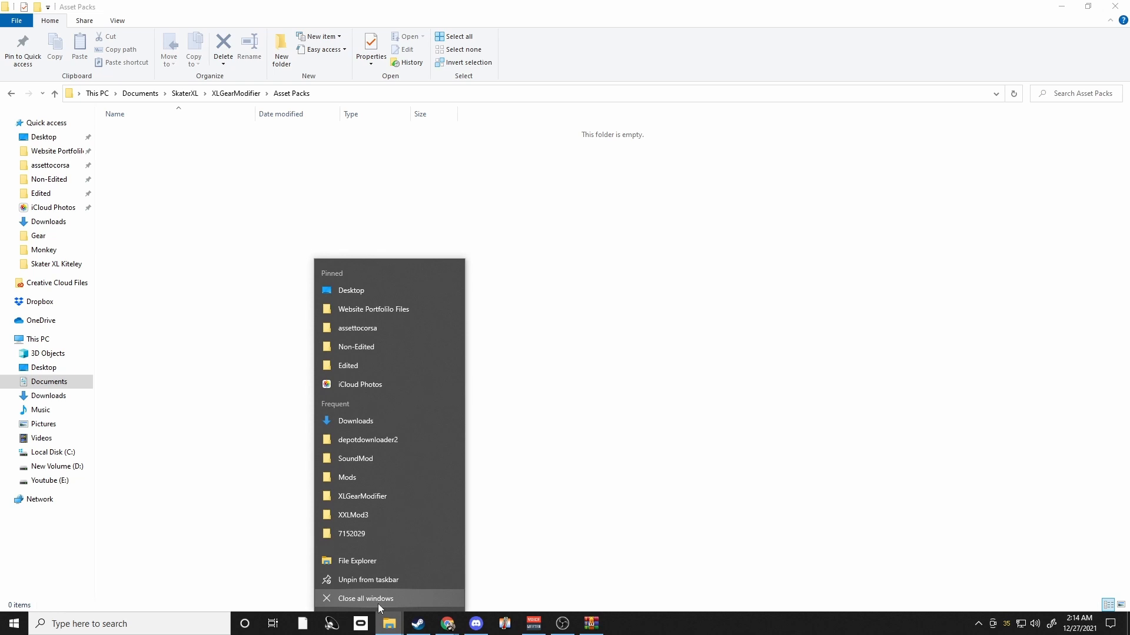
pyautogui.moveTo(389, 624)
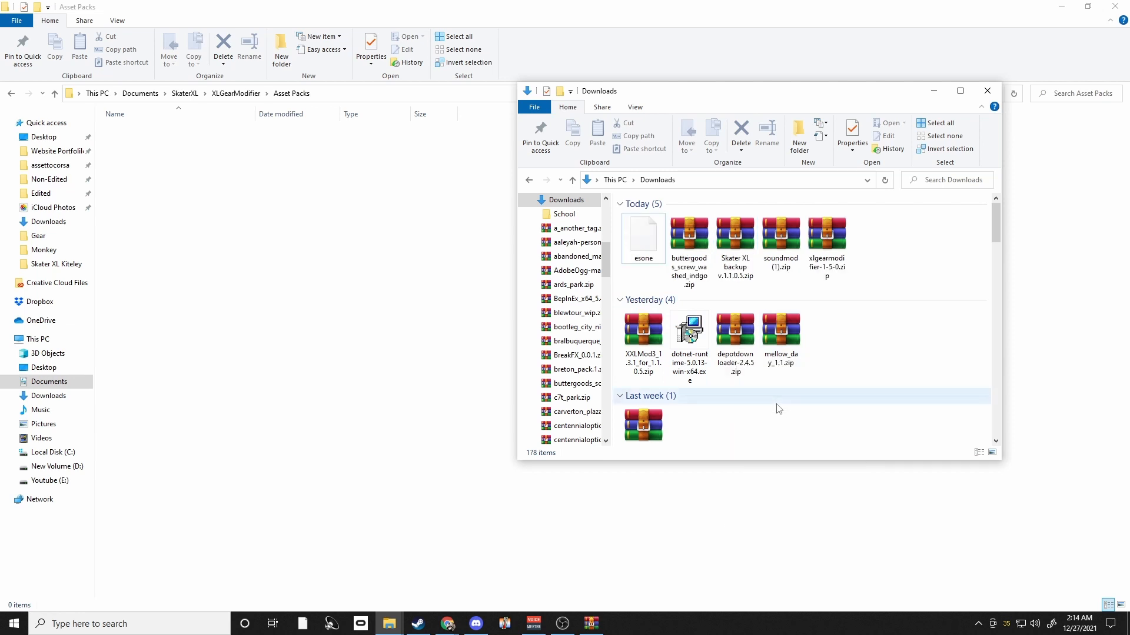
pyautogui.click(643, 238)
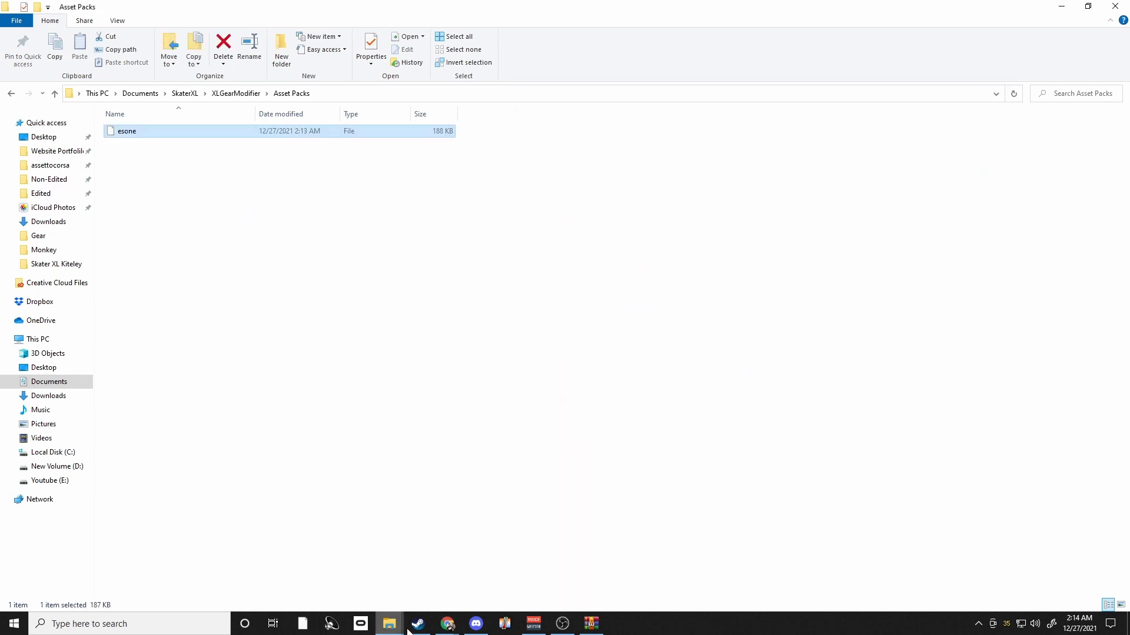
pyautogui.moveTo(362, 573)
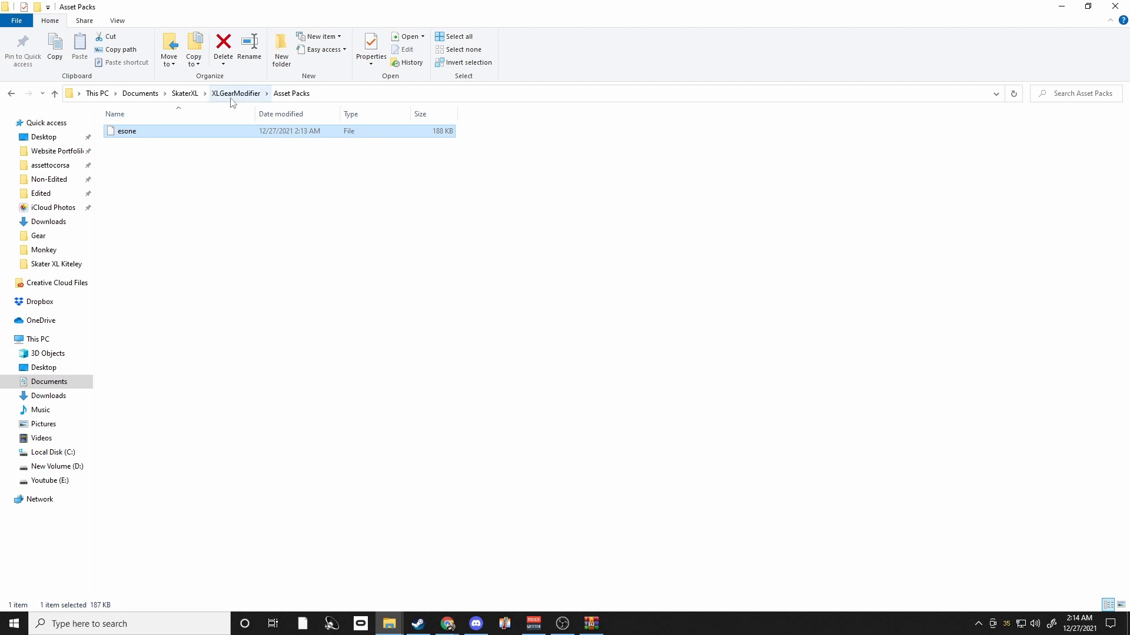
pyautogui.click(235, 93)
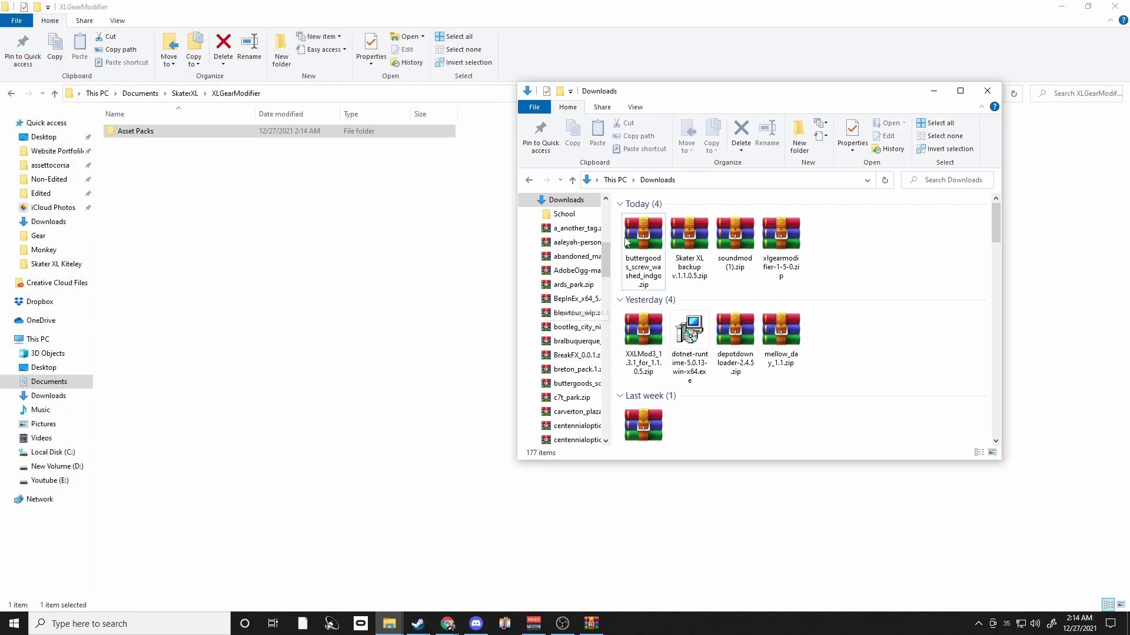
# - Extract both ButterGoods Screw Washed Indigo PNGs from buttergoods_screw_washed_indgo.zip into Asset Packs
pyautogui.doubleClick(642, 235)
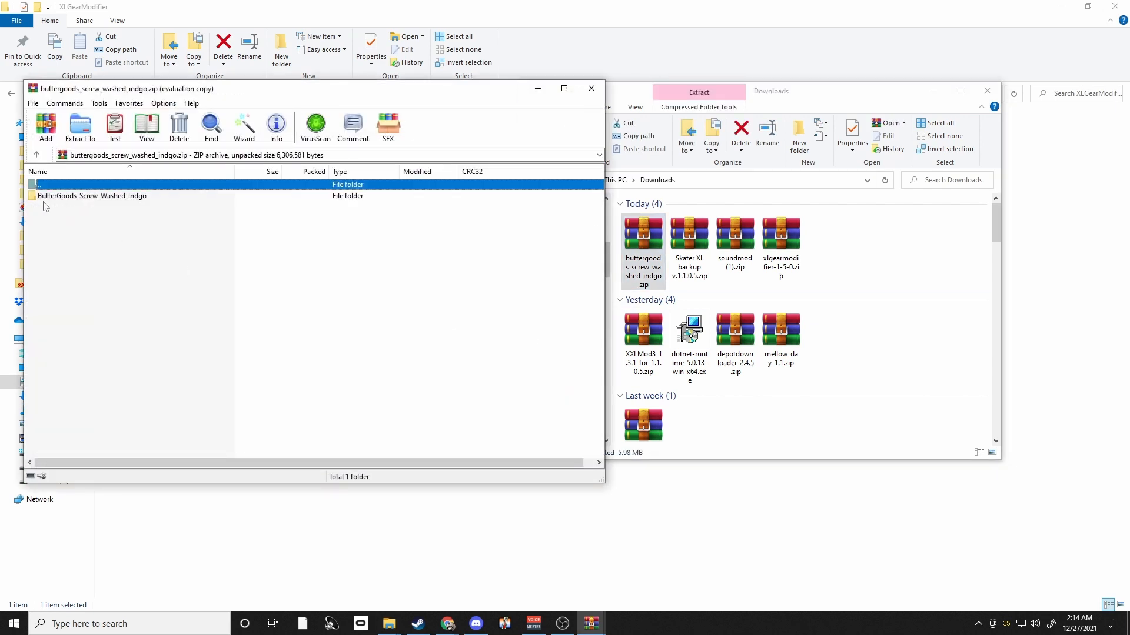
pyautogui.doubleClick(91, 196)
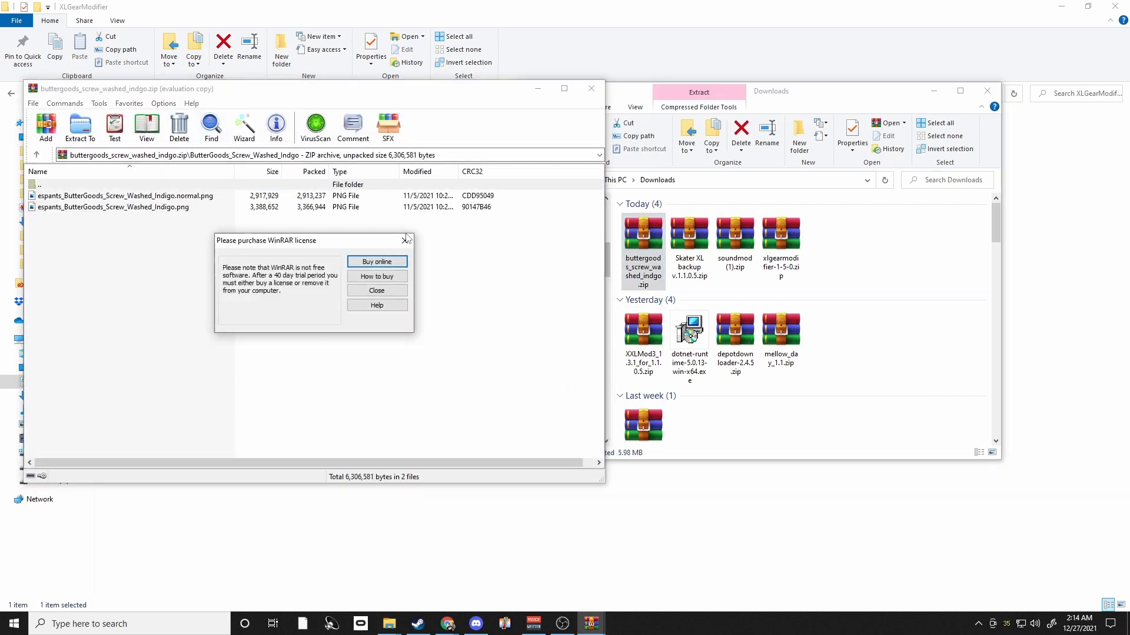
pyautogui.click(377, 291)
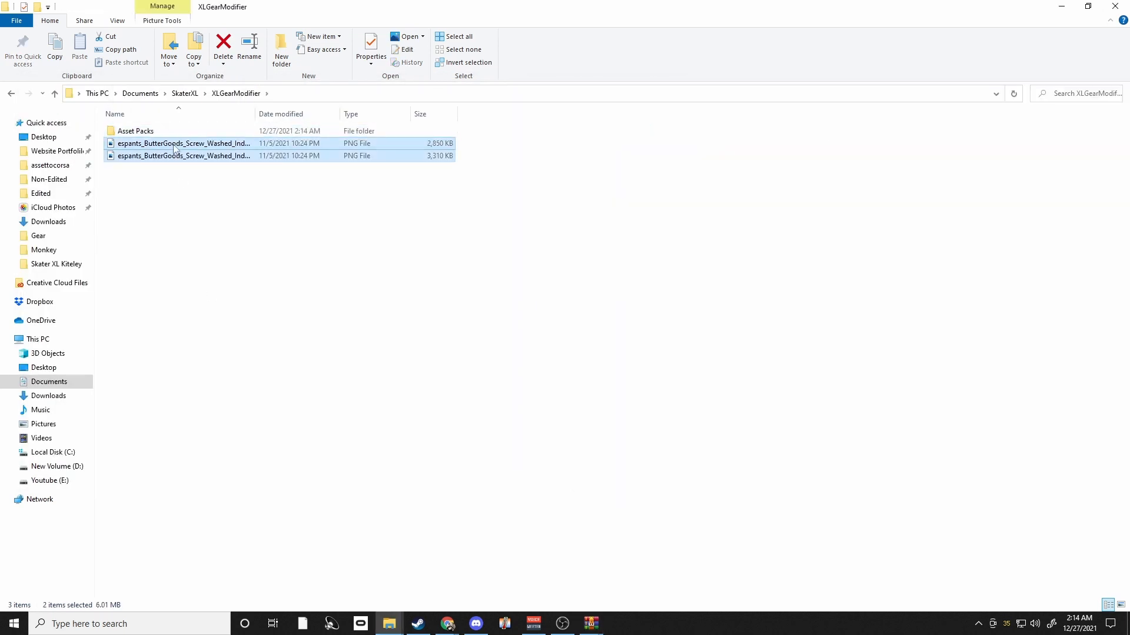
pyautogui.doubleClick(135, 131)
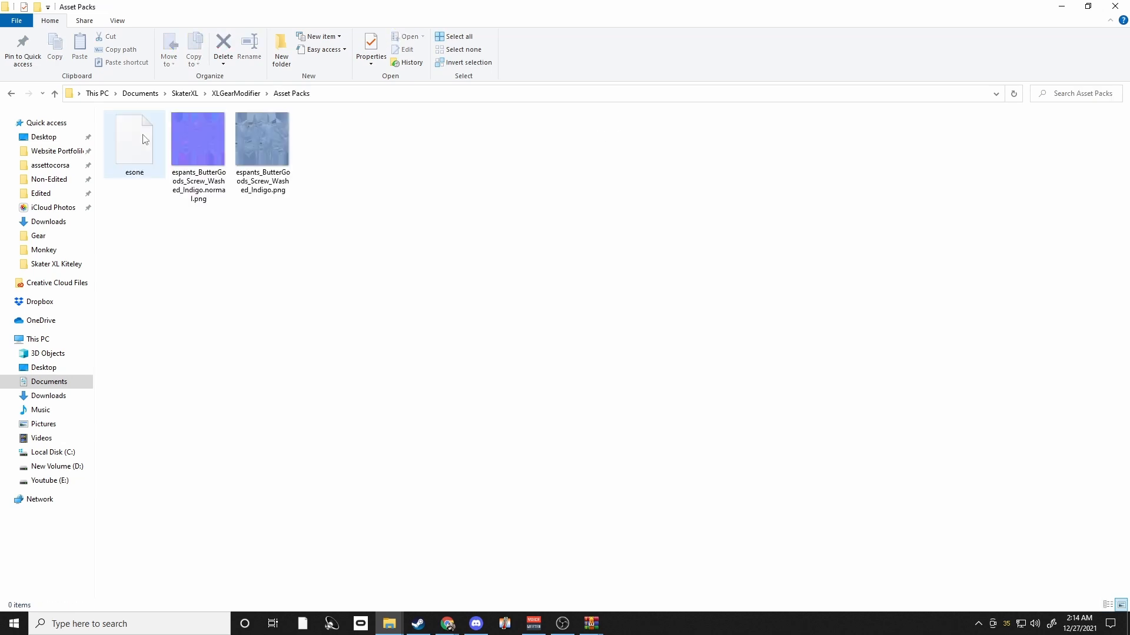
pyautogui.click(184, 93)
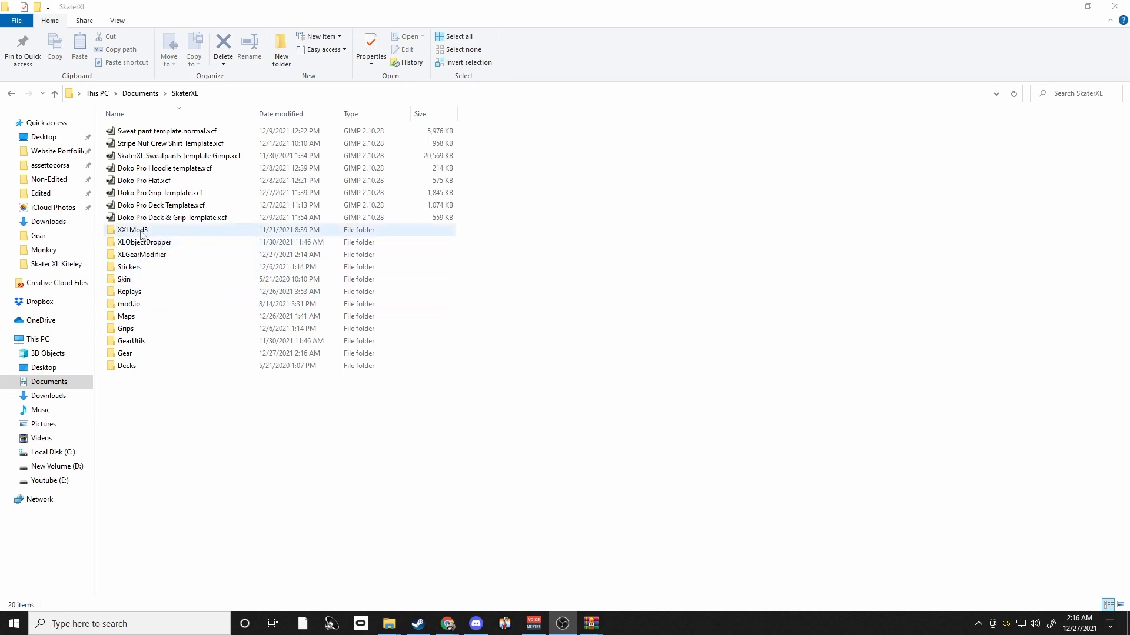
# - Check XLGearModifier and Asset Packs, then open the SkaterXL Gear folder
pyautogui.doubleClick(140, 254)
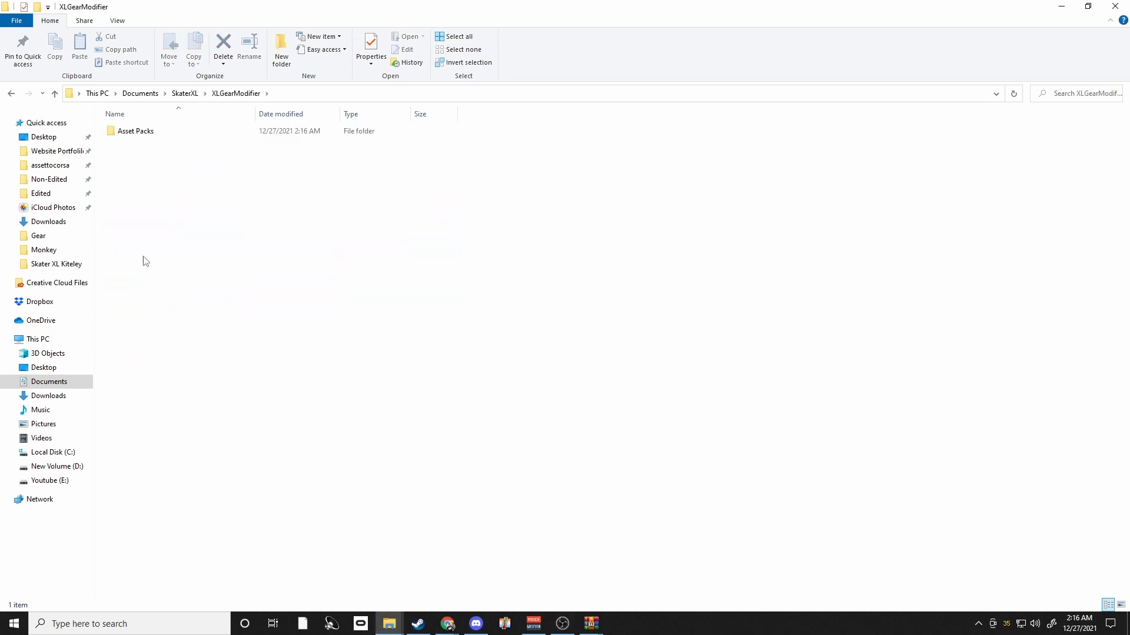
pyautogui.doubleClick(135, 131)
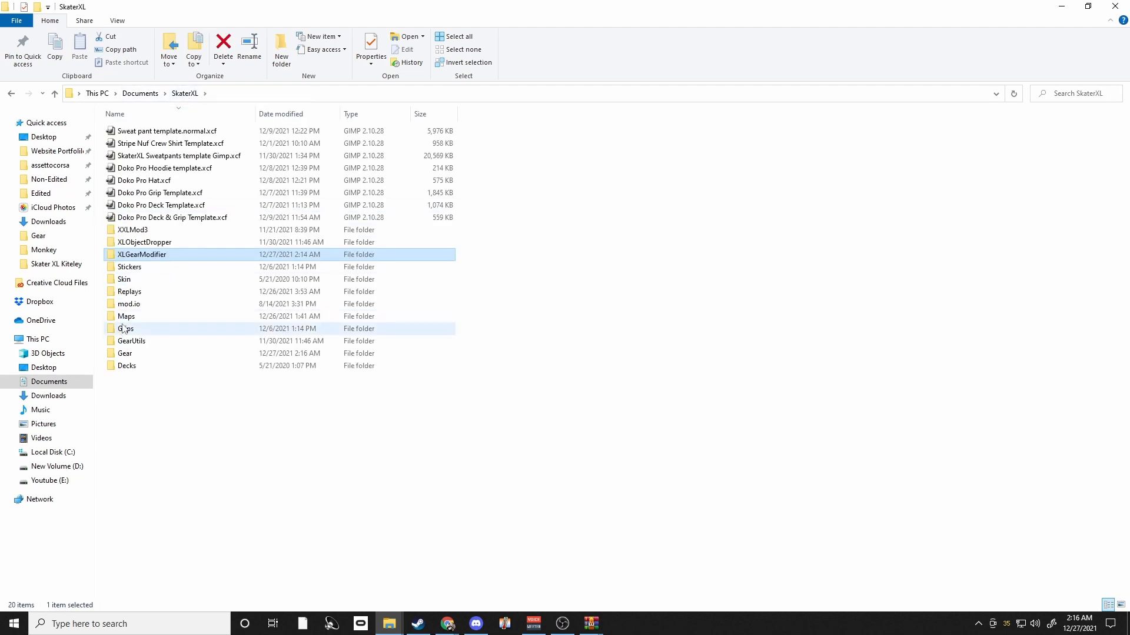
pyautogui.doubleClick(128, 353)
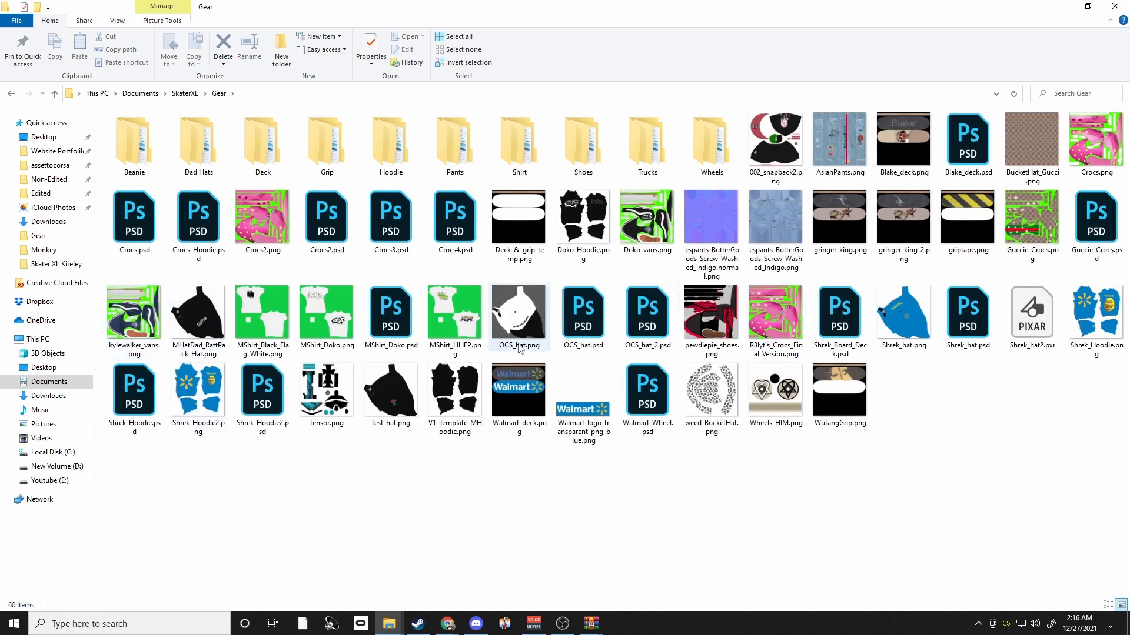
pyautogui.moveTo(567, 414)
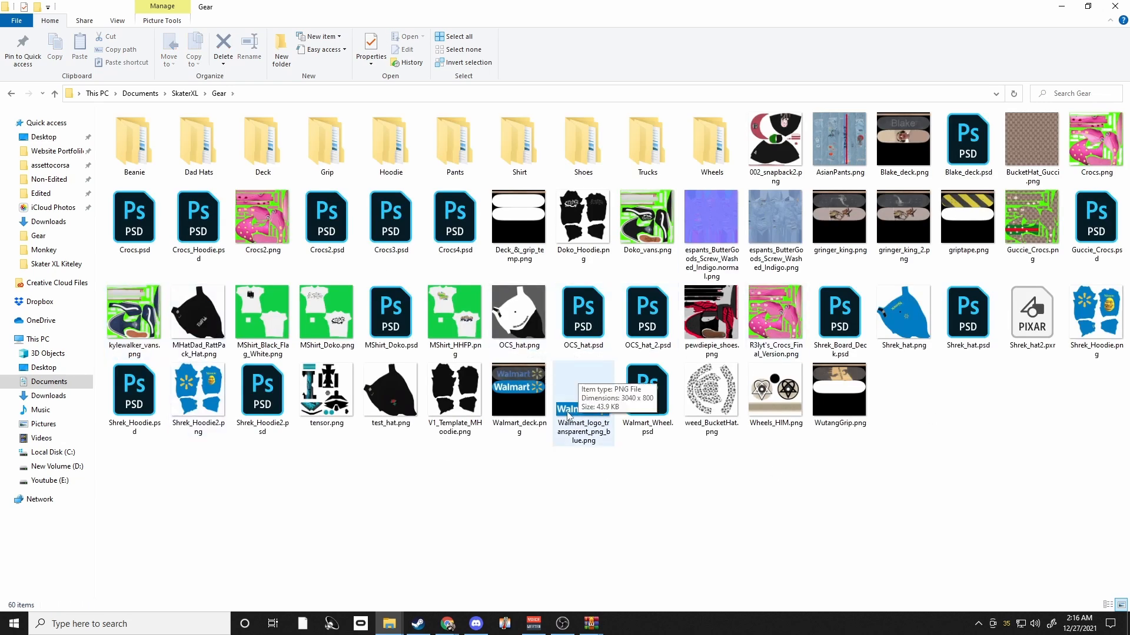
pyautogui.moveTo(592, 380)
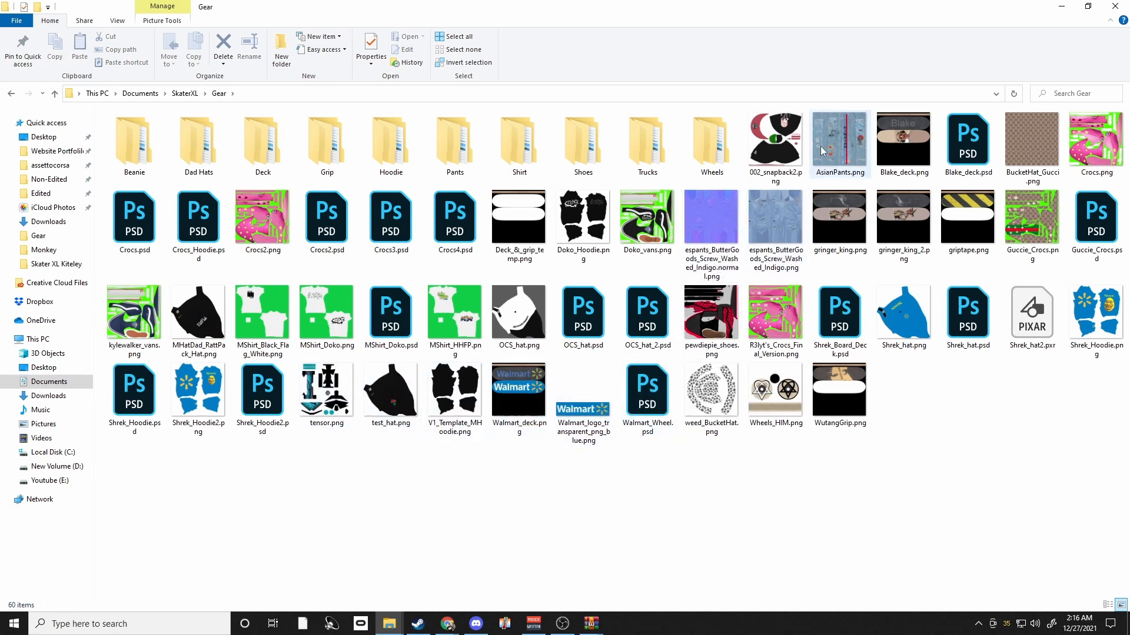
pyautogui.click(717, 467)
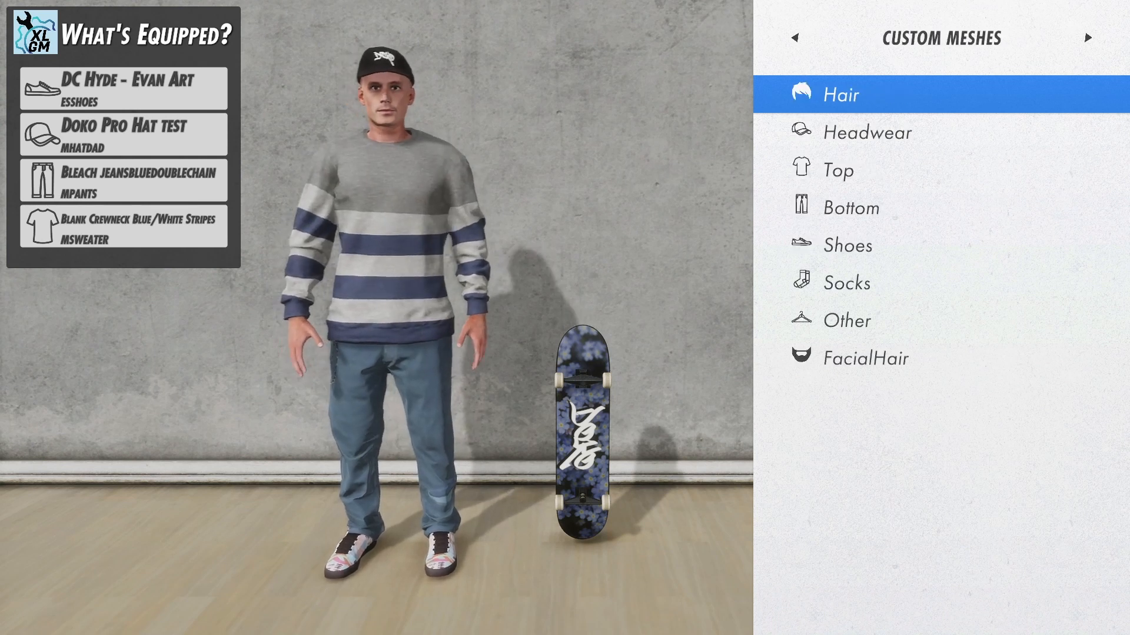
# - Preview Pants Cropped Cuffed and Tom Asta Pants Fix, then equip ButterGoods Screw Washed Indigo pants
pyautogui.click(851, 208)
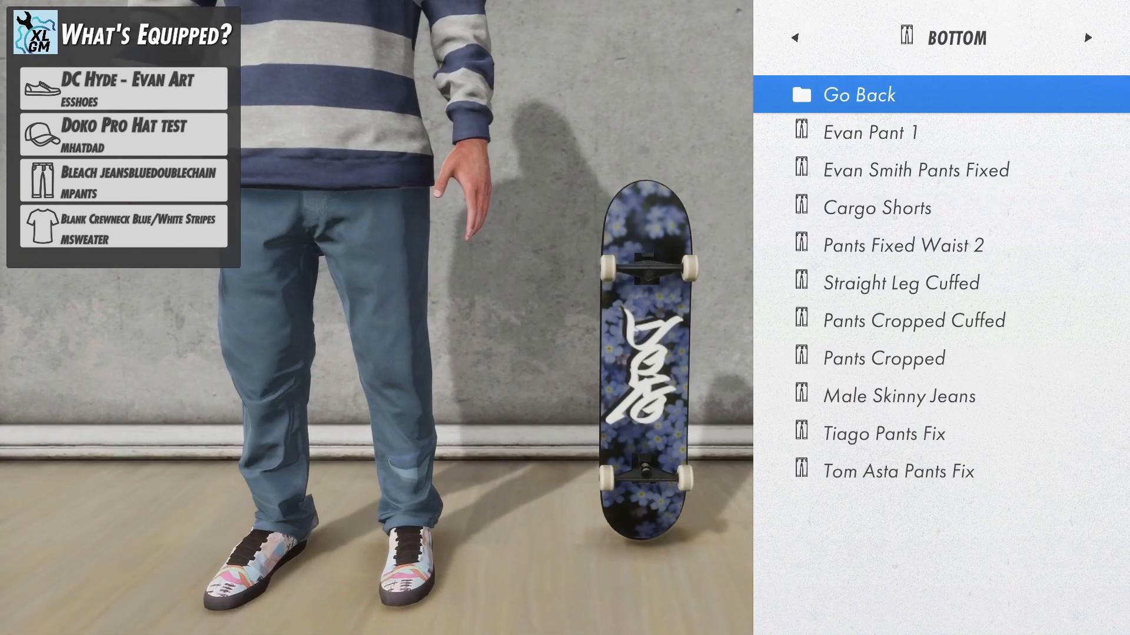
pyautogui.click(914, 320)
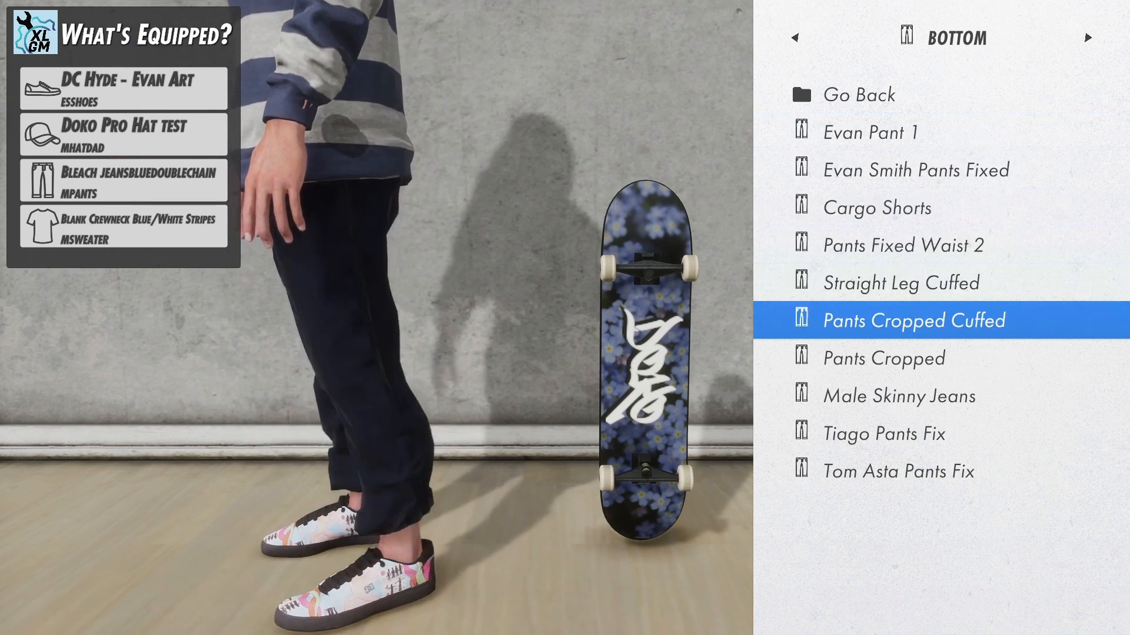
pyautogui.click(898, 472)
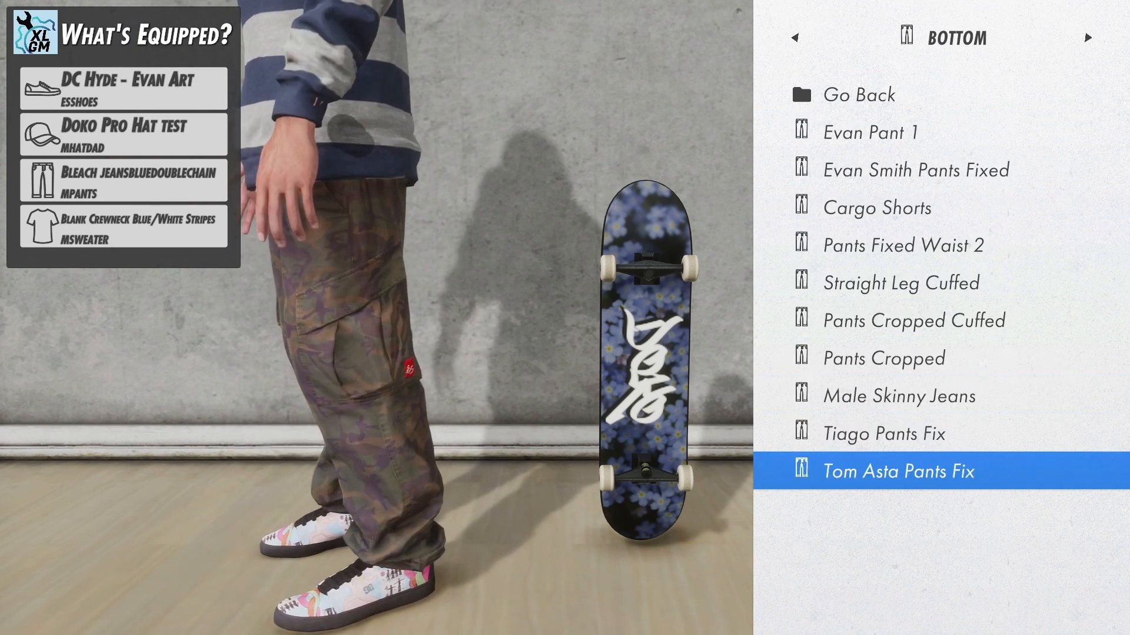
pyautogui.click(877, 207)
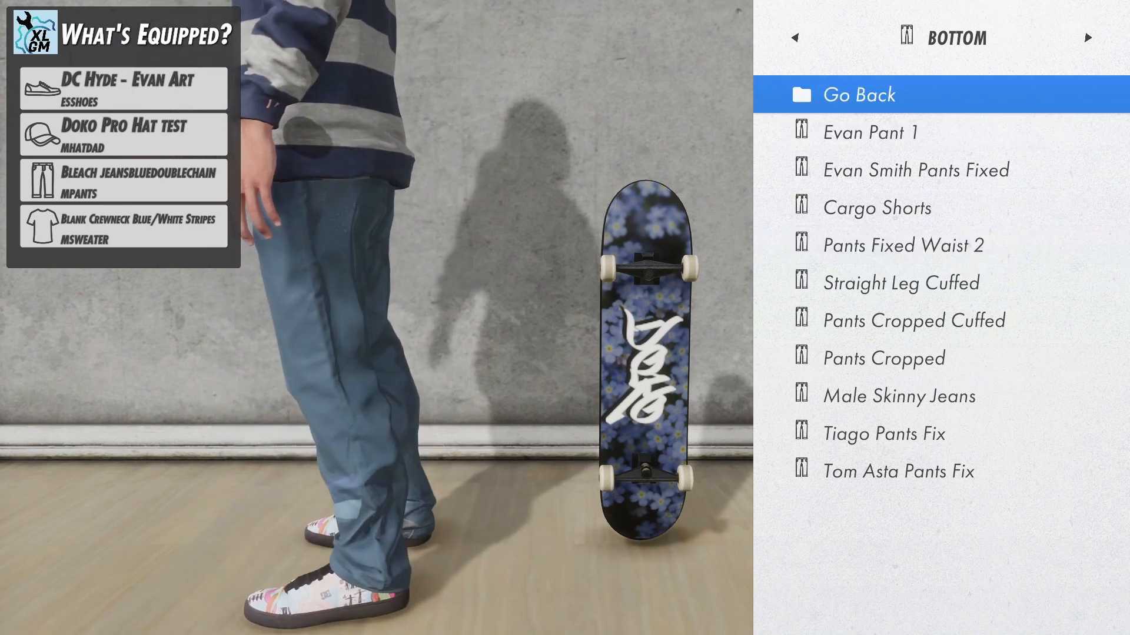
pyautogui.click(914, 321)
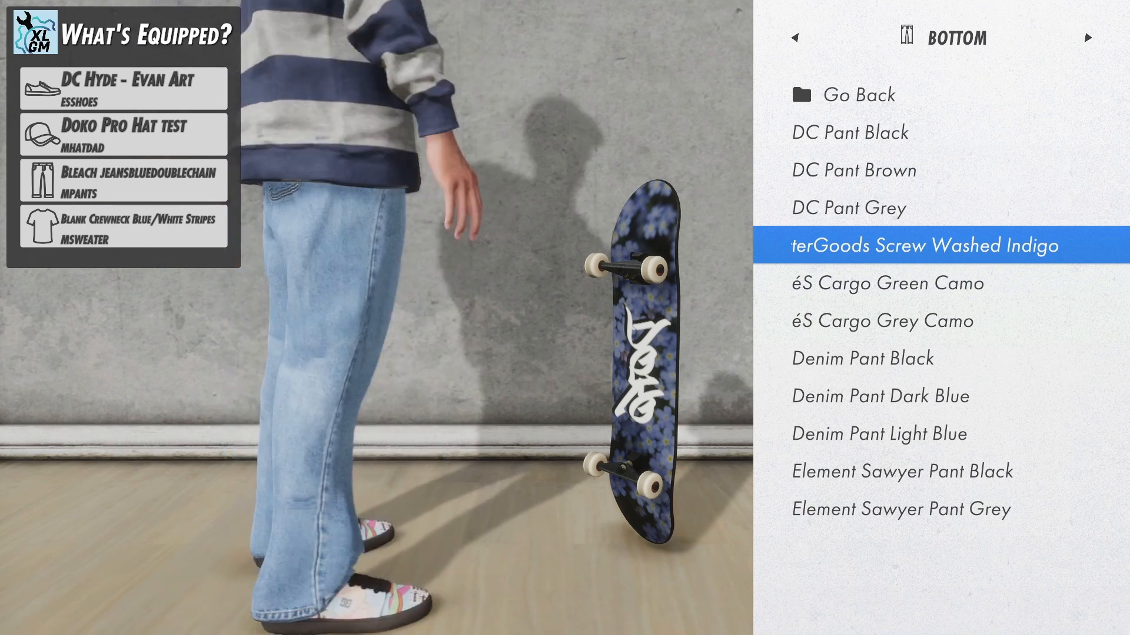
pyautogui.click(925, 245)
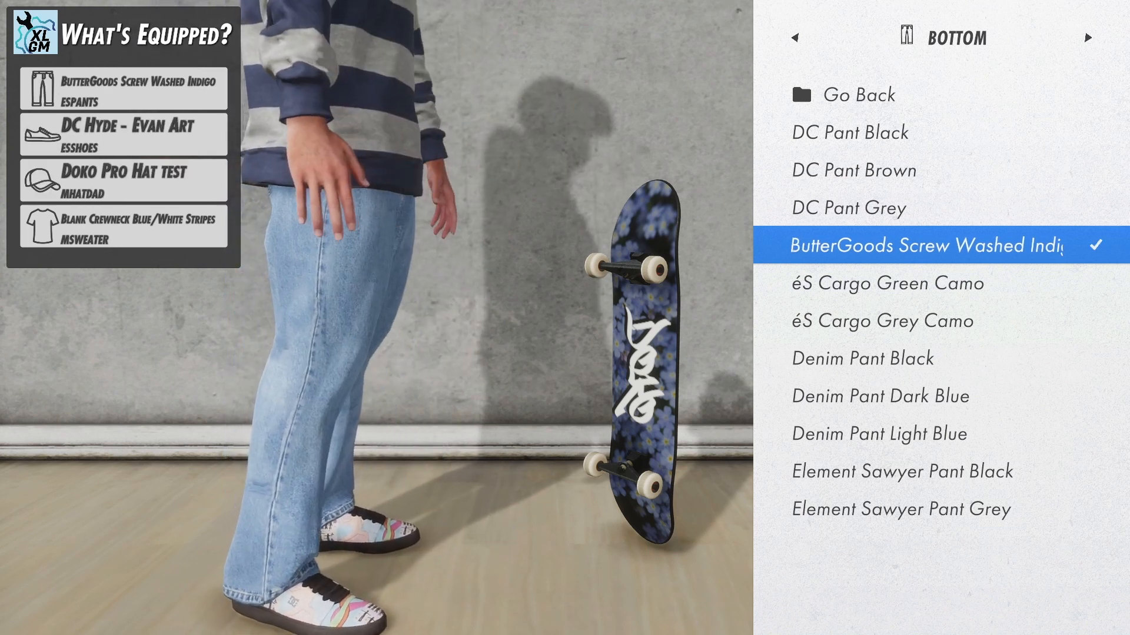